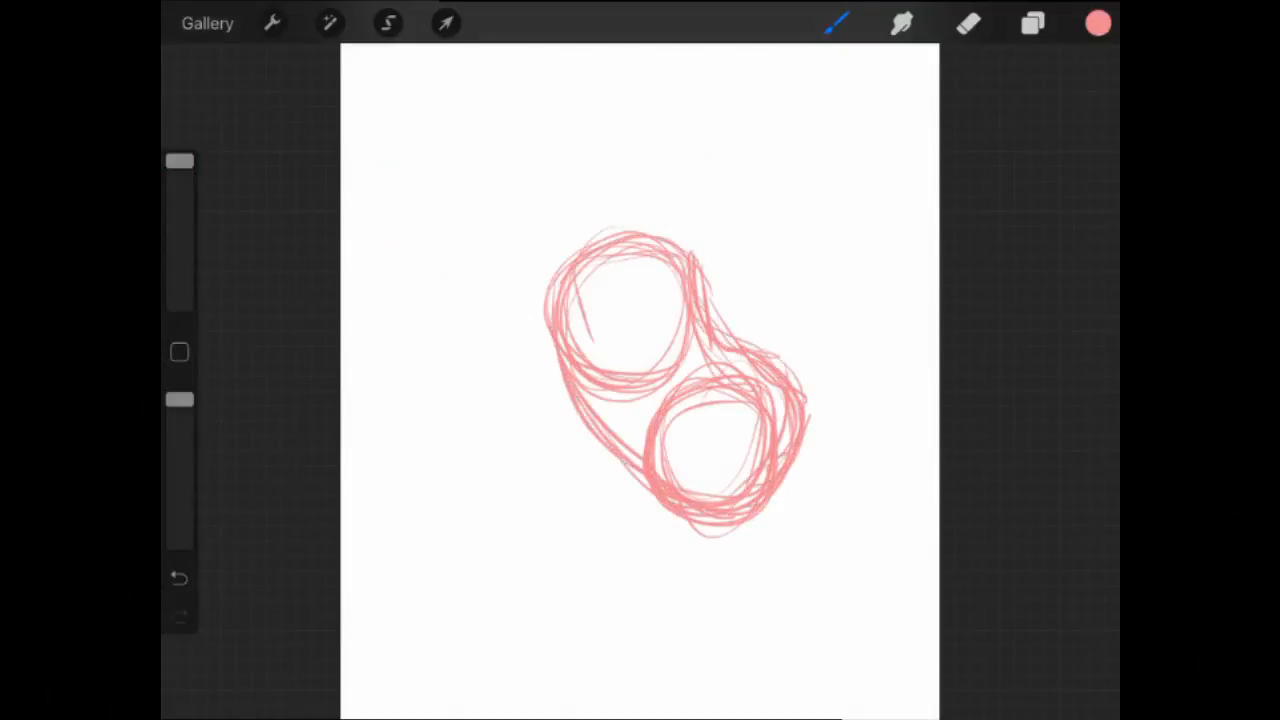
- Add rough pink body circles, then sketch a light-blue flowing shape on a second layer
click(1032, 24)
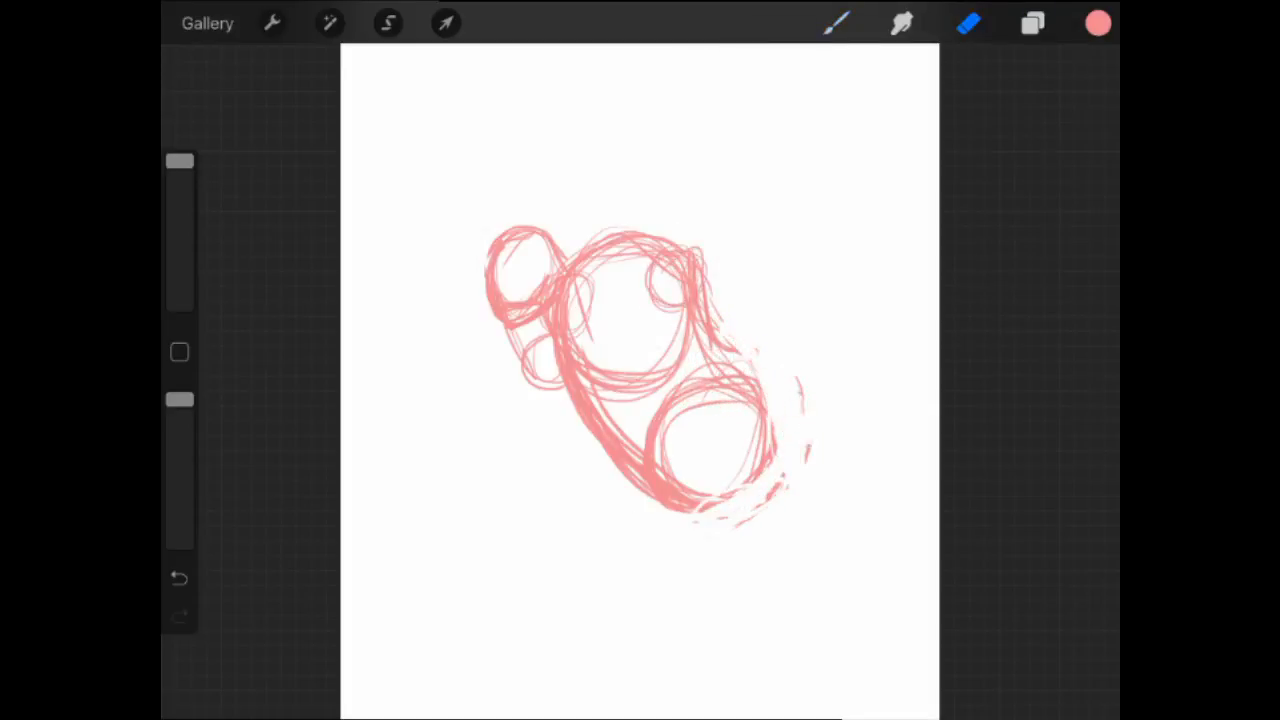
click(1032, 24)
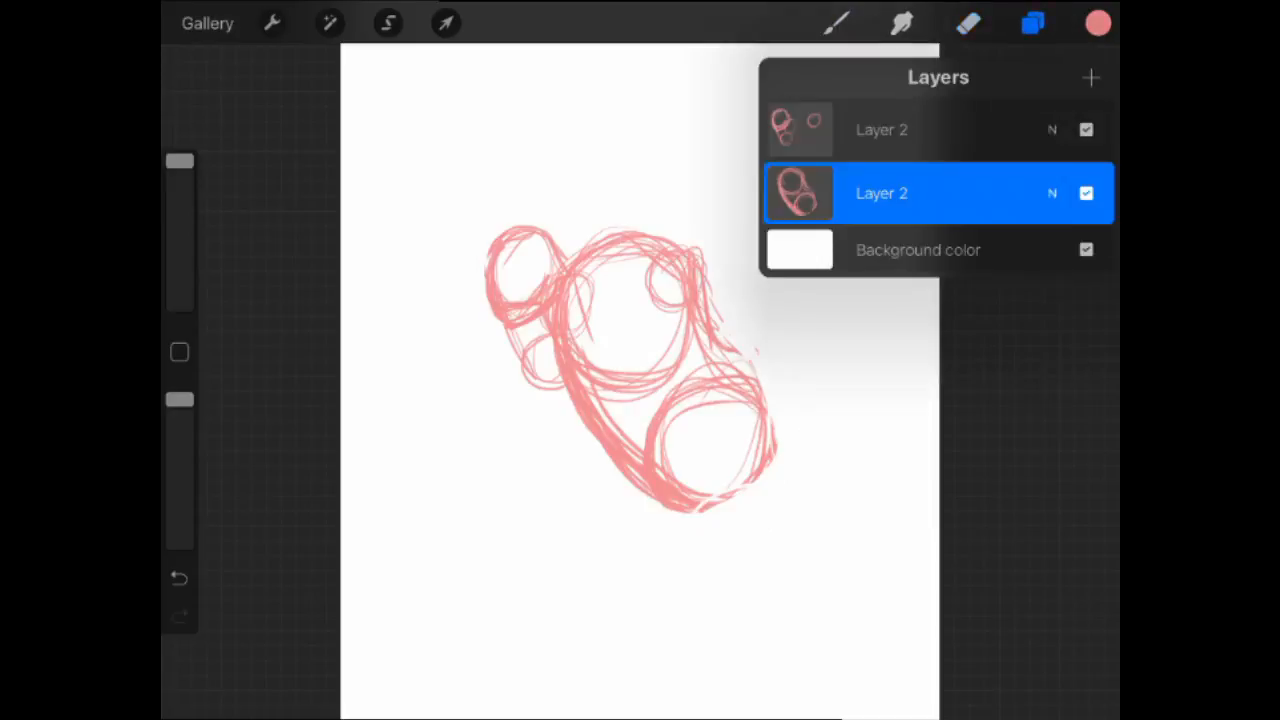
click(1032, 24)
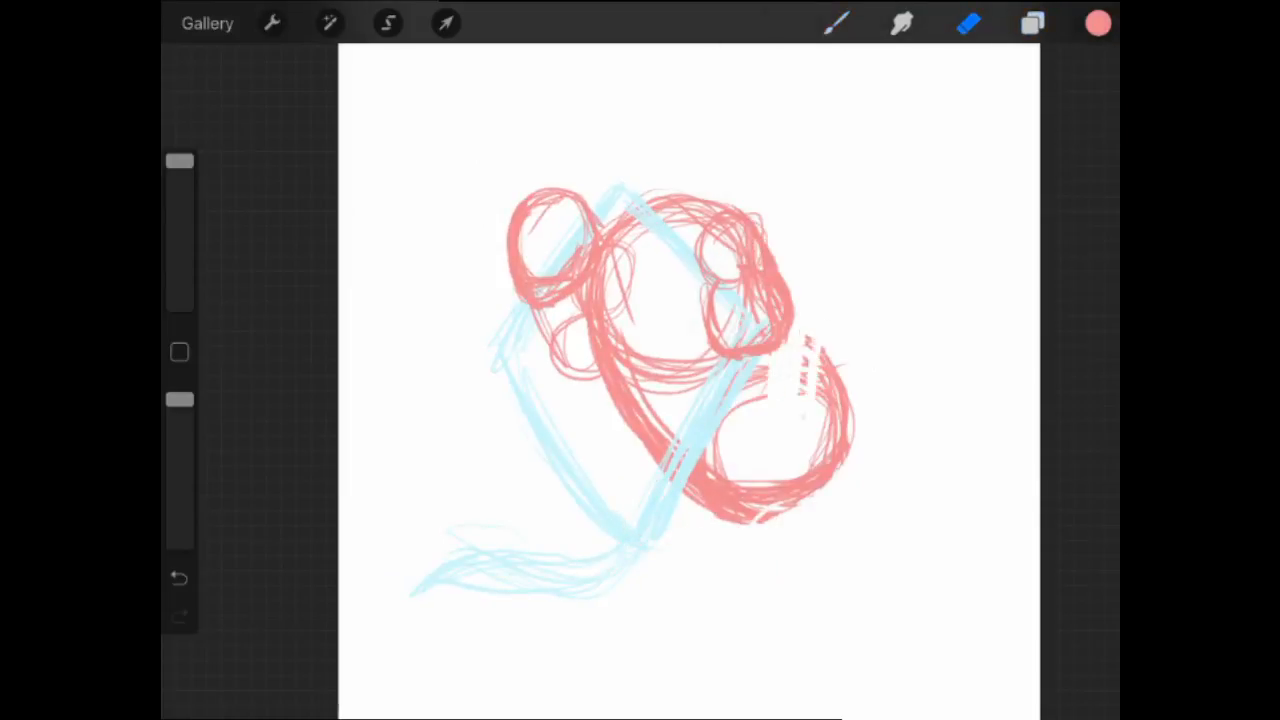
- Restore the erased stroke and sketch two long pink legs reaching down from the body
click(180, 578)
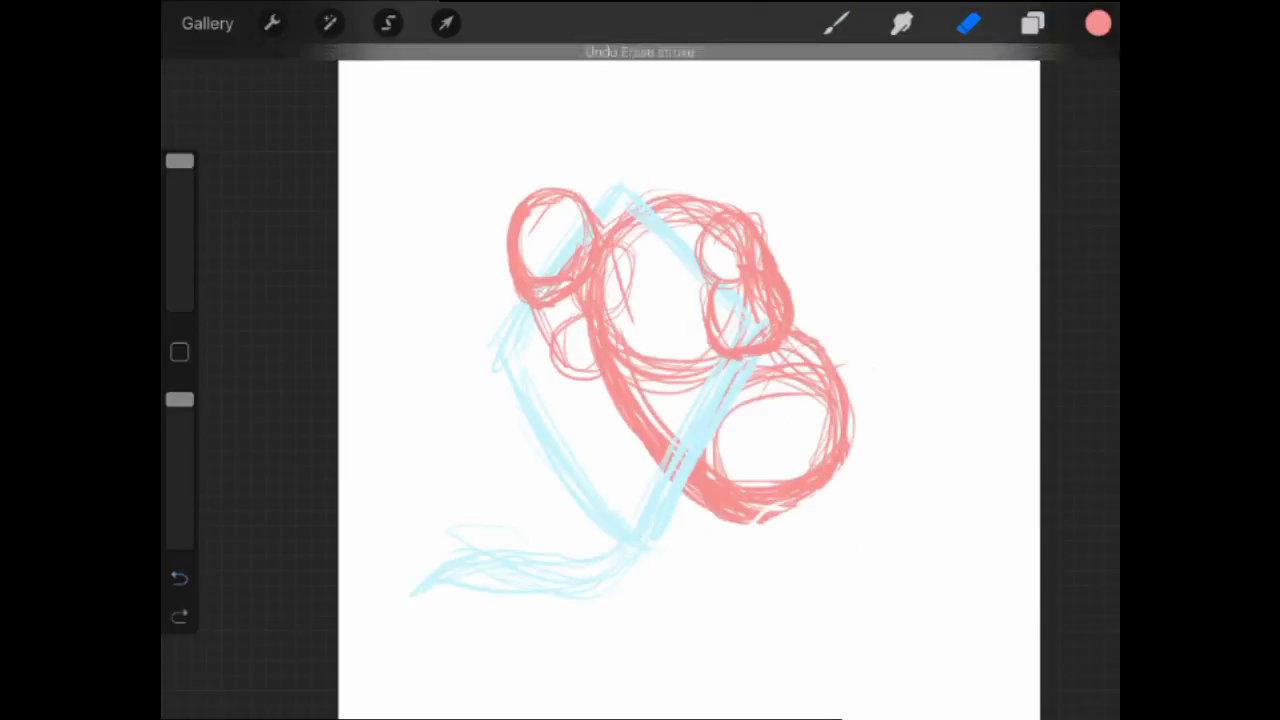
click(180, 578)
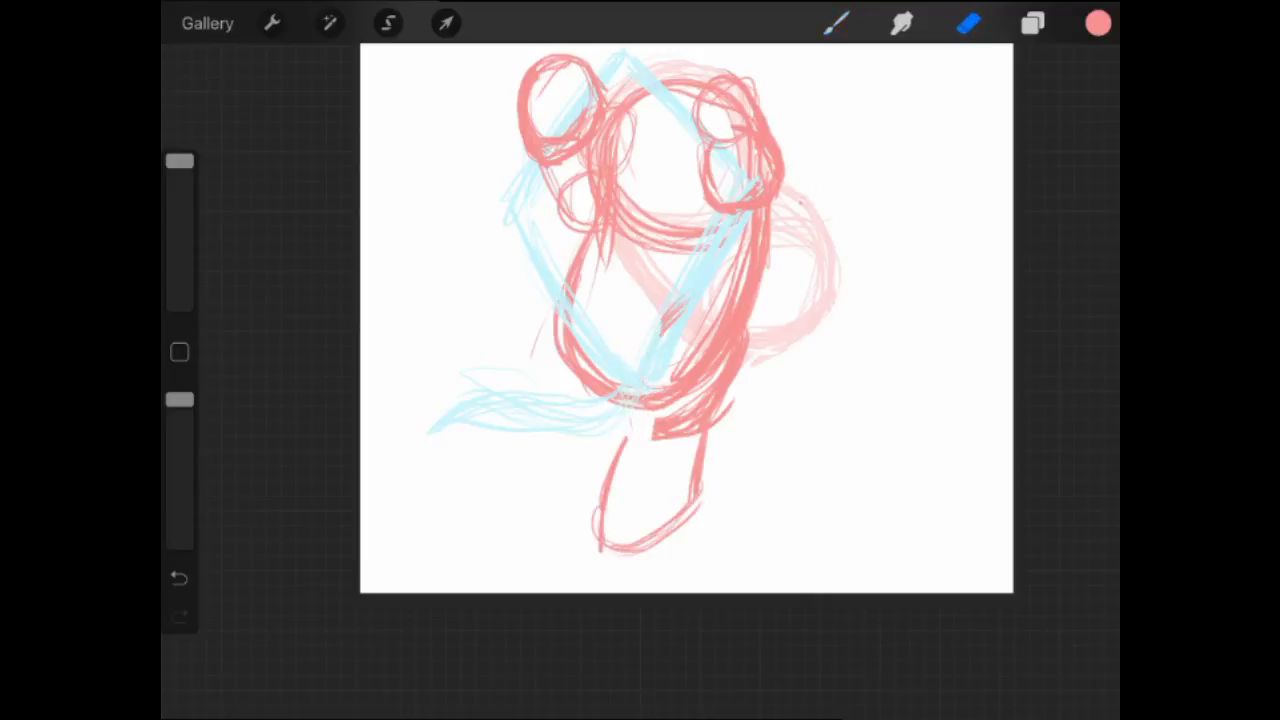
click(446, 24)
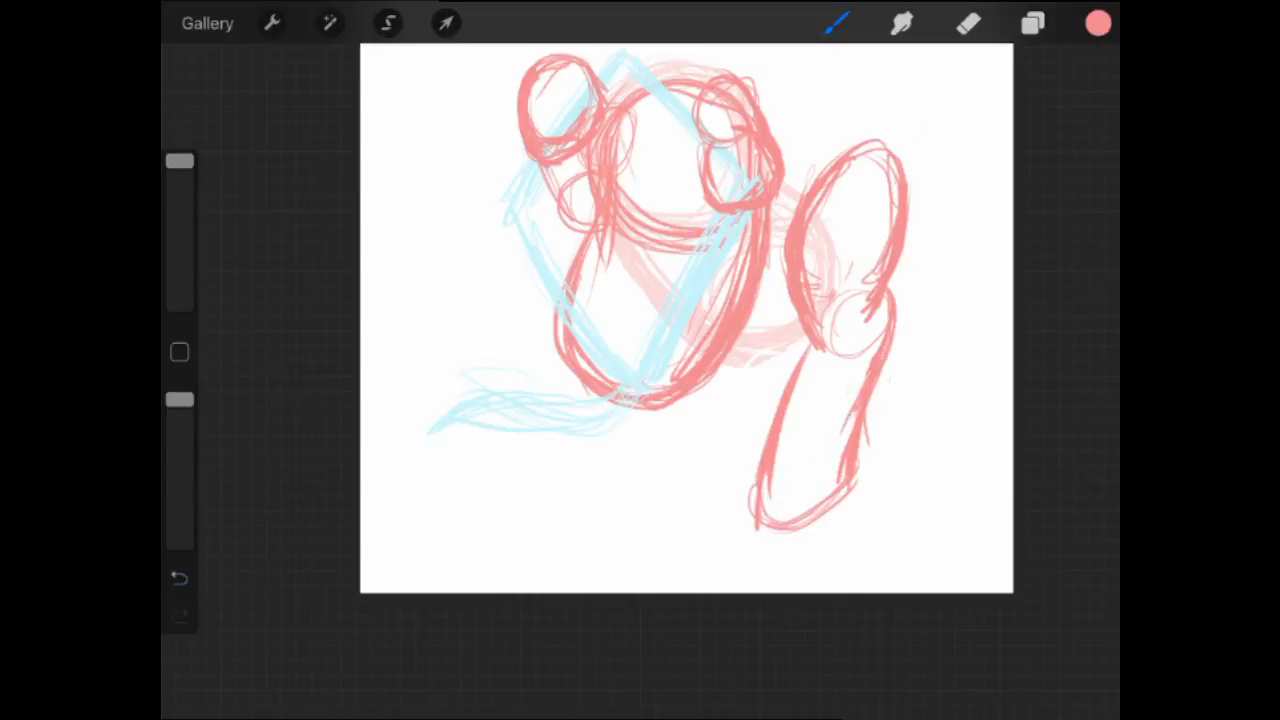
click(446, 24)
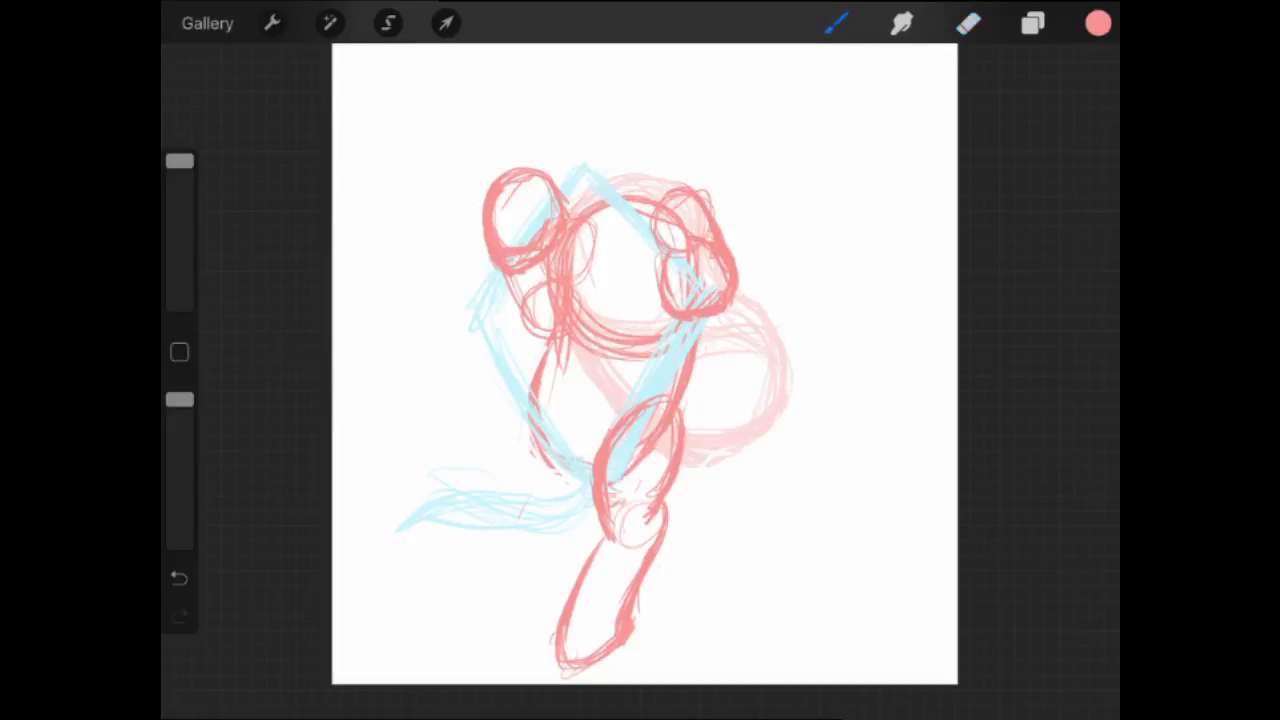
- Reposition the long leg sketch with Transform and draw a new leg reaching down-left
click(444, 24)
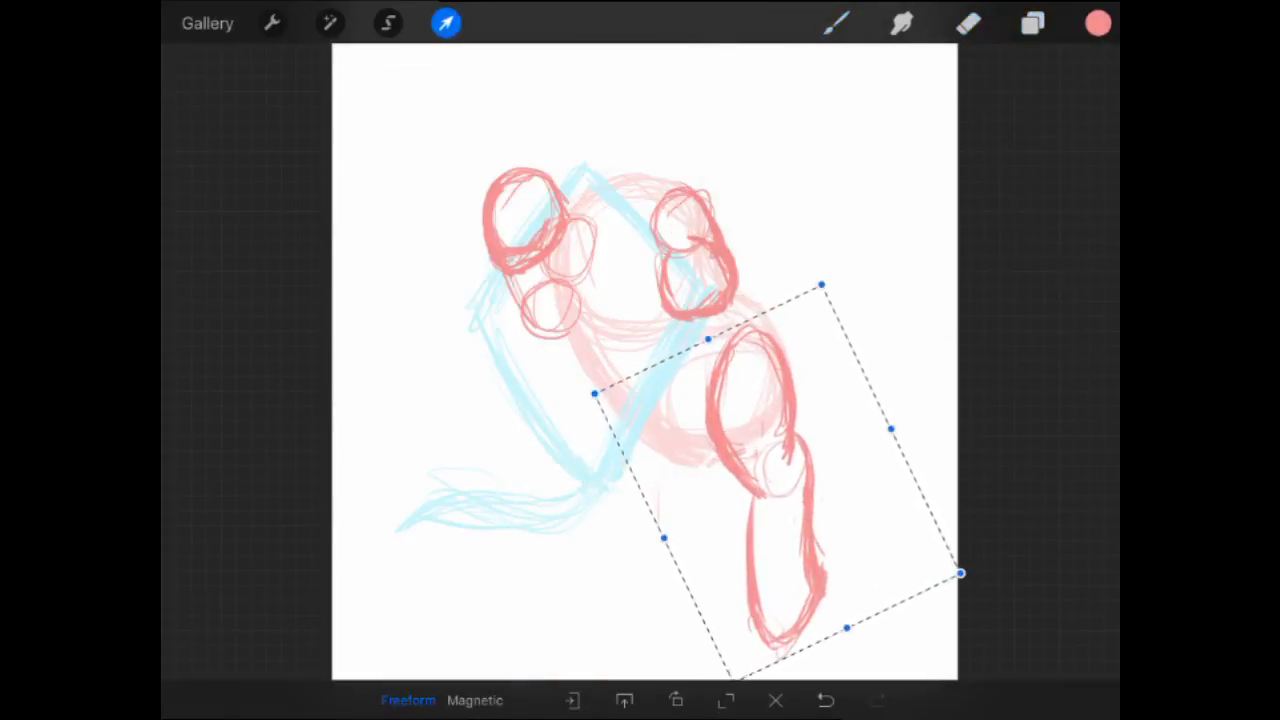
click(1032, 24)
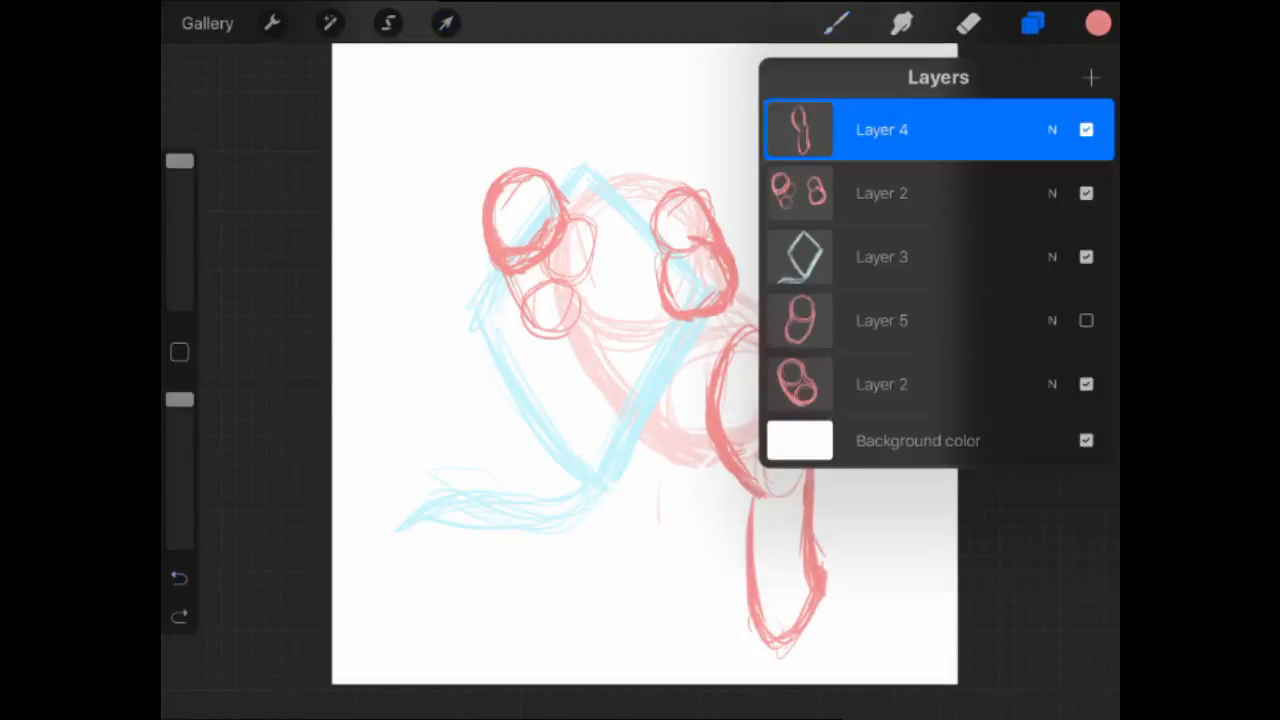
click(1032, 24)
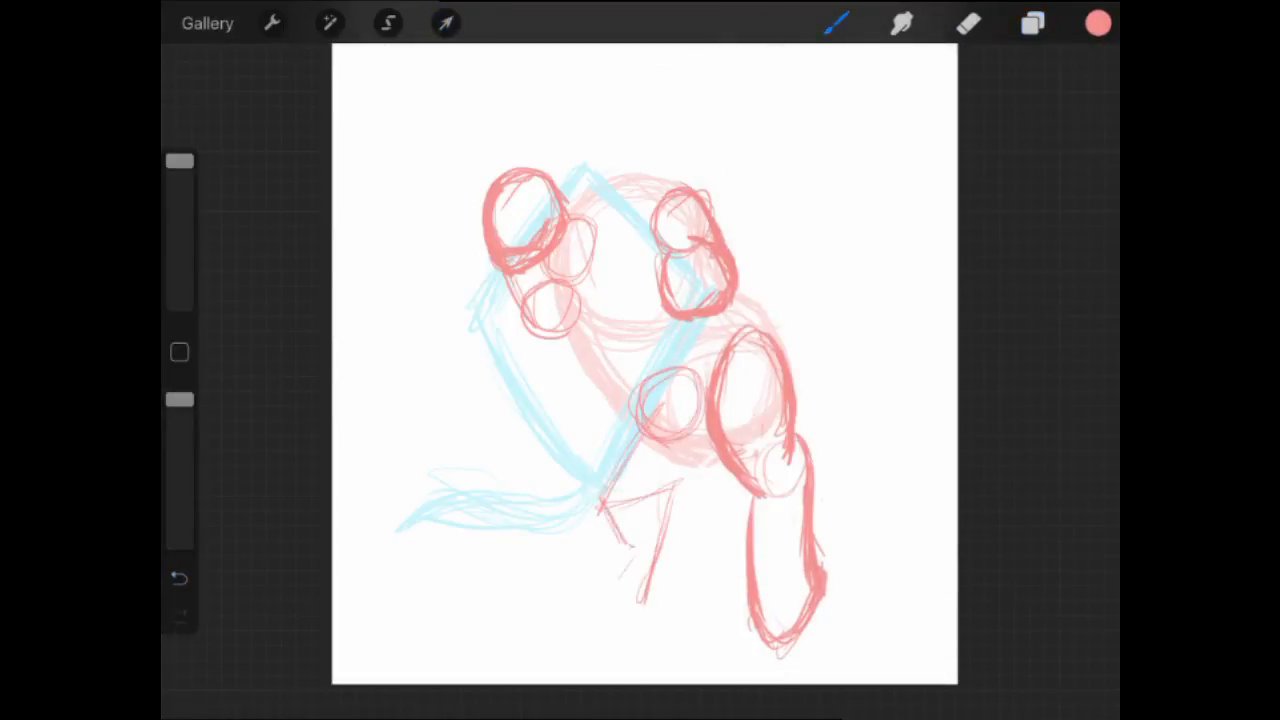
click(180, 576)
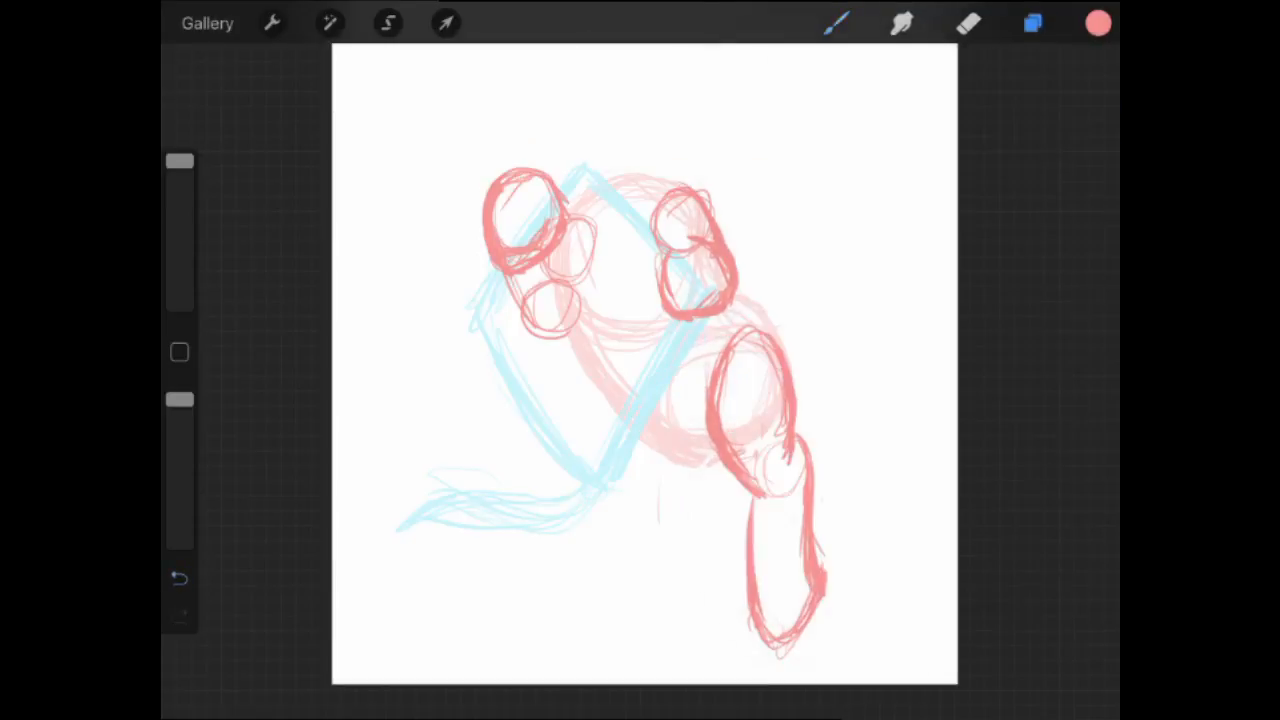
click(444, 24)
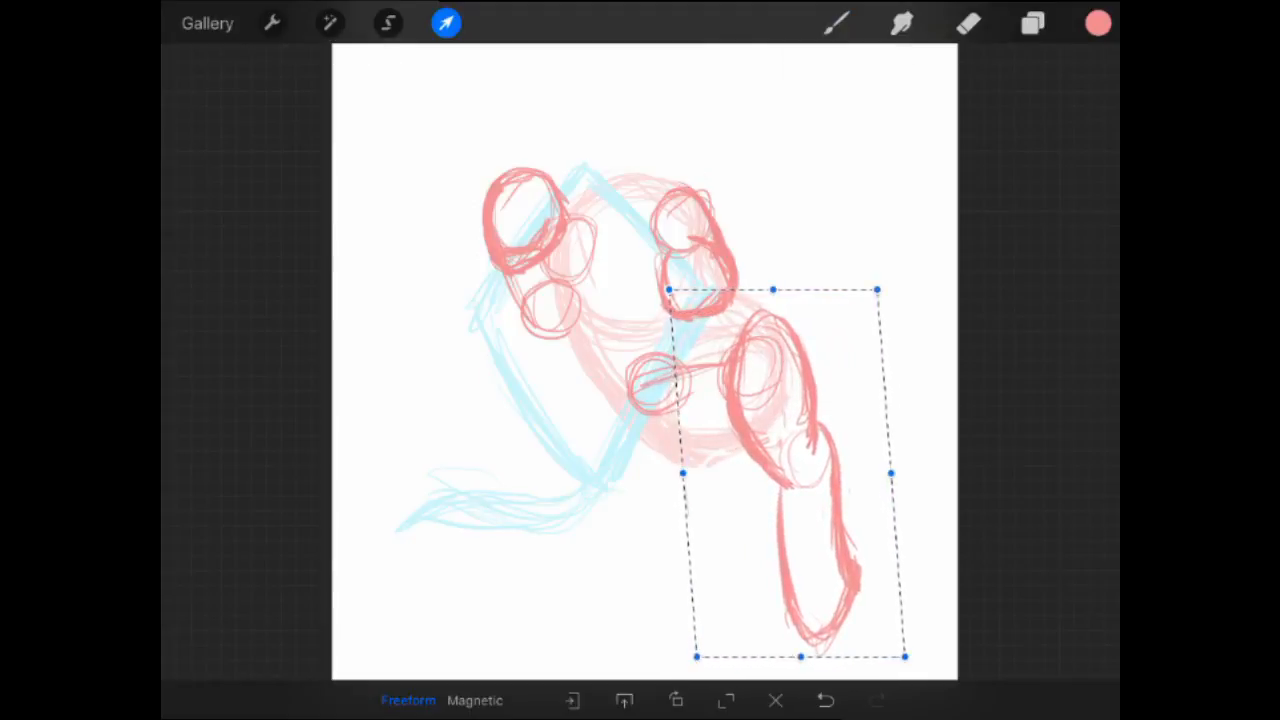
click(876, 700)
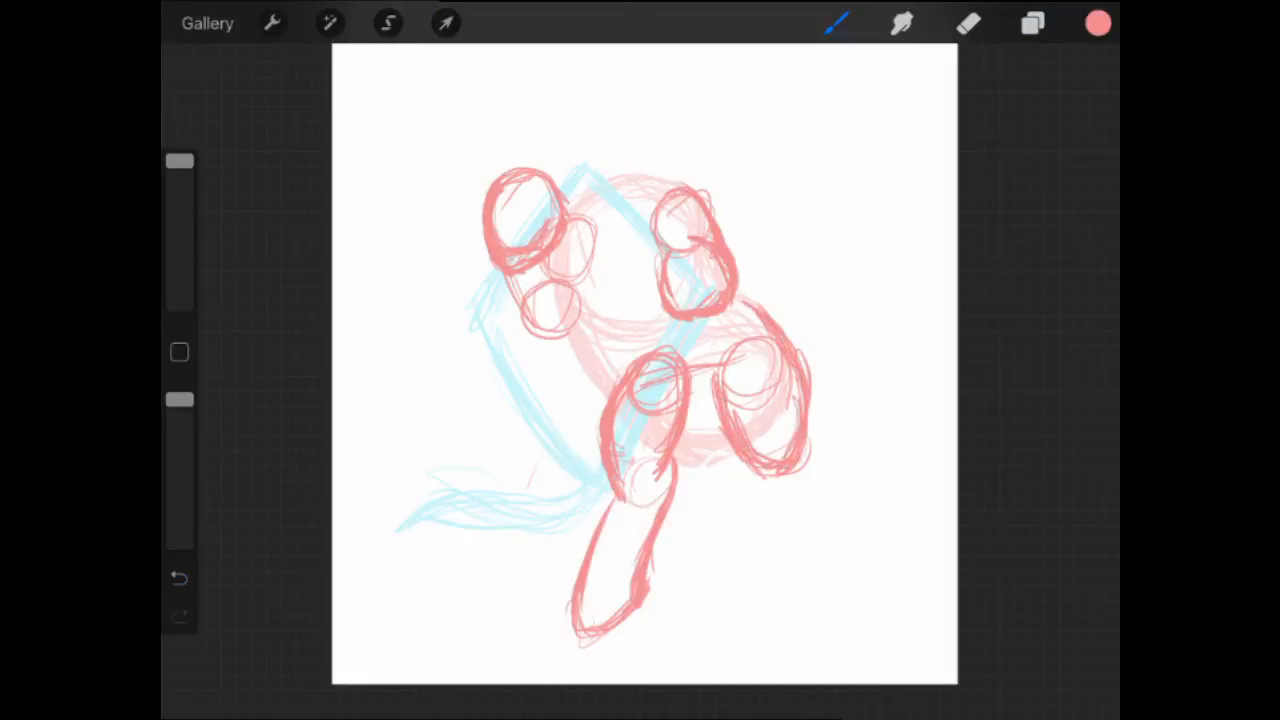
- Undo the extra leg and the move, then redraw a bent leg angling down-right with the body curve
click(178, 578)
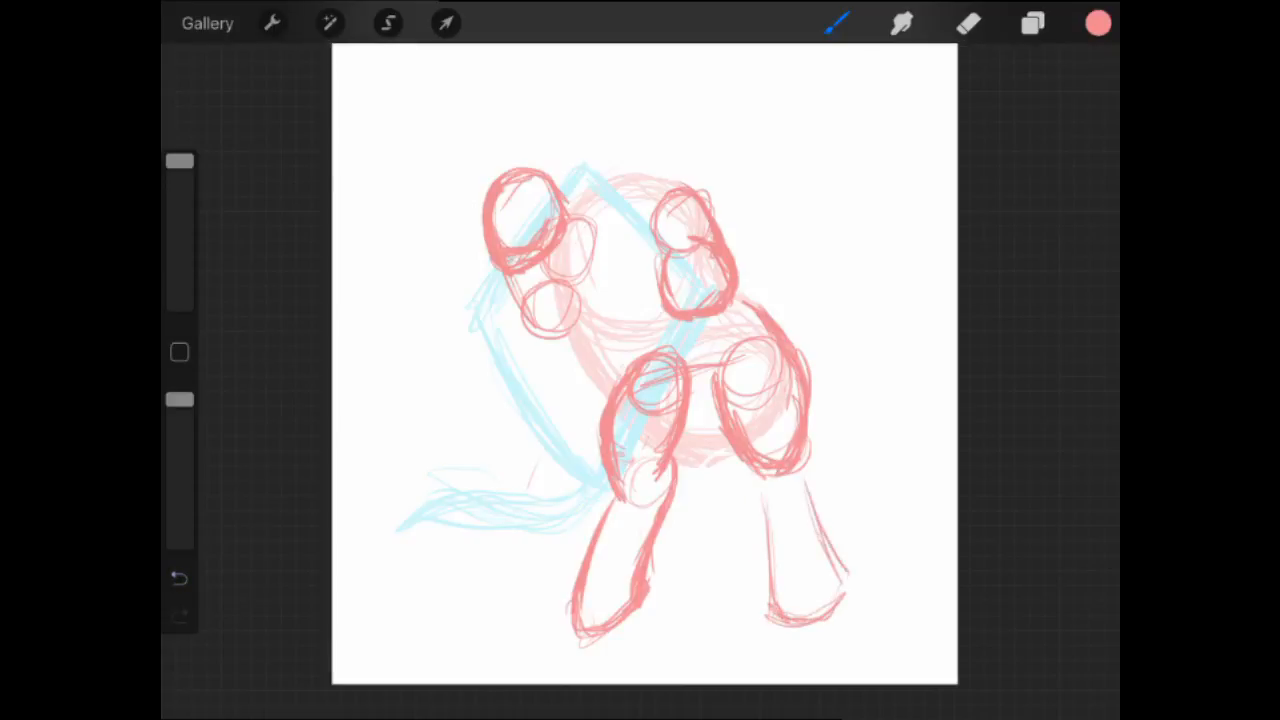
click(180, 578)
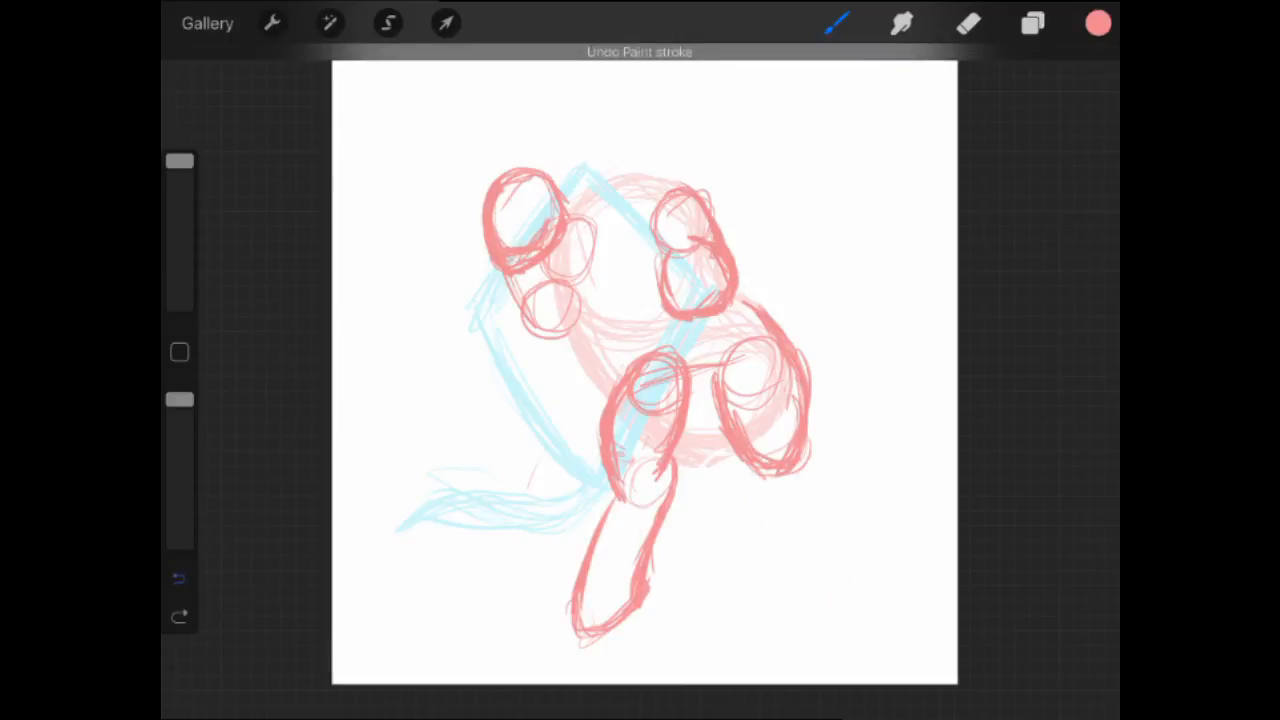
click(444, 24)
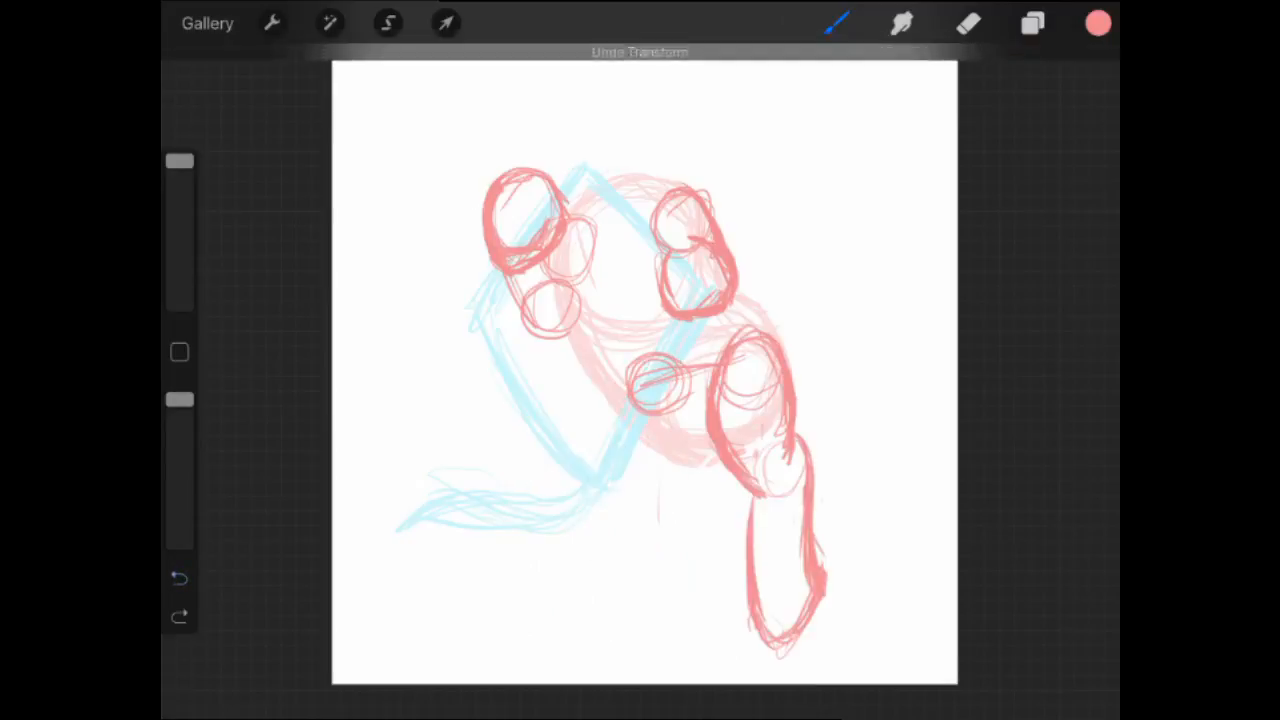
click(446, 24)
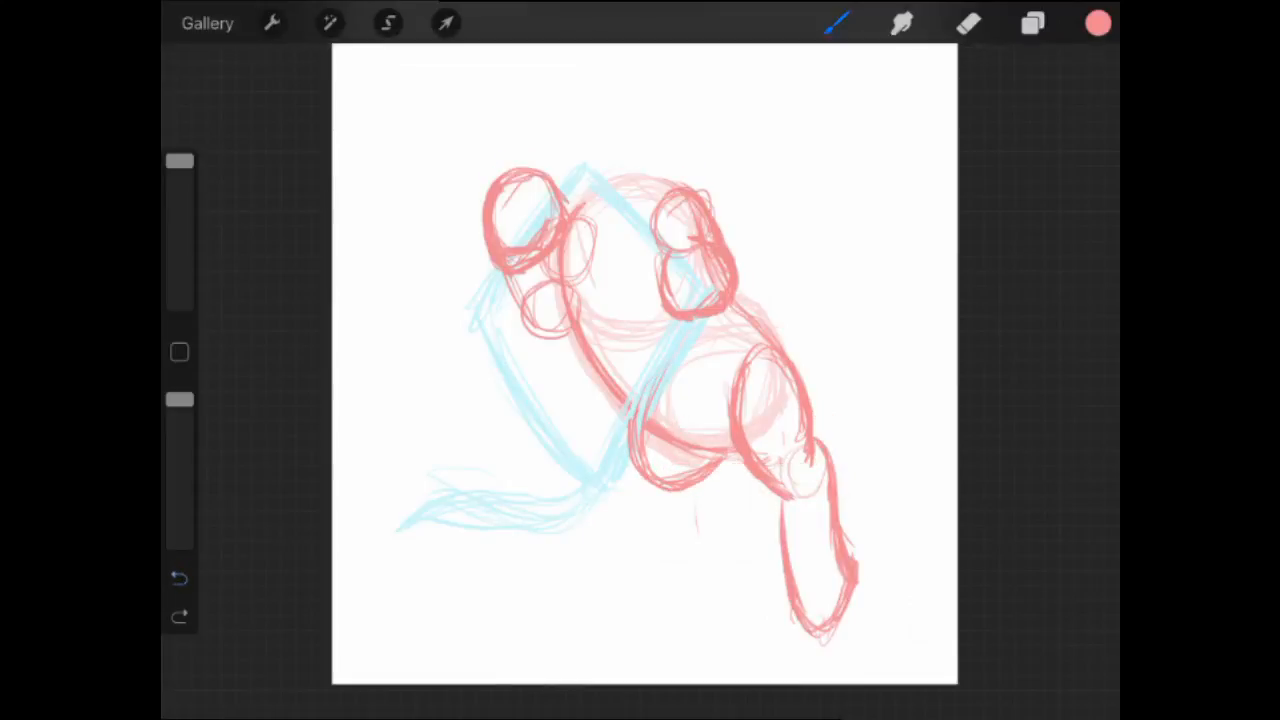
- Clean up a stray mark under the body and sketch a large round head circle above it
drag(650, 400, 700, 470)
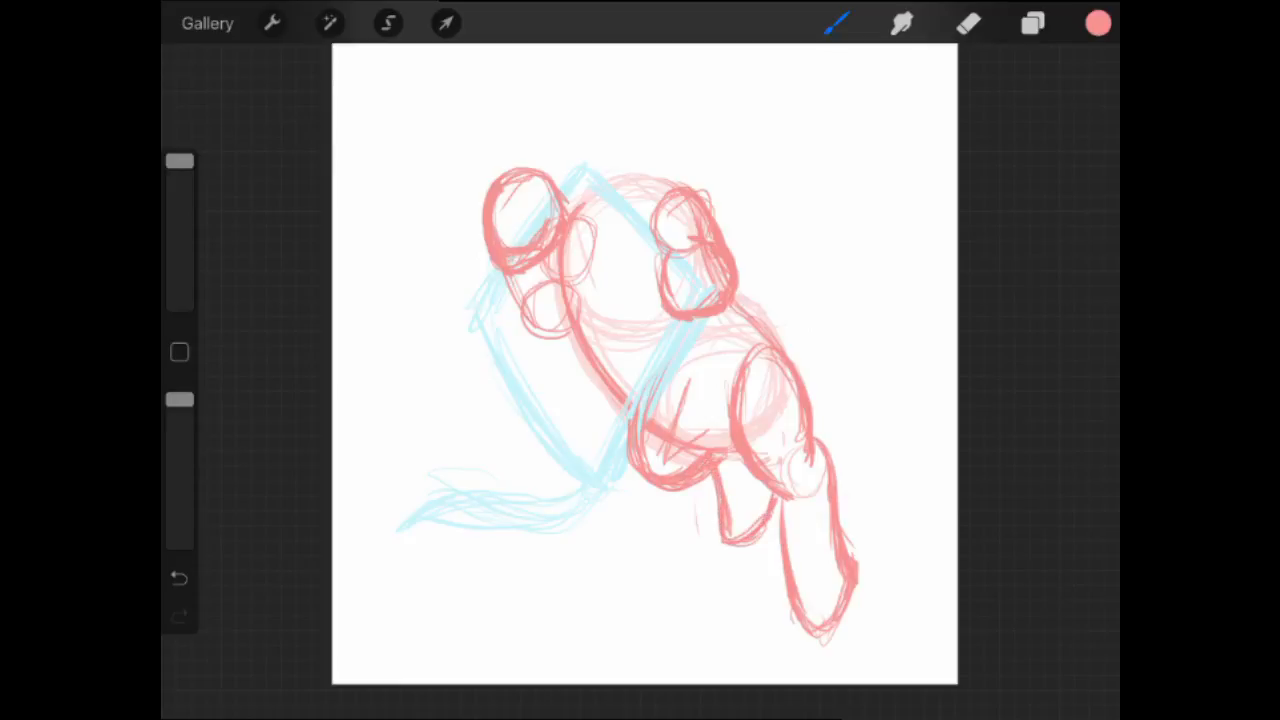
click(968, 24)
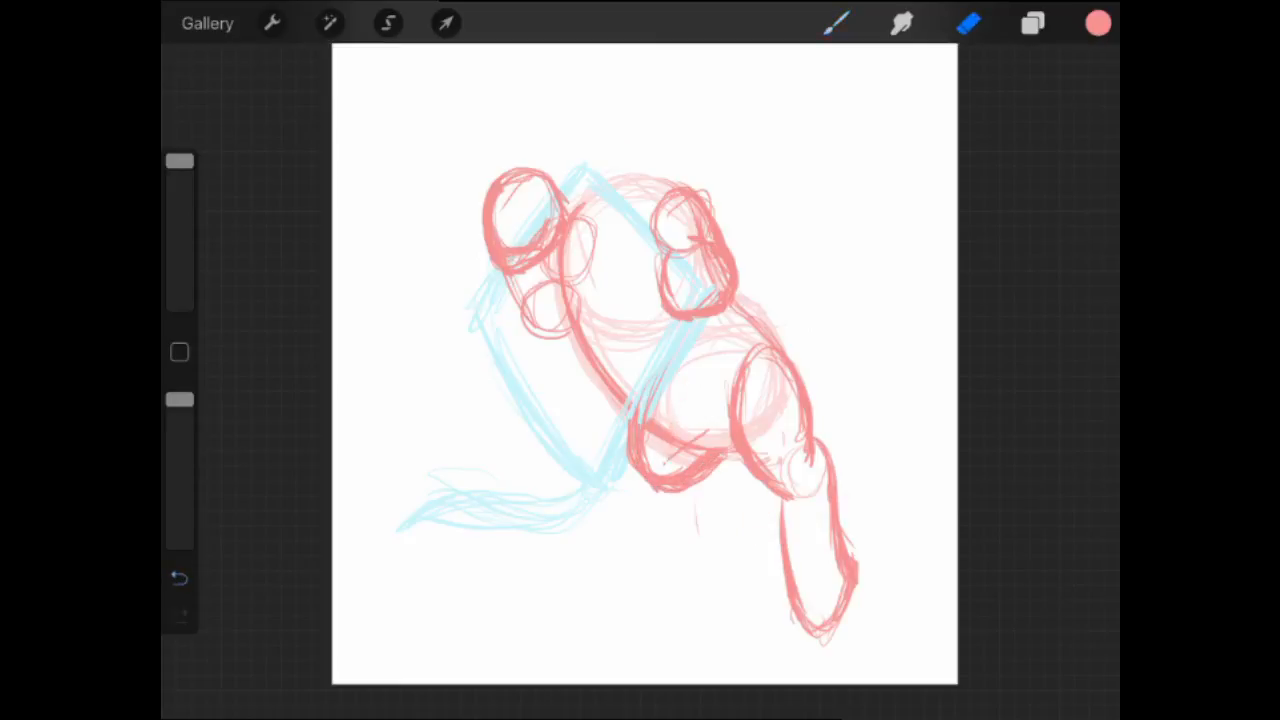
click(388, 24)
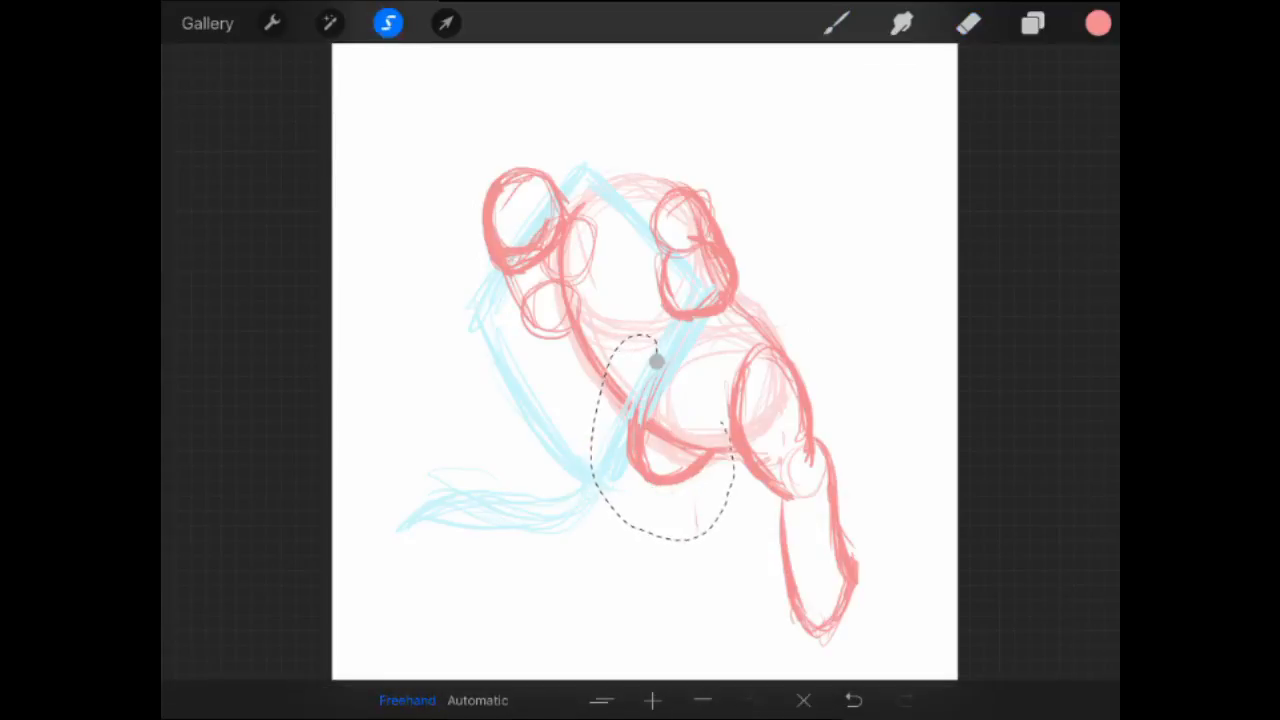
click(446, 24)
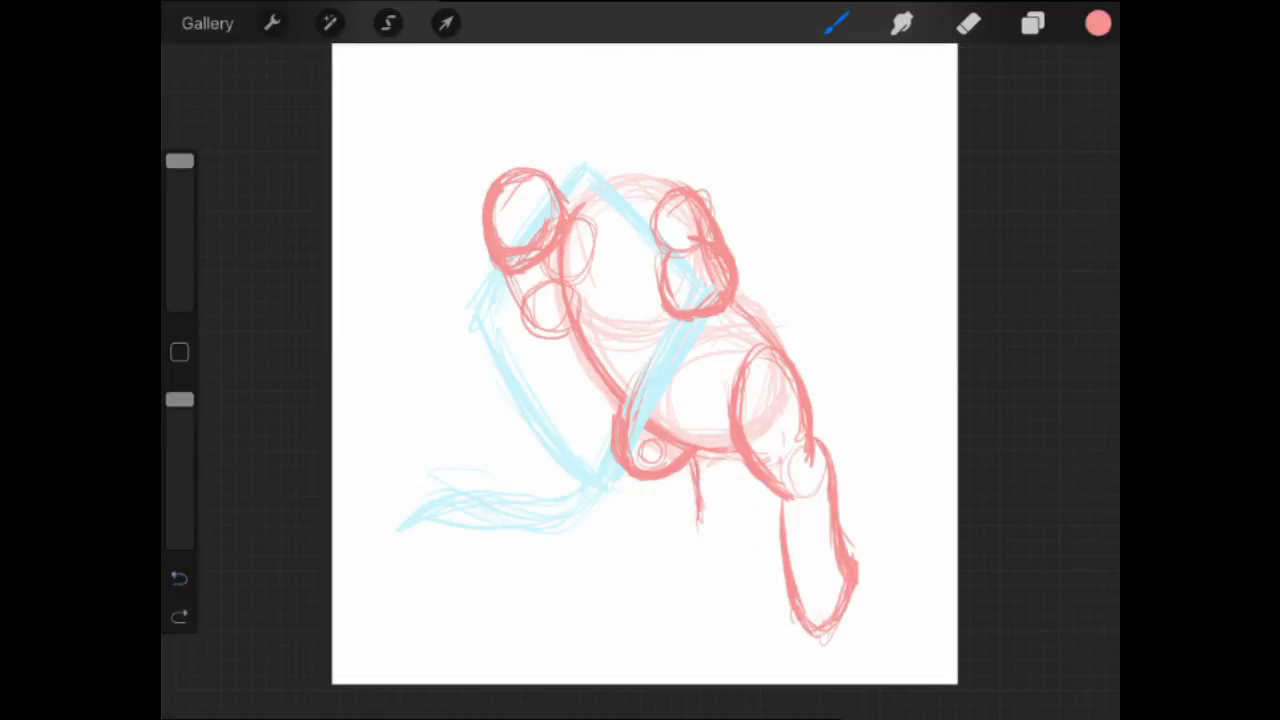
click(180, 578)
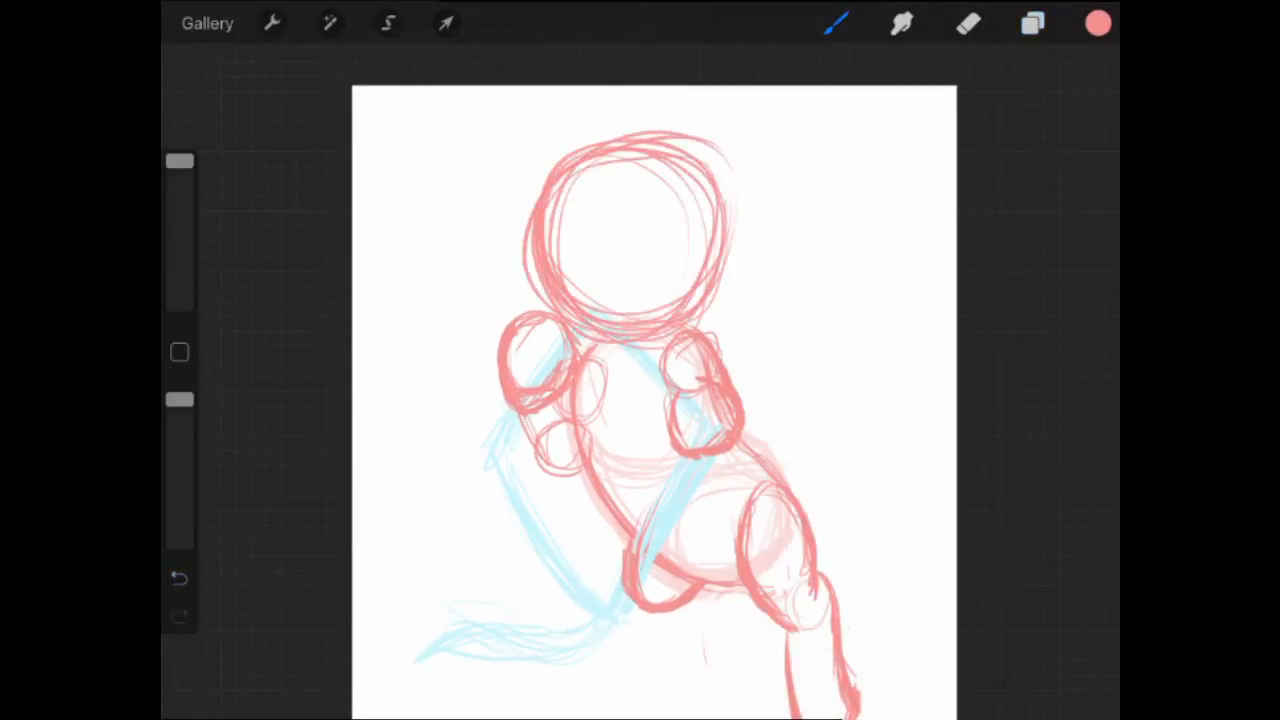
- Adjust the head circle and sketch a small curl inside it, reworked into a short arc
click(444, 24)
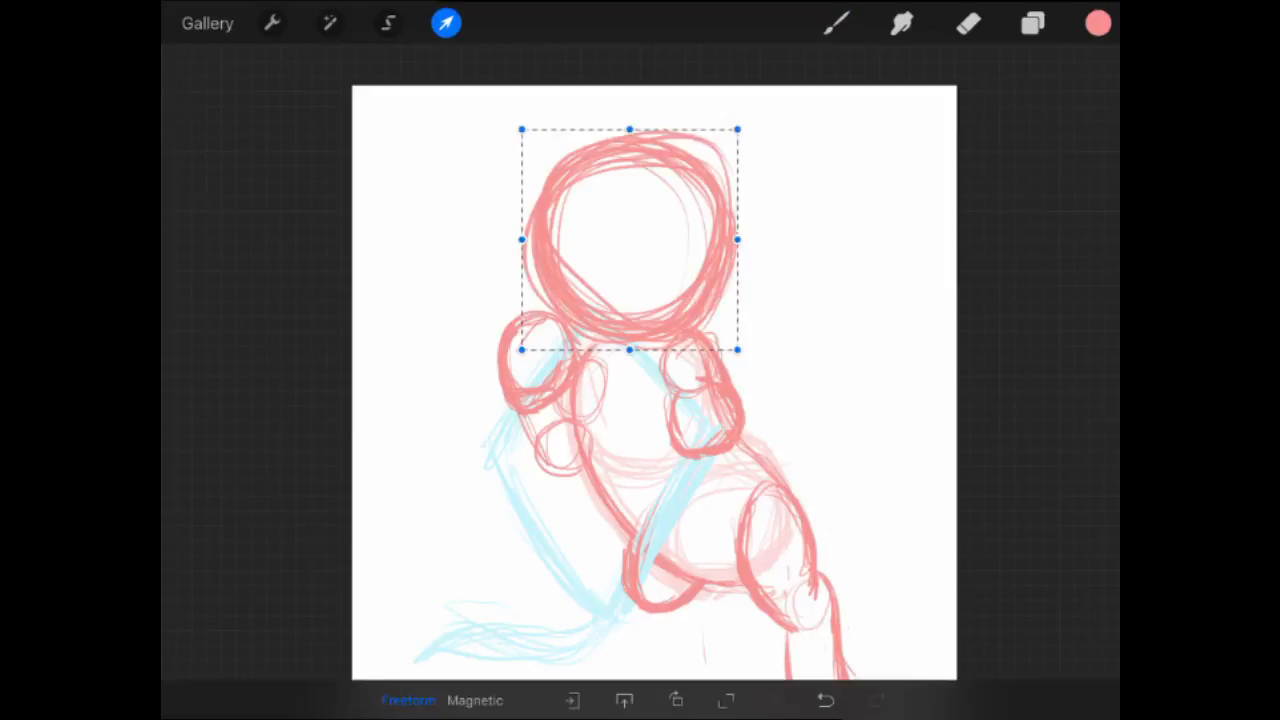
click(1032, 24)
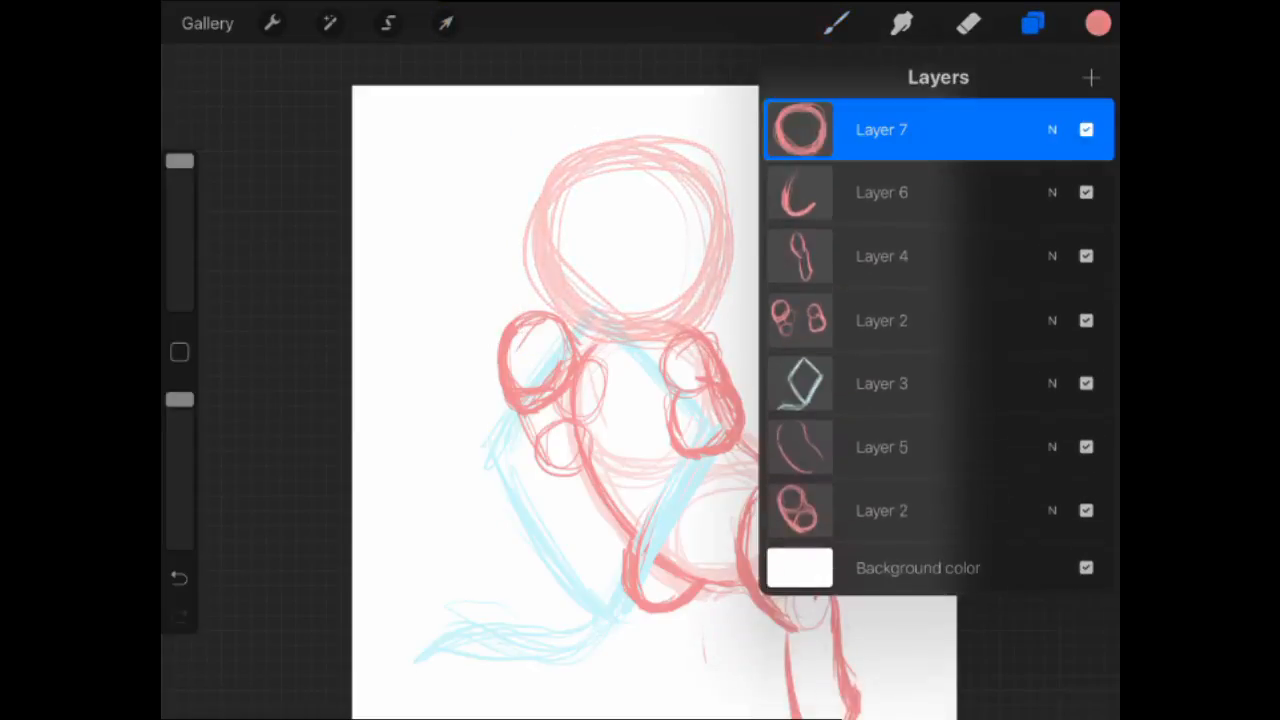
click(1032, 24)
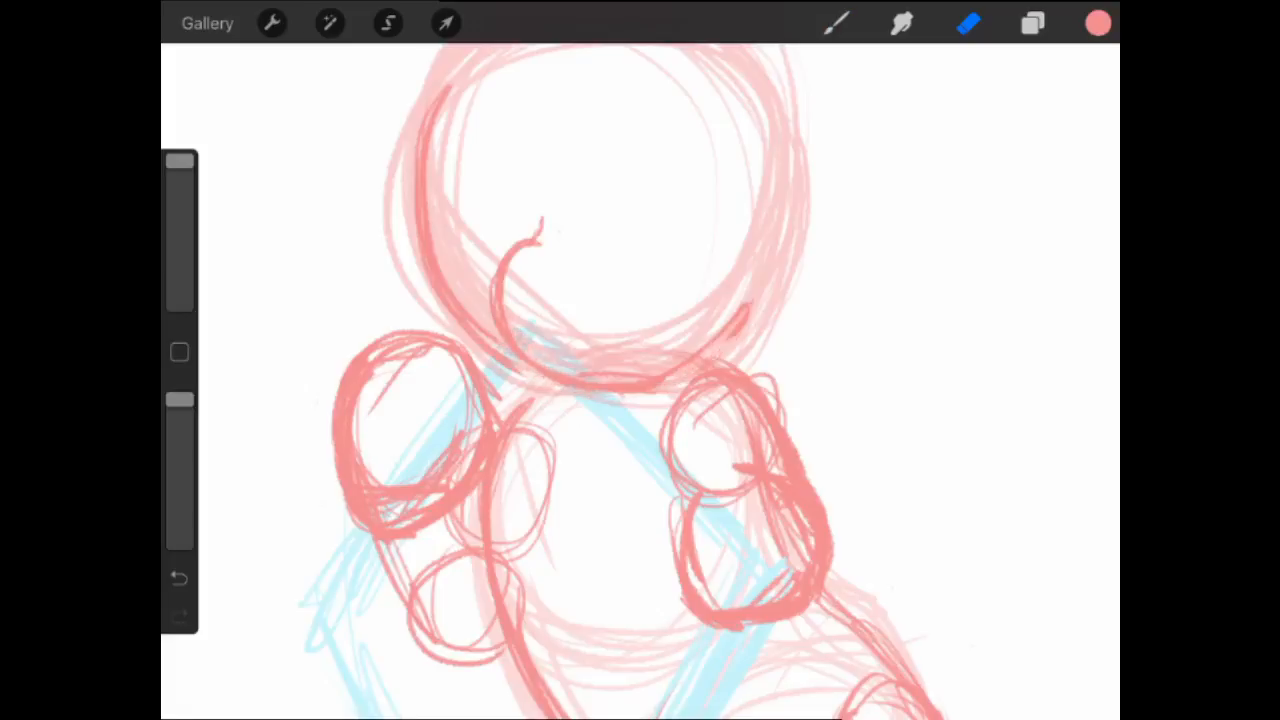
click(838, 24)
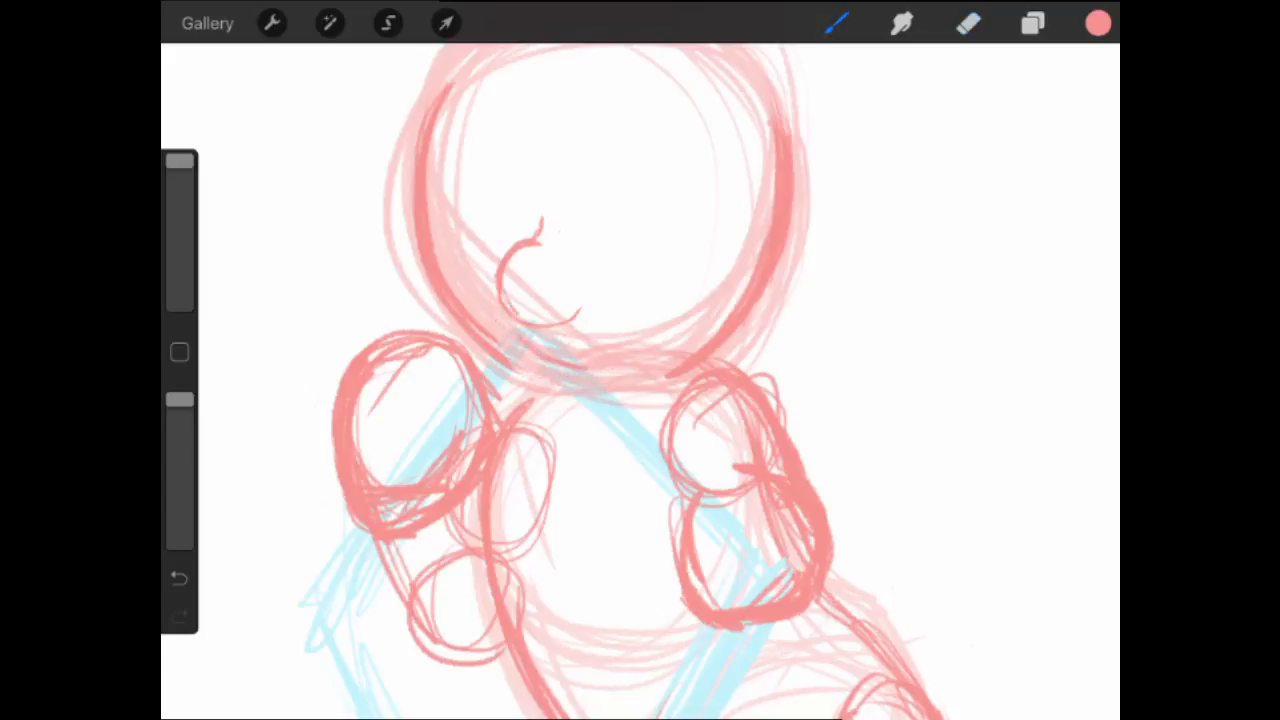
click(968, 24)
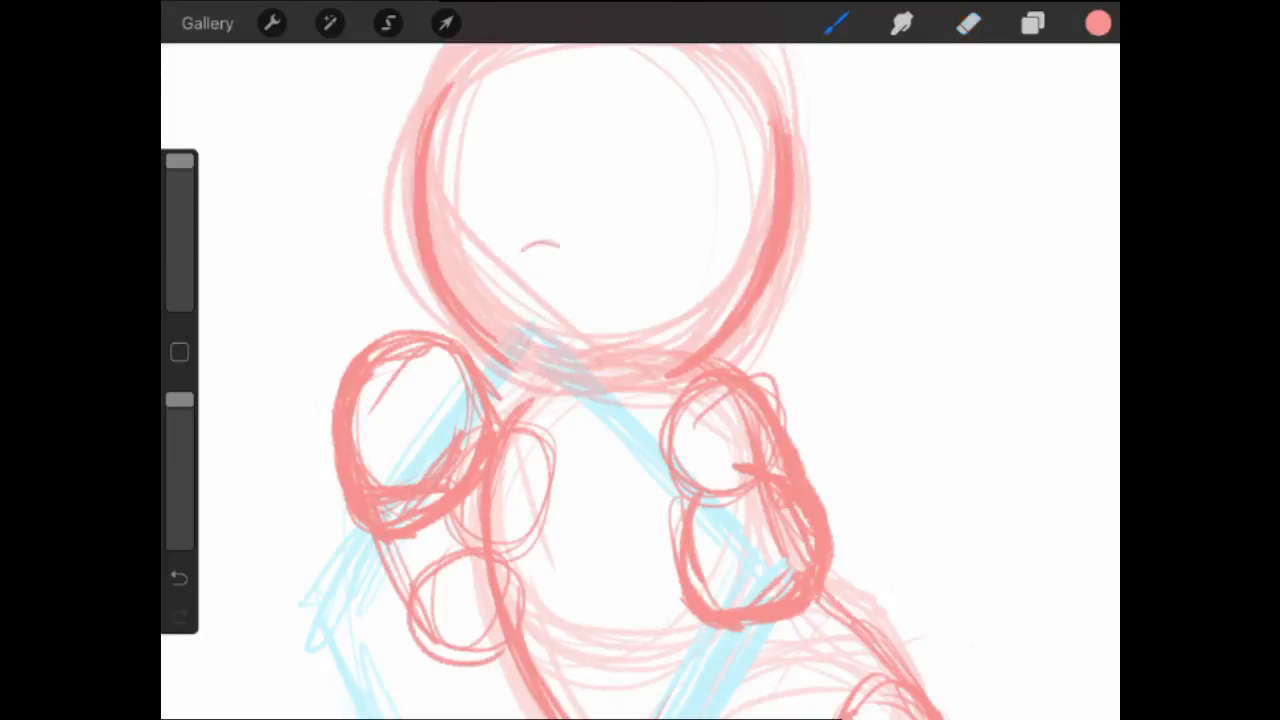
- Add a curved mouth mark below the arc and enlarge the head outline with bolder strokes
drag(520, 250, 590, 244)
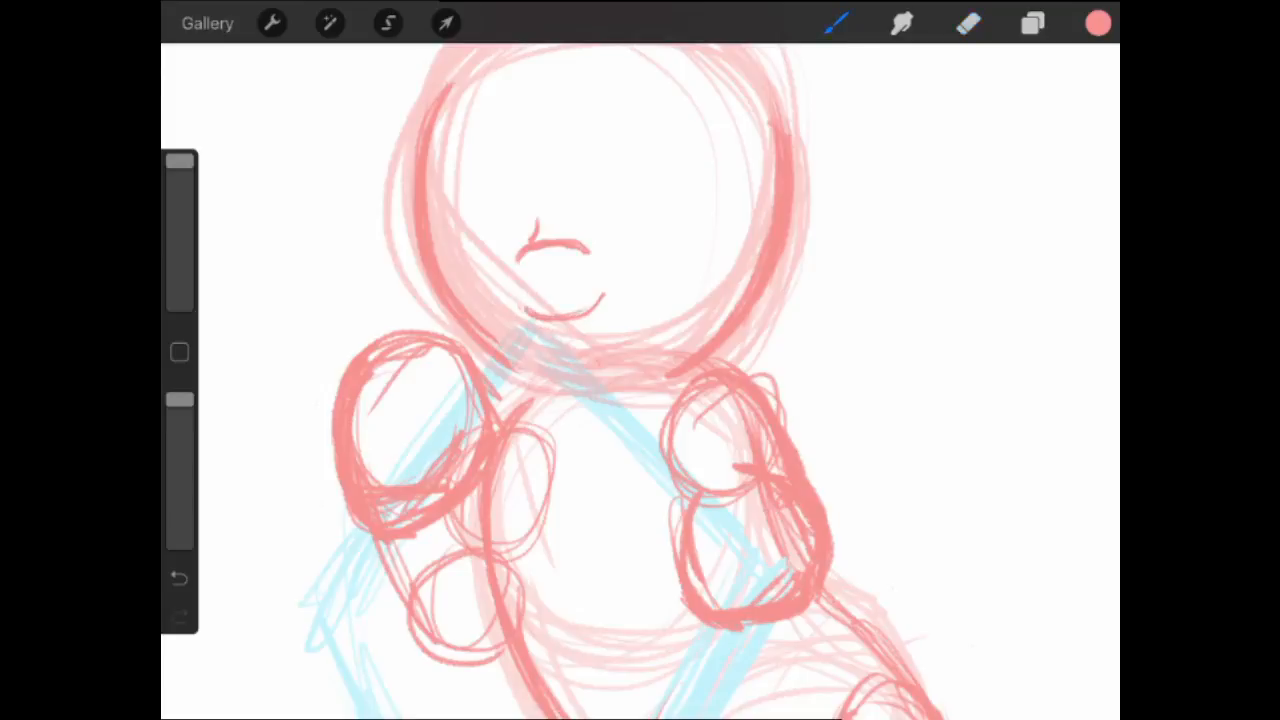
click(180, 578)
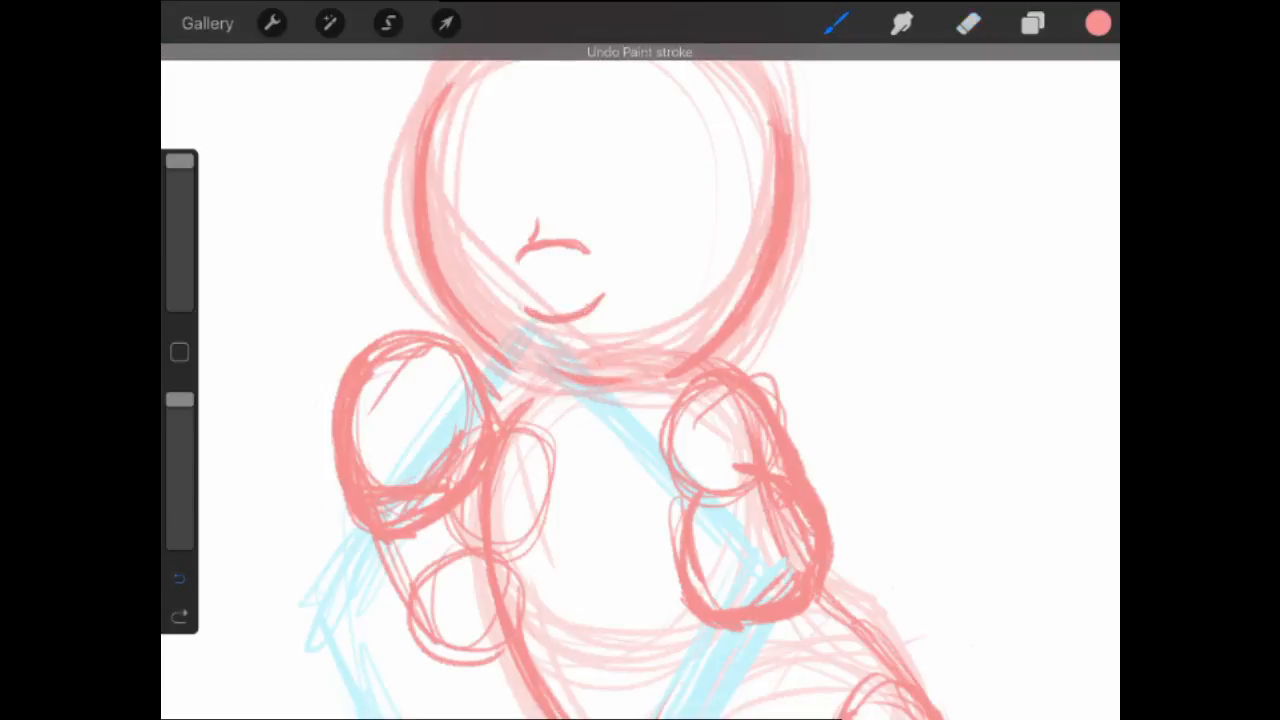
click(180, 578)
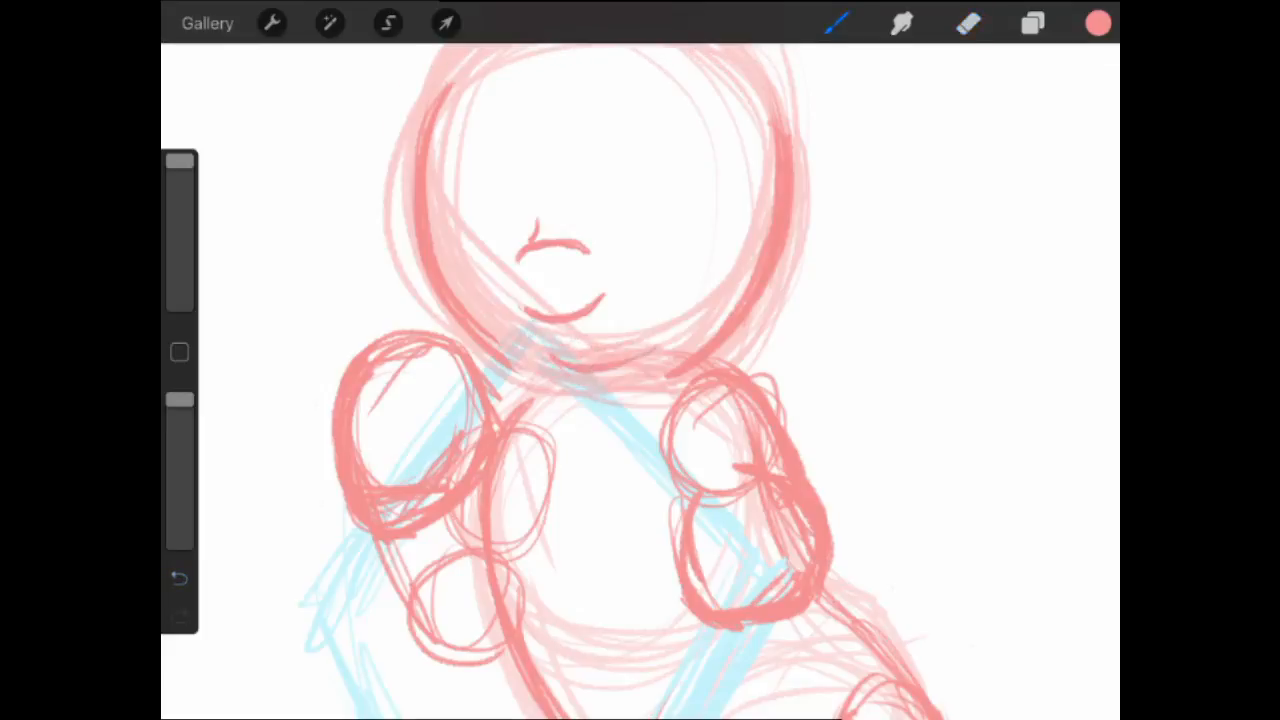
click(968, 24)
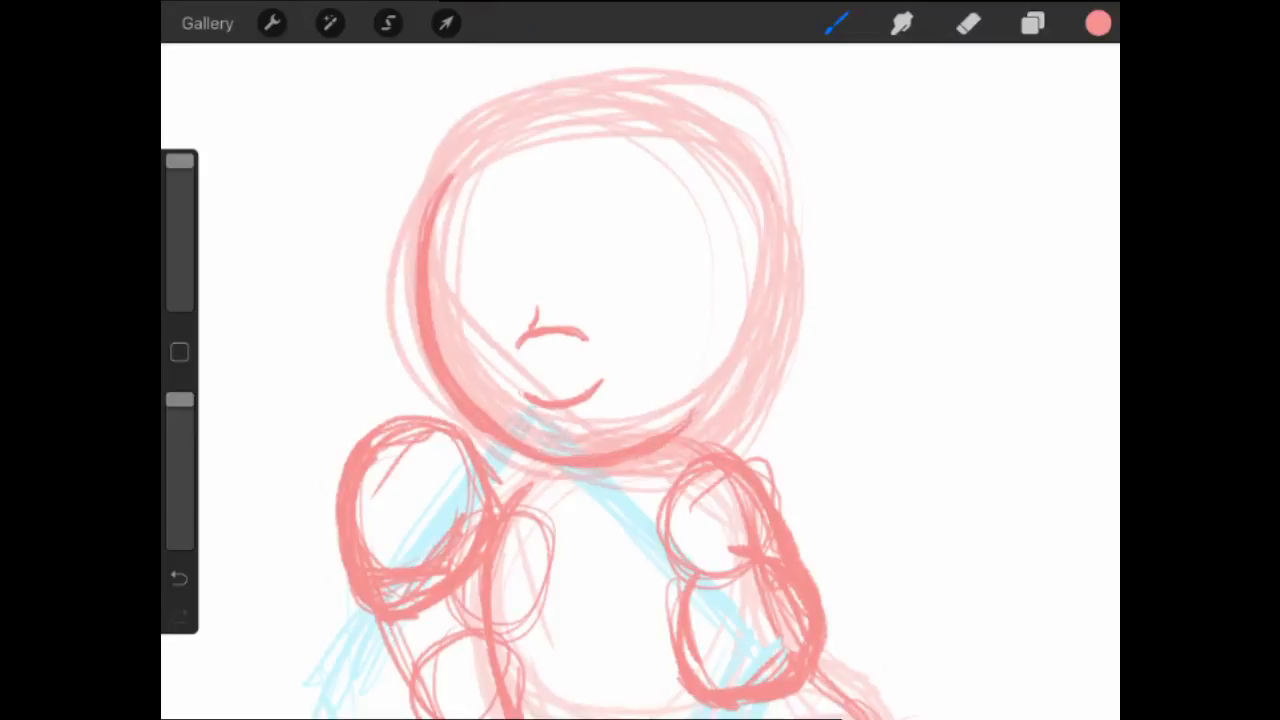
- Lasso the mouth curve and scale it smaller, then boldly retrace the front-leg outlines
drag(720, 160, 720, 450)
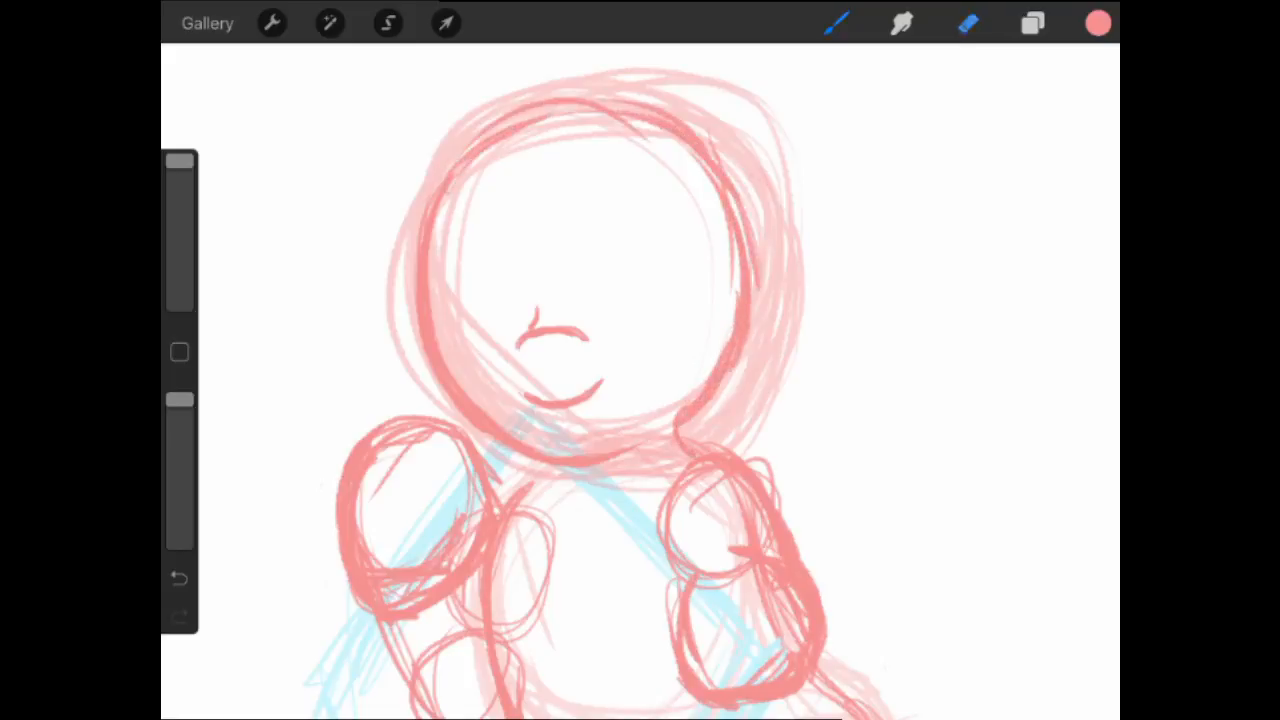
click(444, 24)
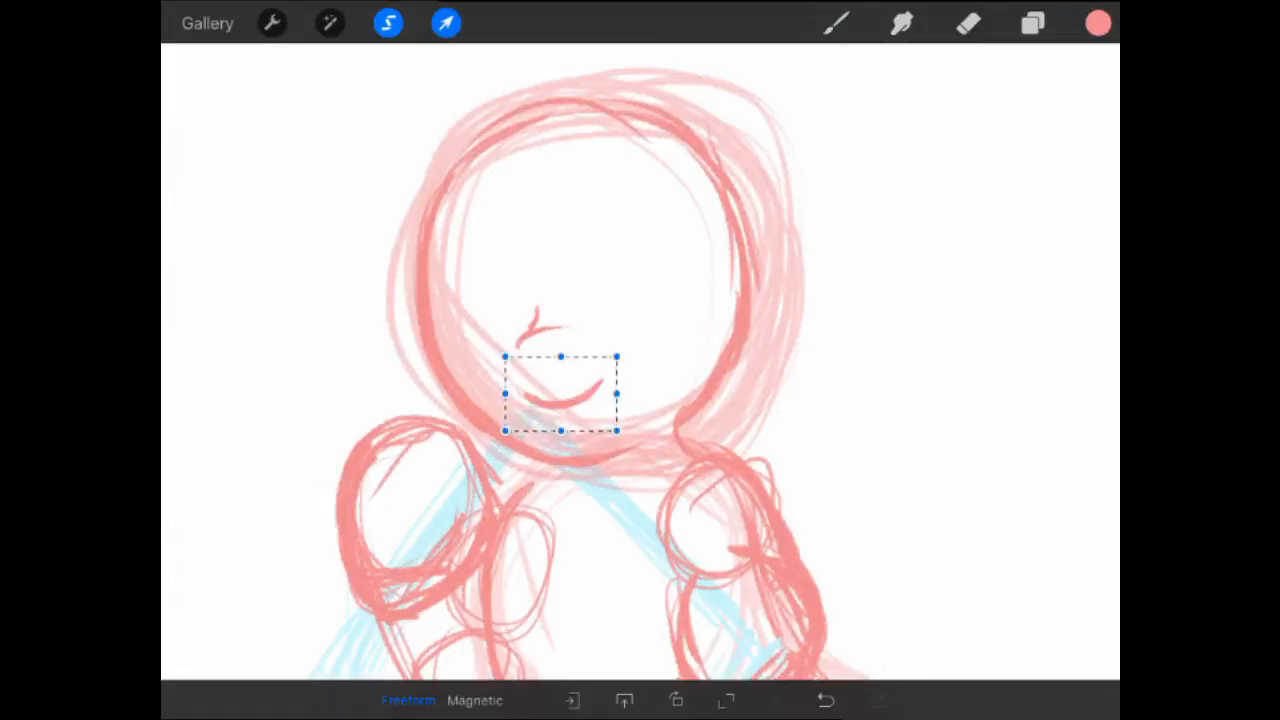
drag(560, 392, 556, 374)
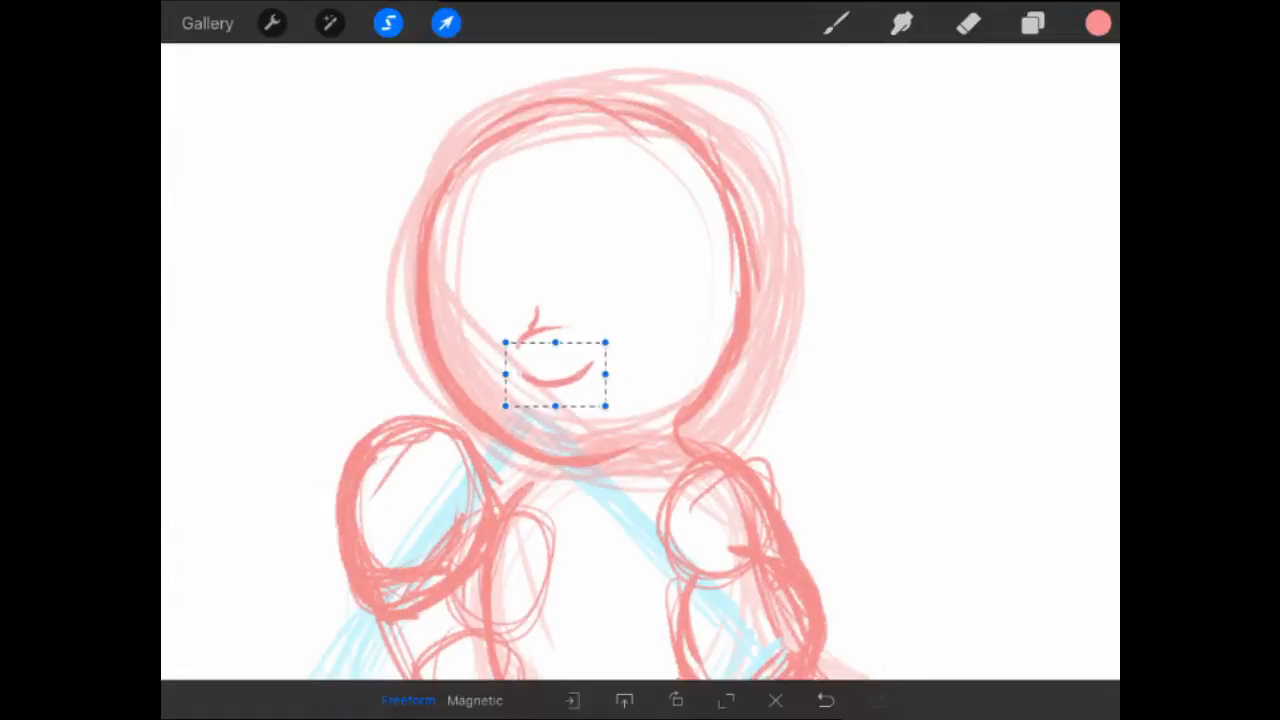
drag(556, 372, 552, 362)
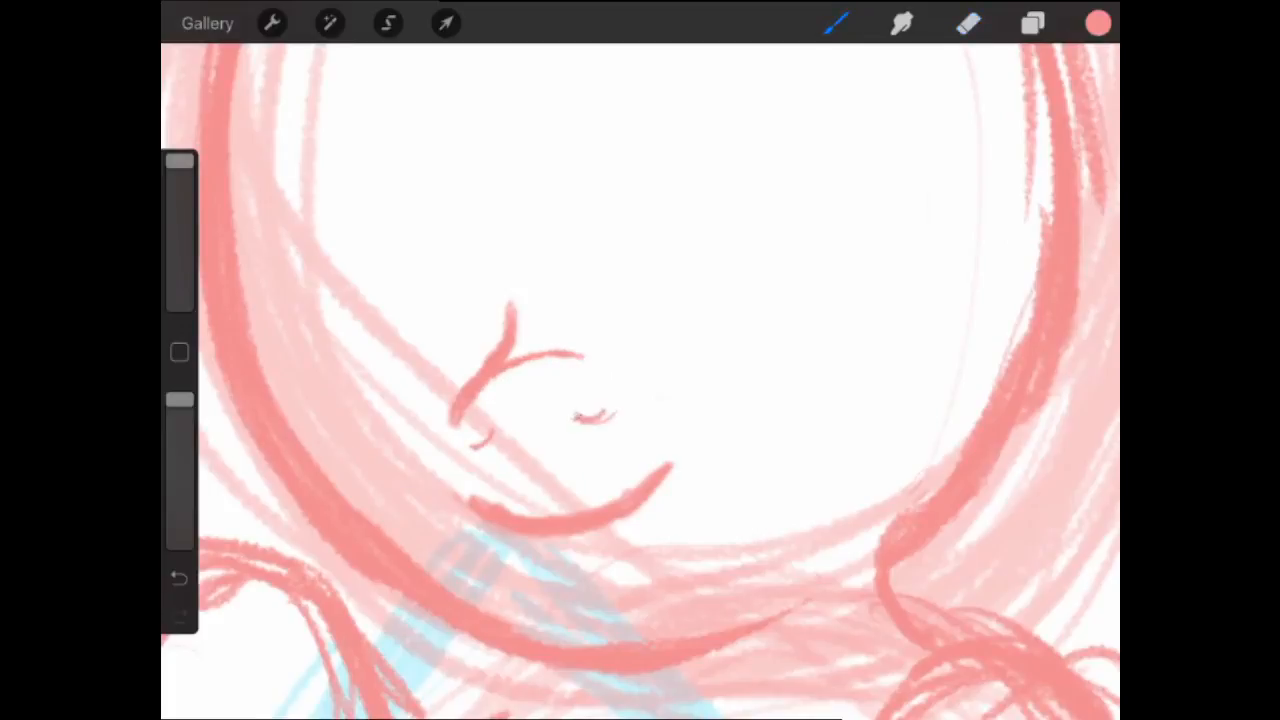
click(446, 24)
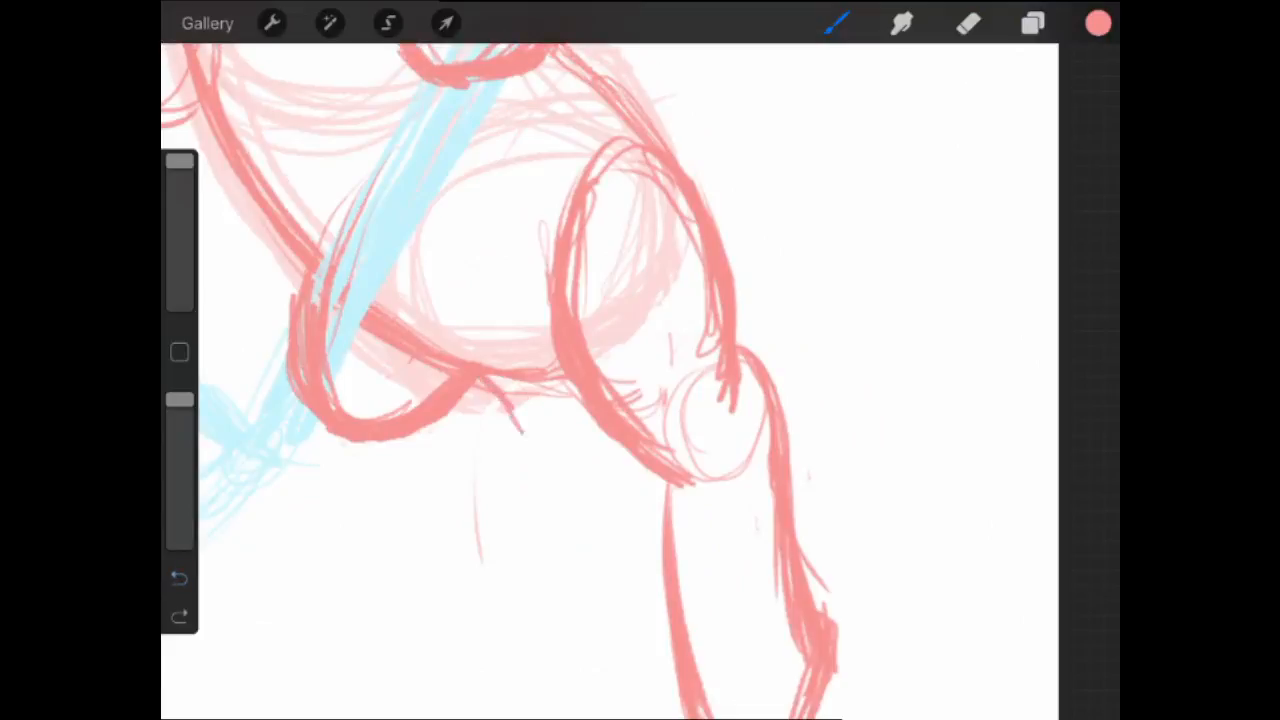
- Draw a large feathered wing spreading from the shoulder and erase stray strokes around it
drag(460, 430, 500, 490)
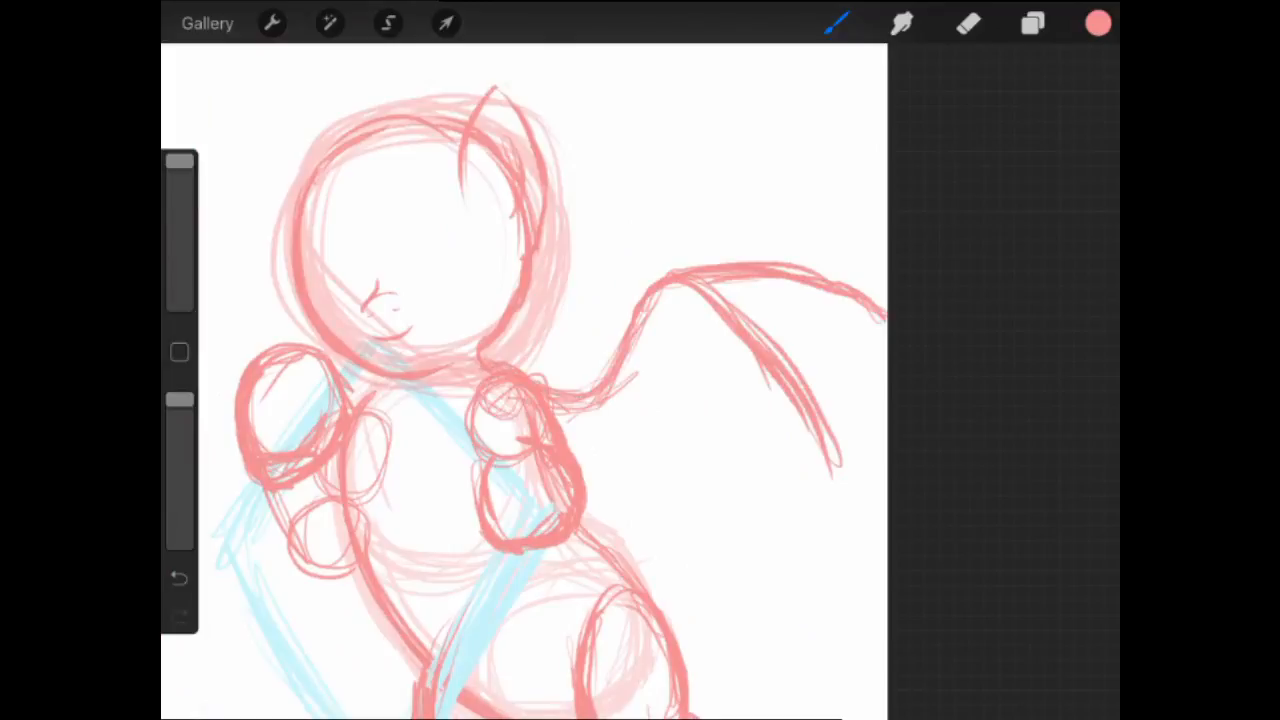
click(968, 24)
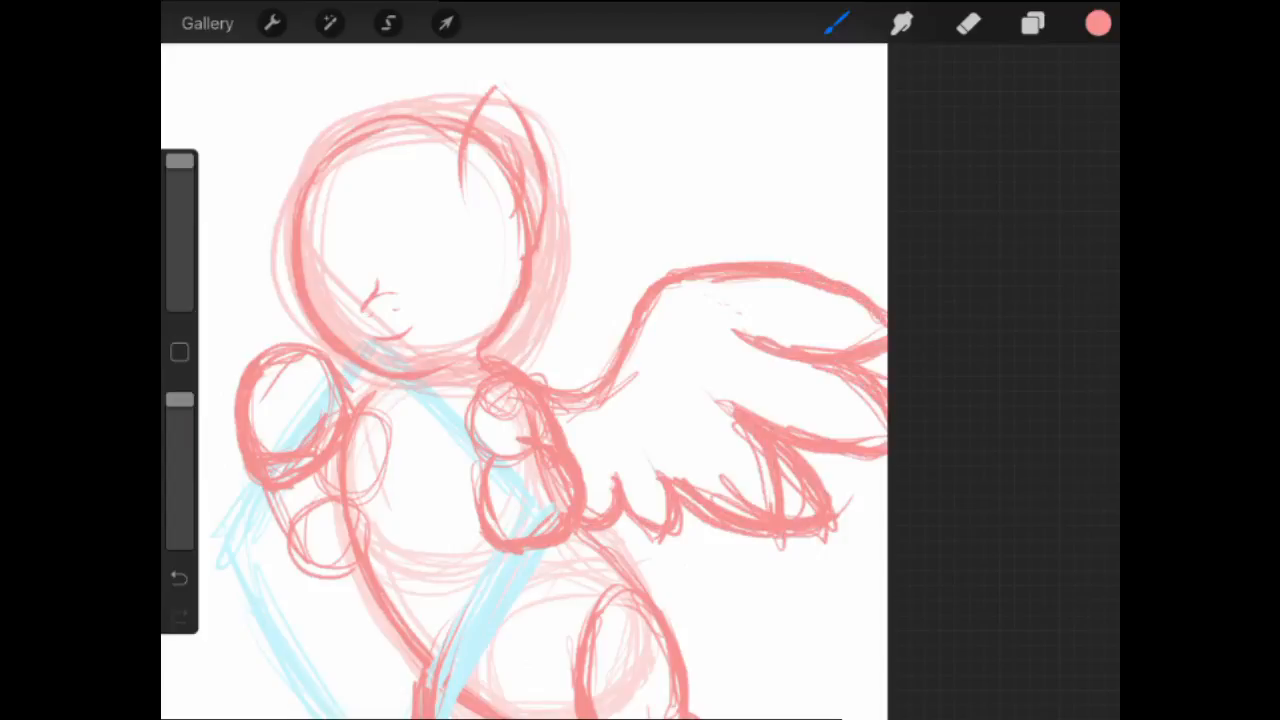
click(968, 24)
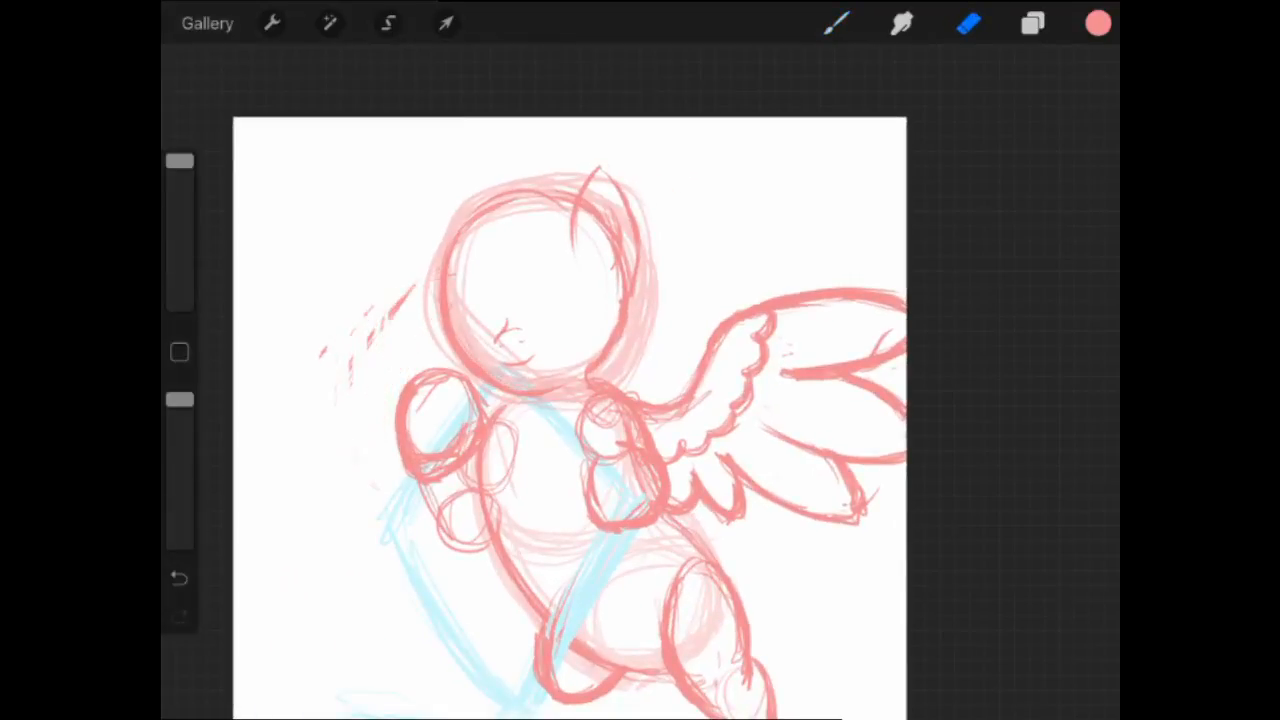
click(446, 24)
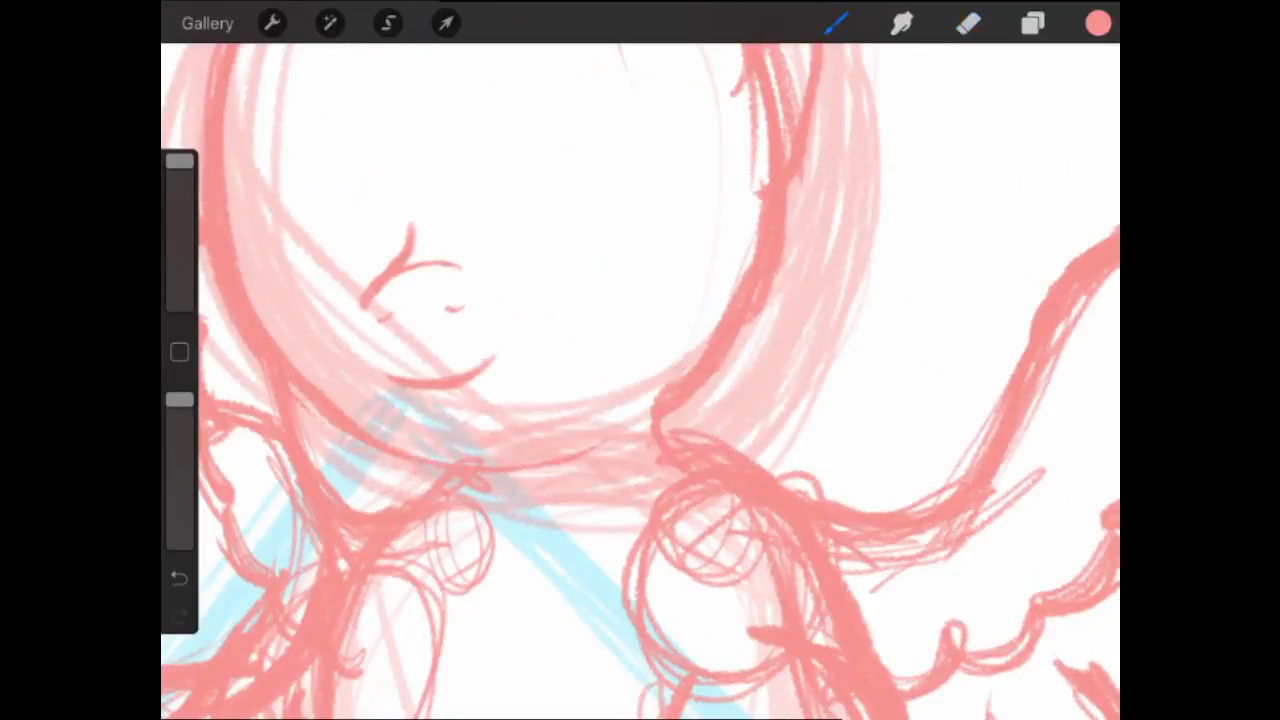
- Draw a round eye on the head, adjust its placement, and thicken its outline with an inner ring
click(968, 24)
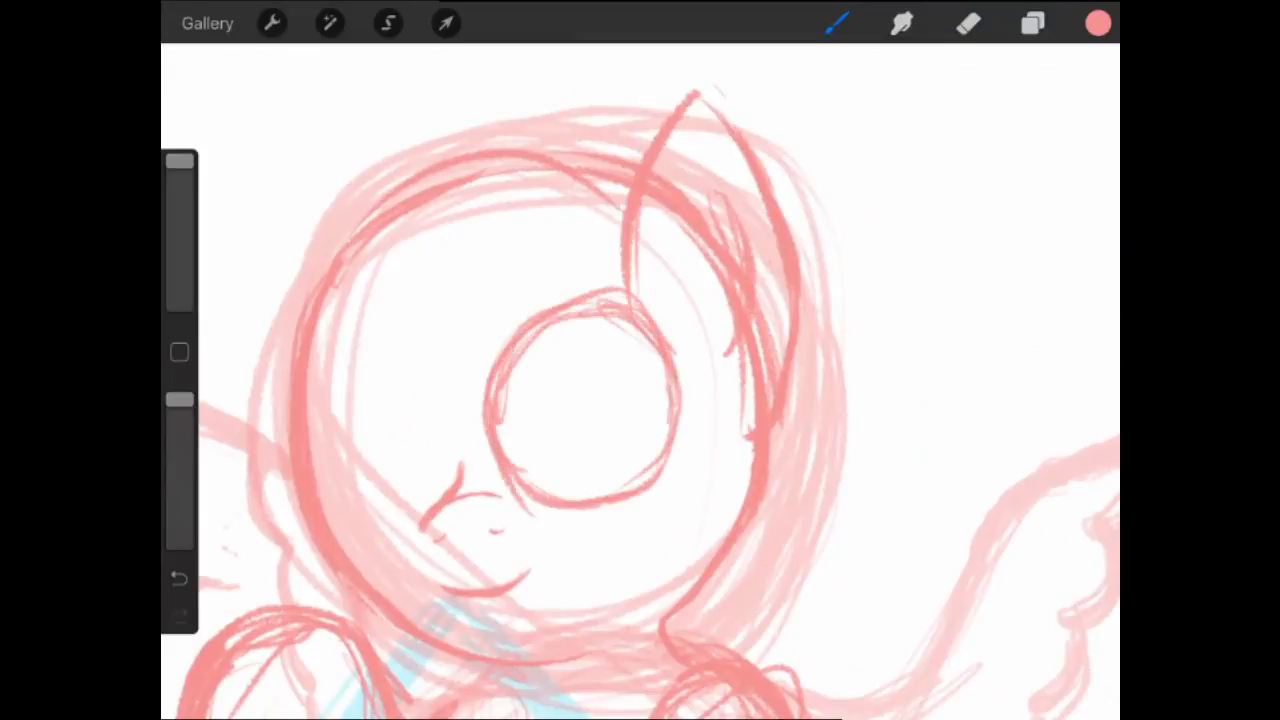
click(444, 24)
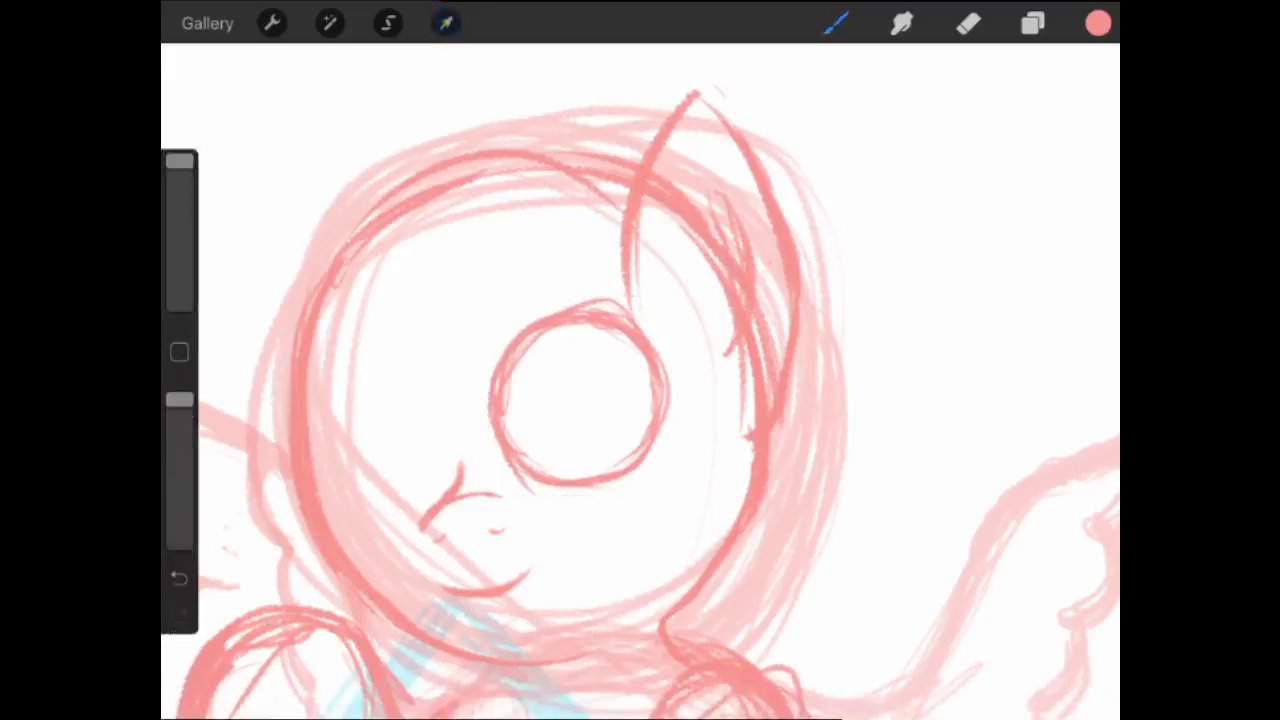
click(446, 24)
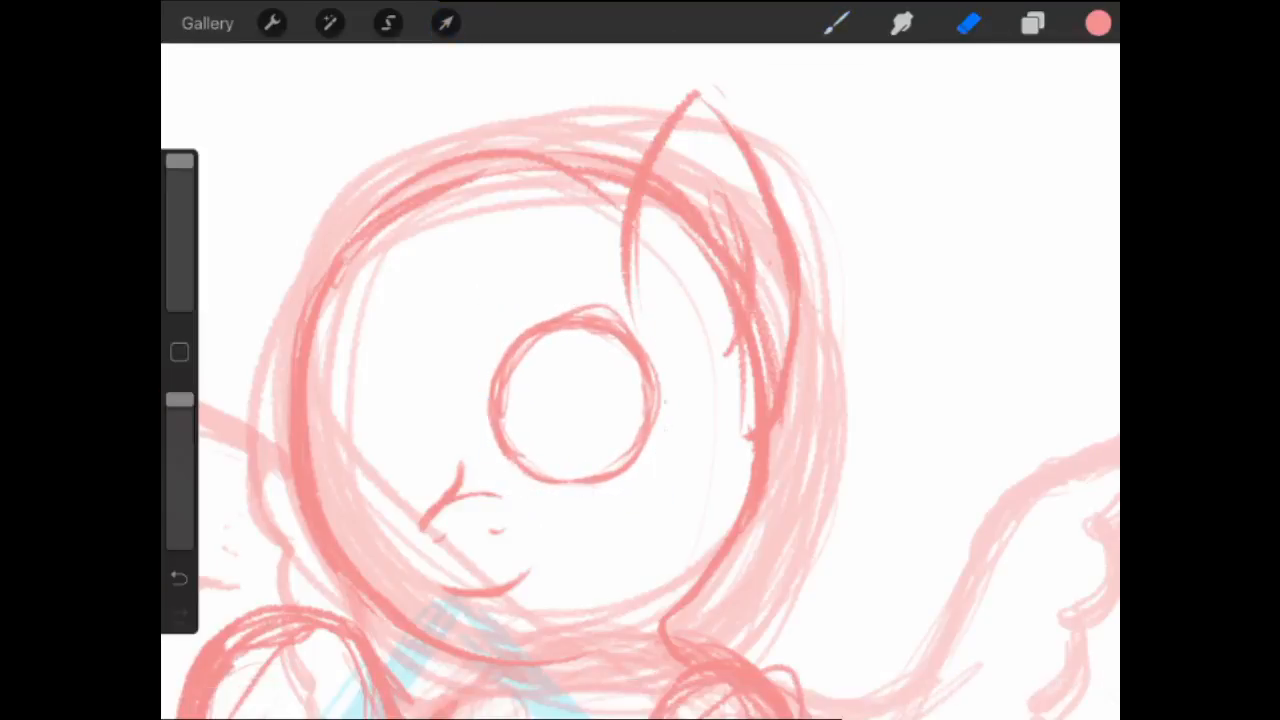
click(446, 24)
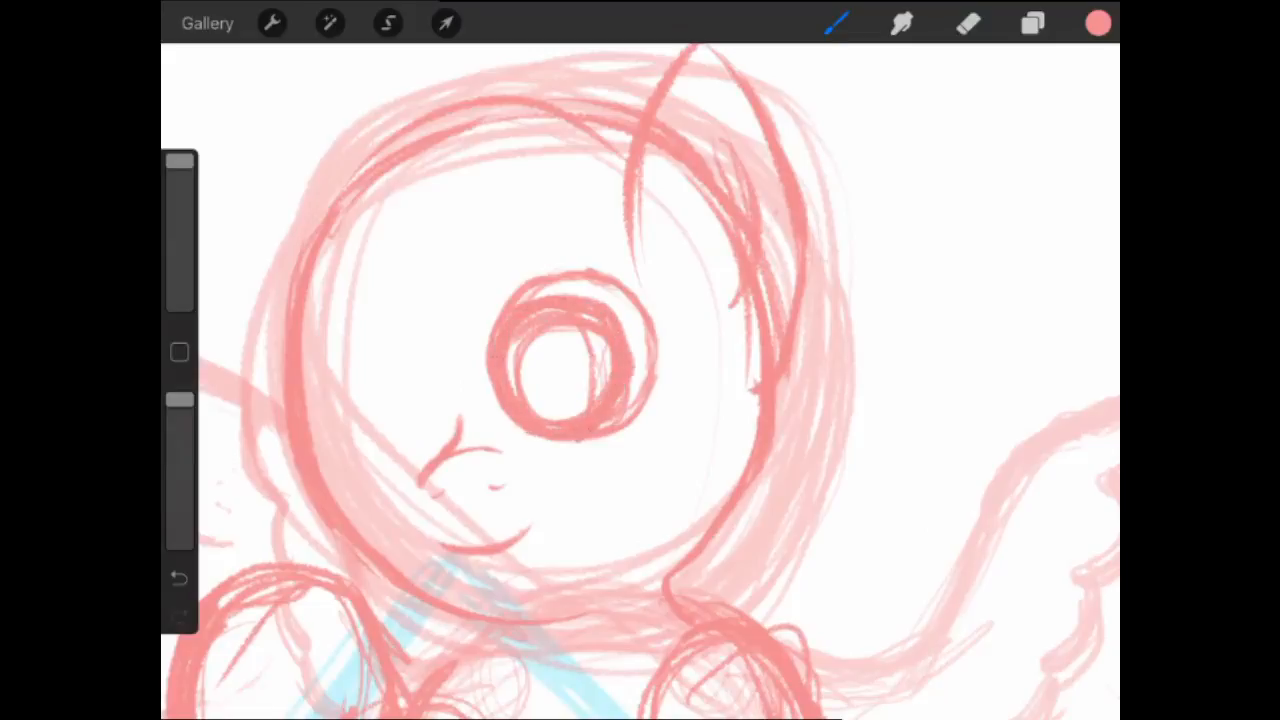
- Fill the larger eye with glossy brown and adjust its placement and colour
click(968, 24)
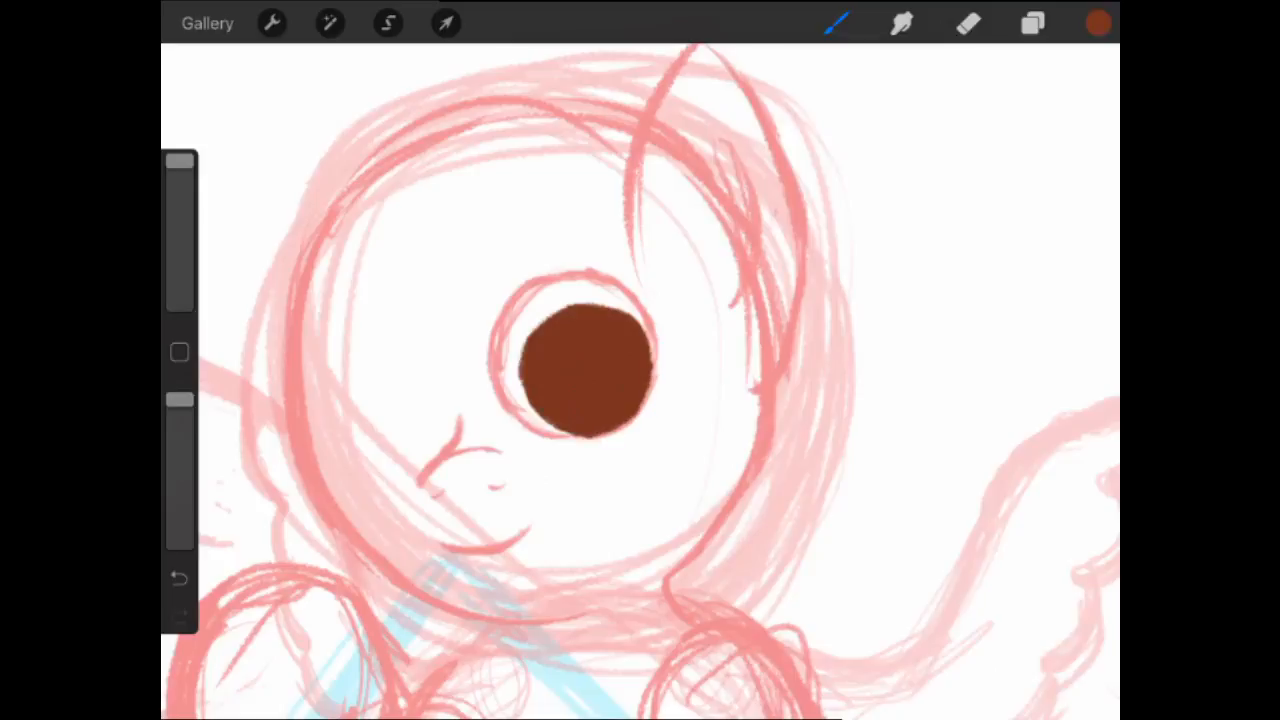
click(444, 24)
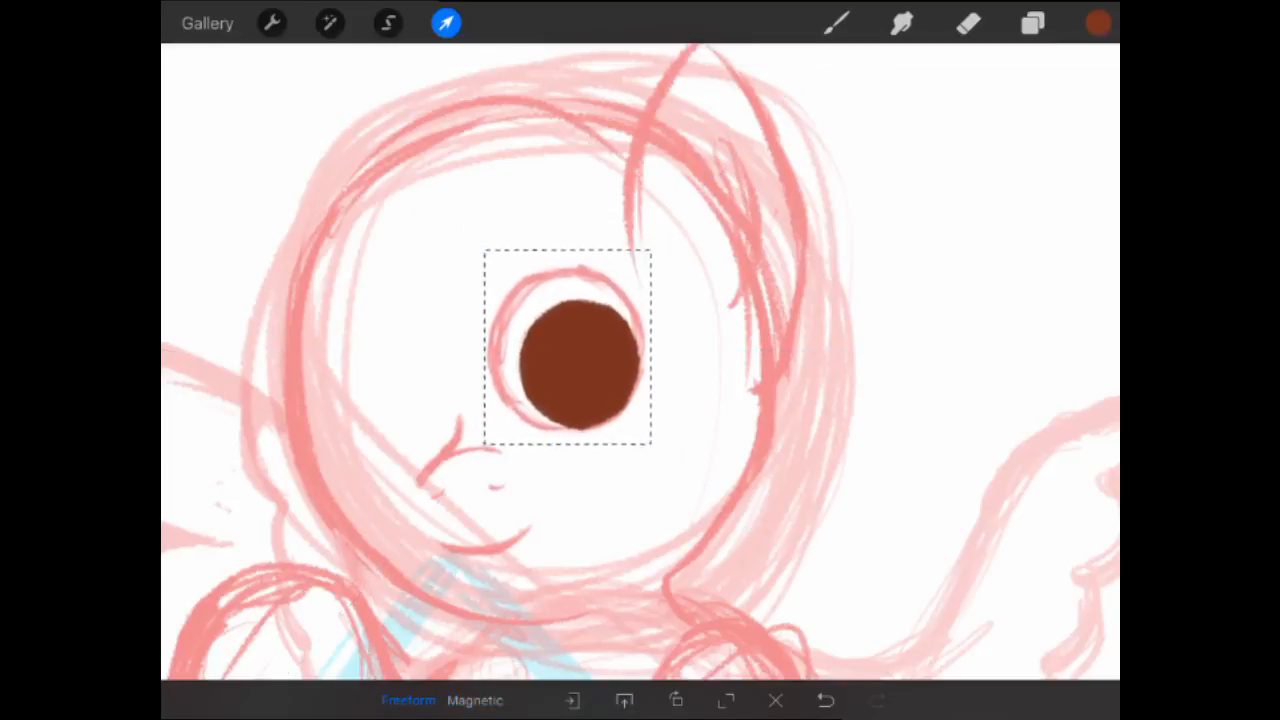
click(1096, 22)
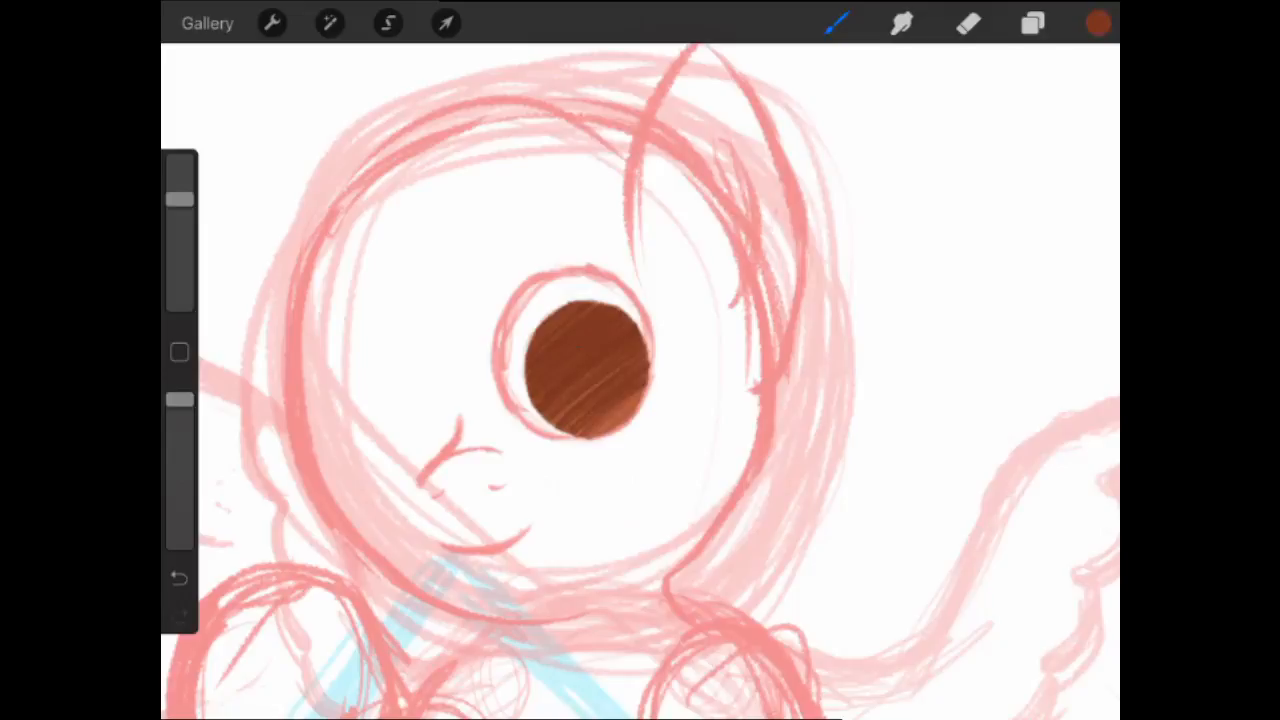
click(1096, 24)
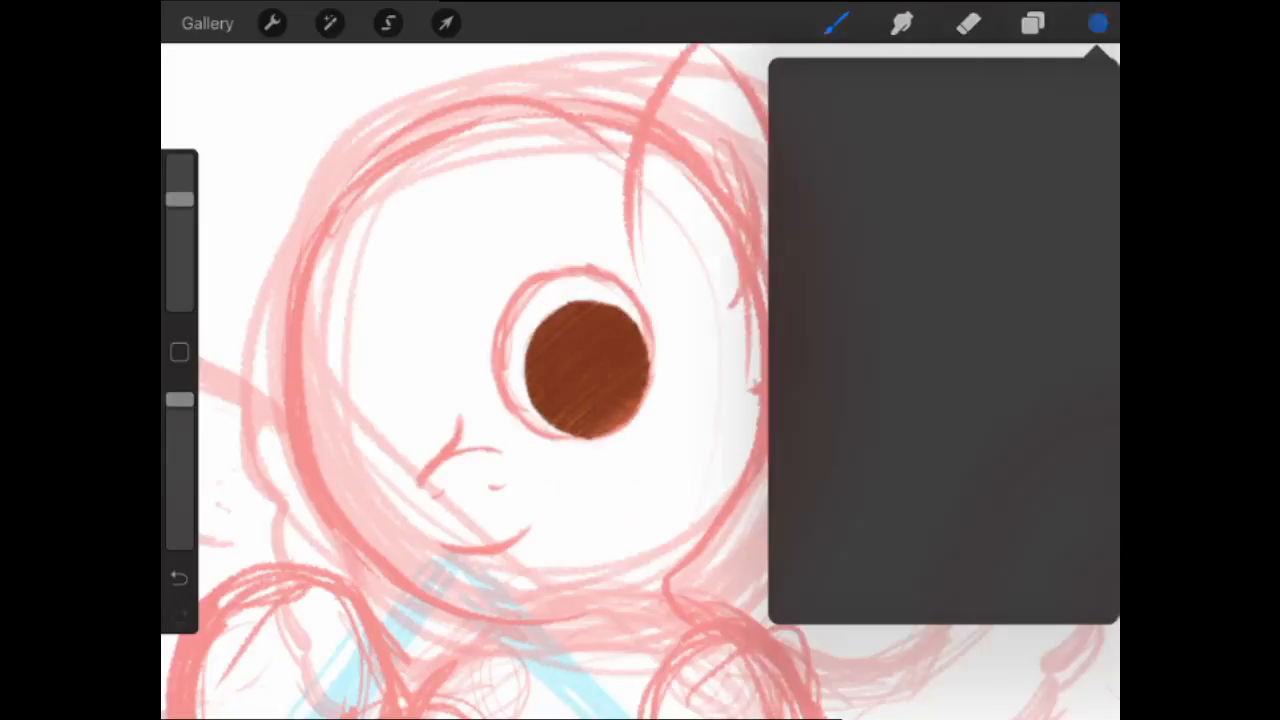
click(1096, 24)
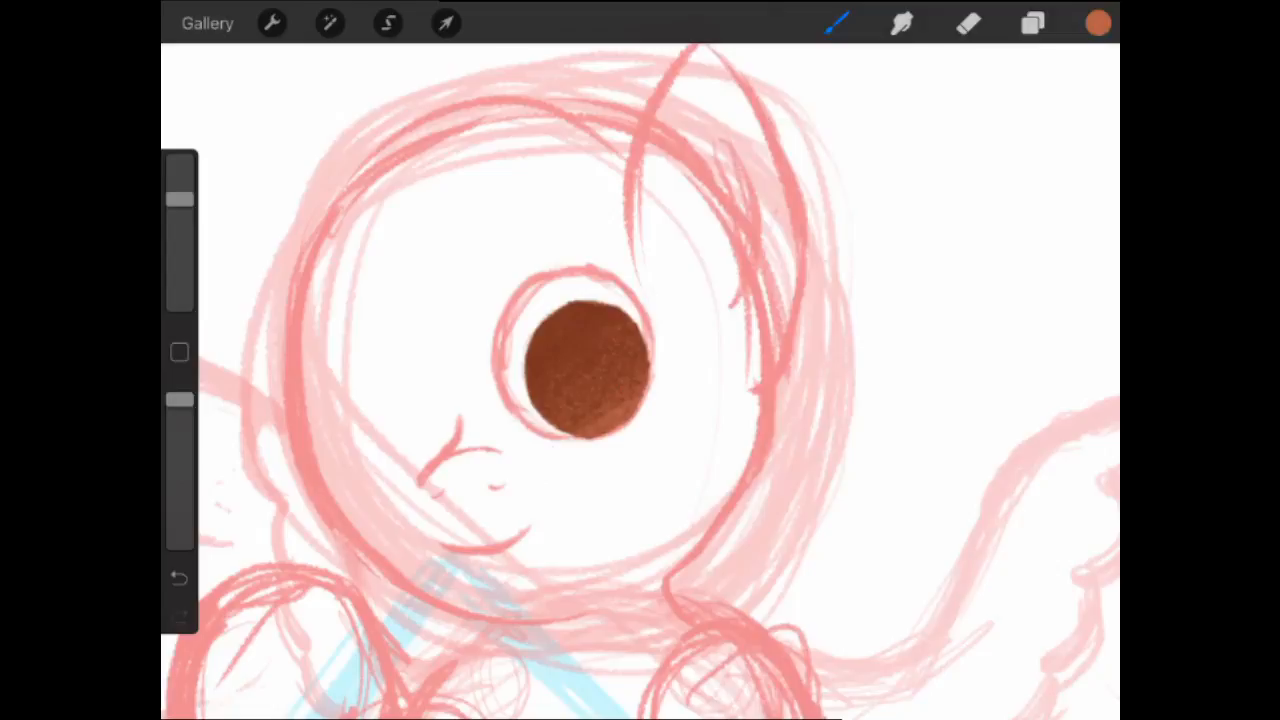
click(1032, 24)
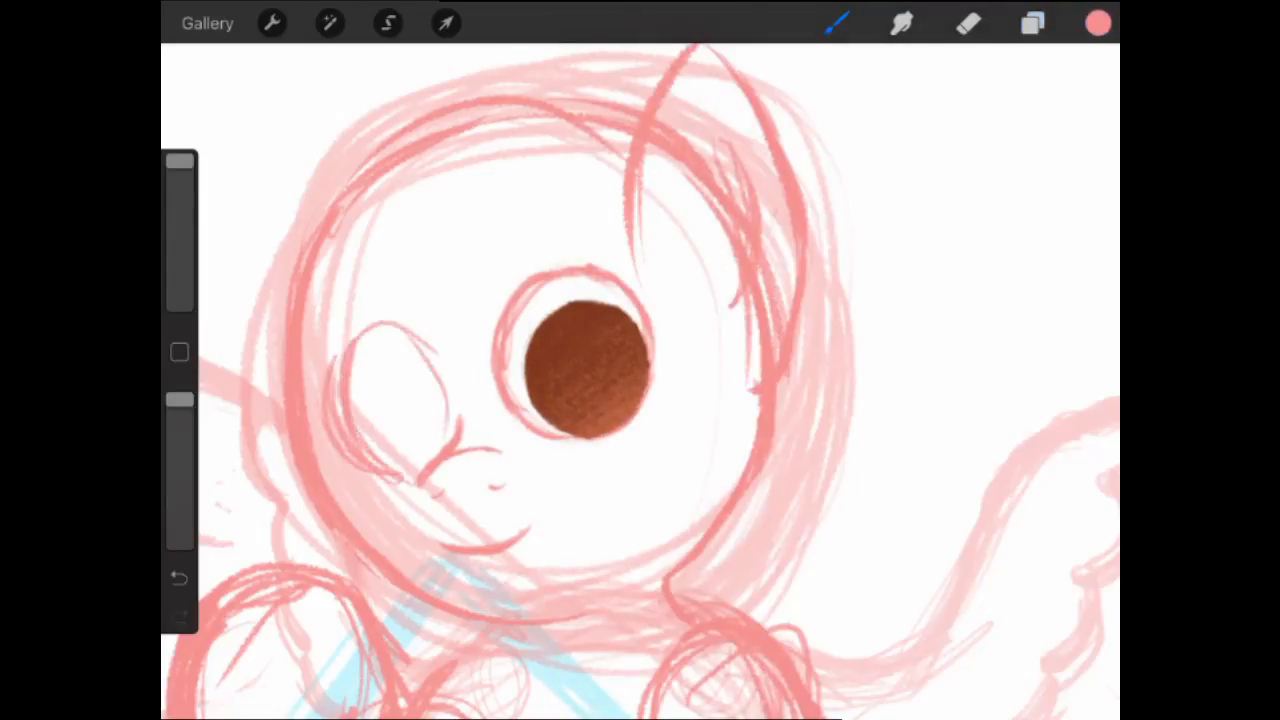
click(968, 24)
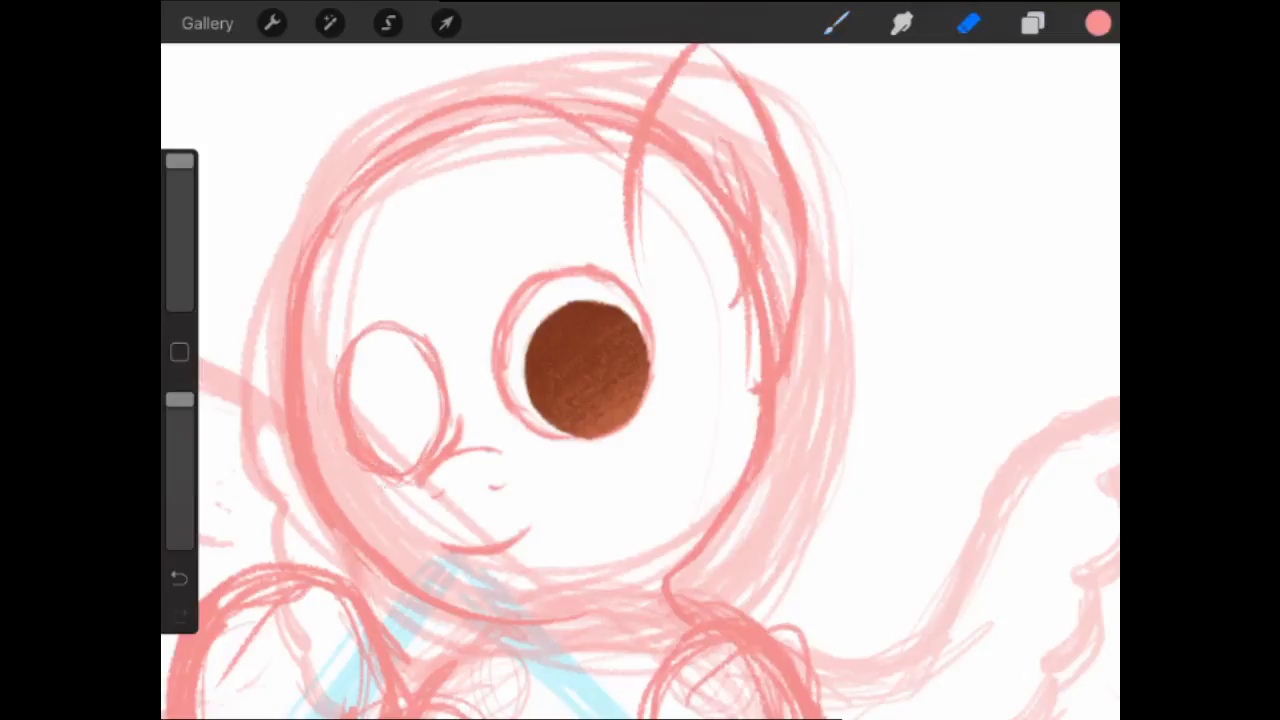
- Select around the second eye and fill it brown, cleaning its edges
click(388, 24)
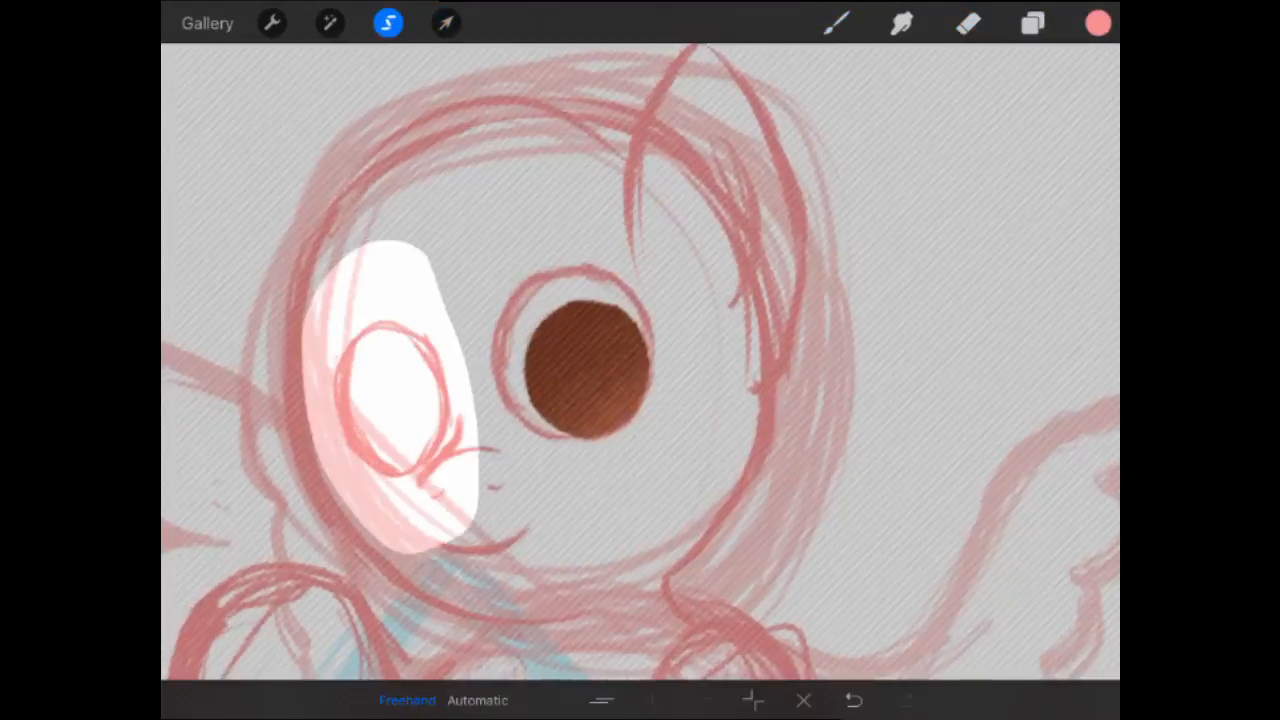
click(446, 24)
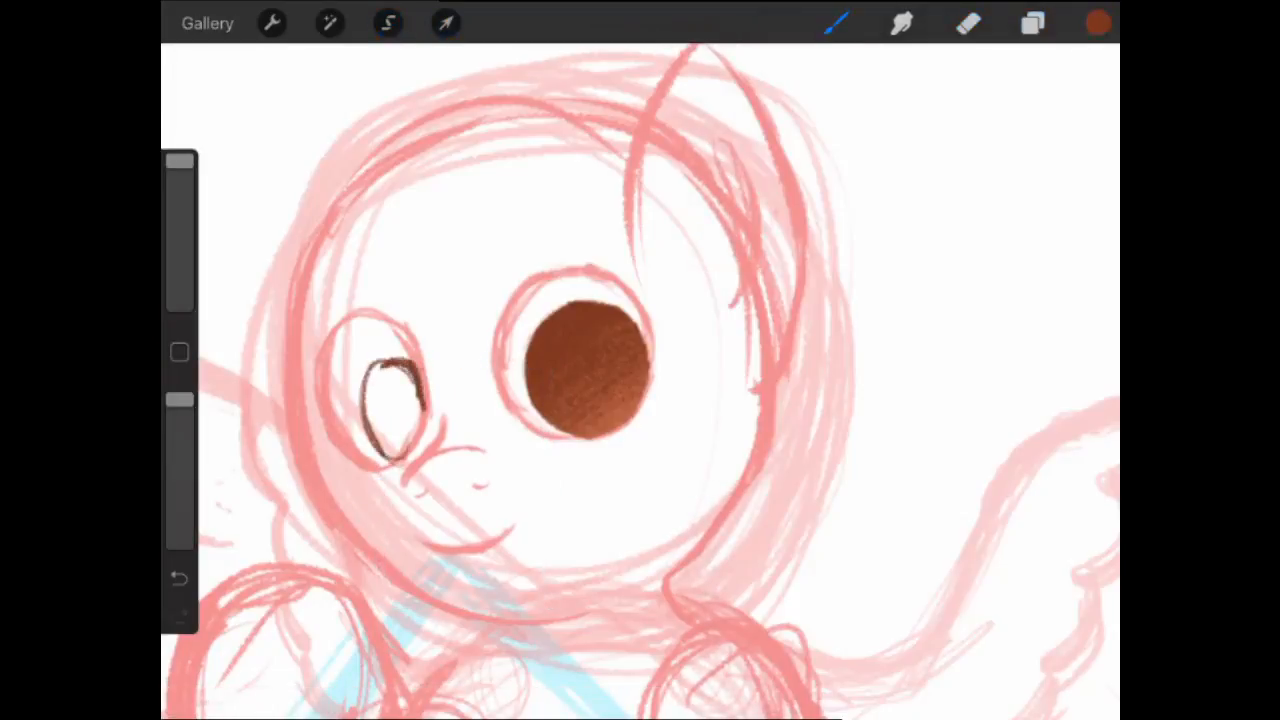
drag(390, 360, 390, 440)
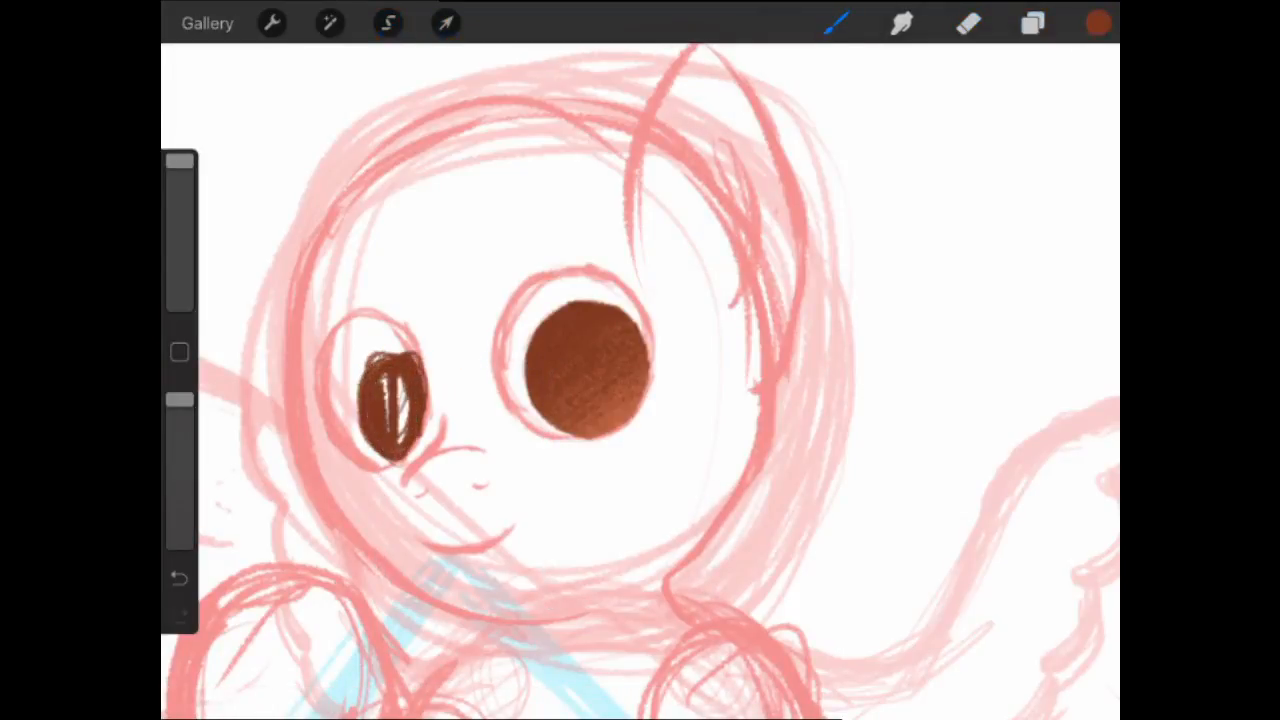
click(968, 24)
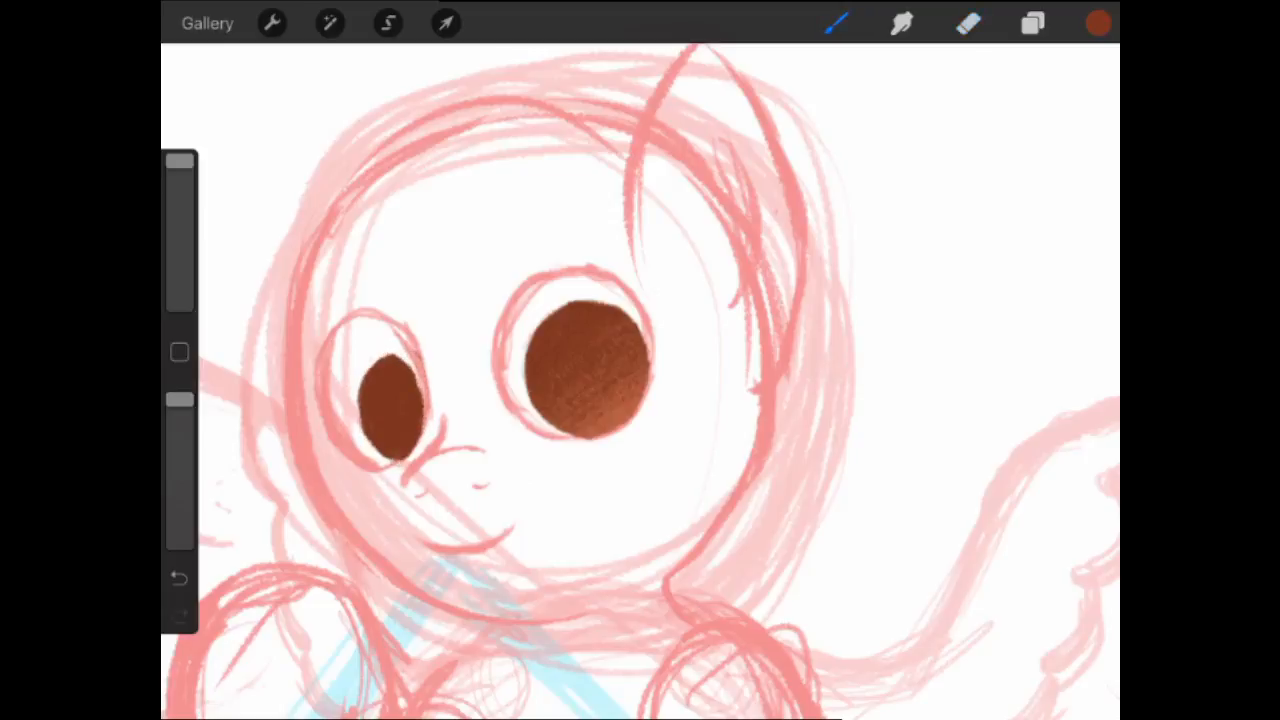
click(836, 22)
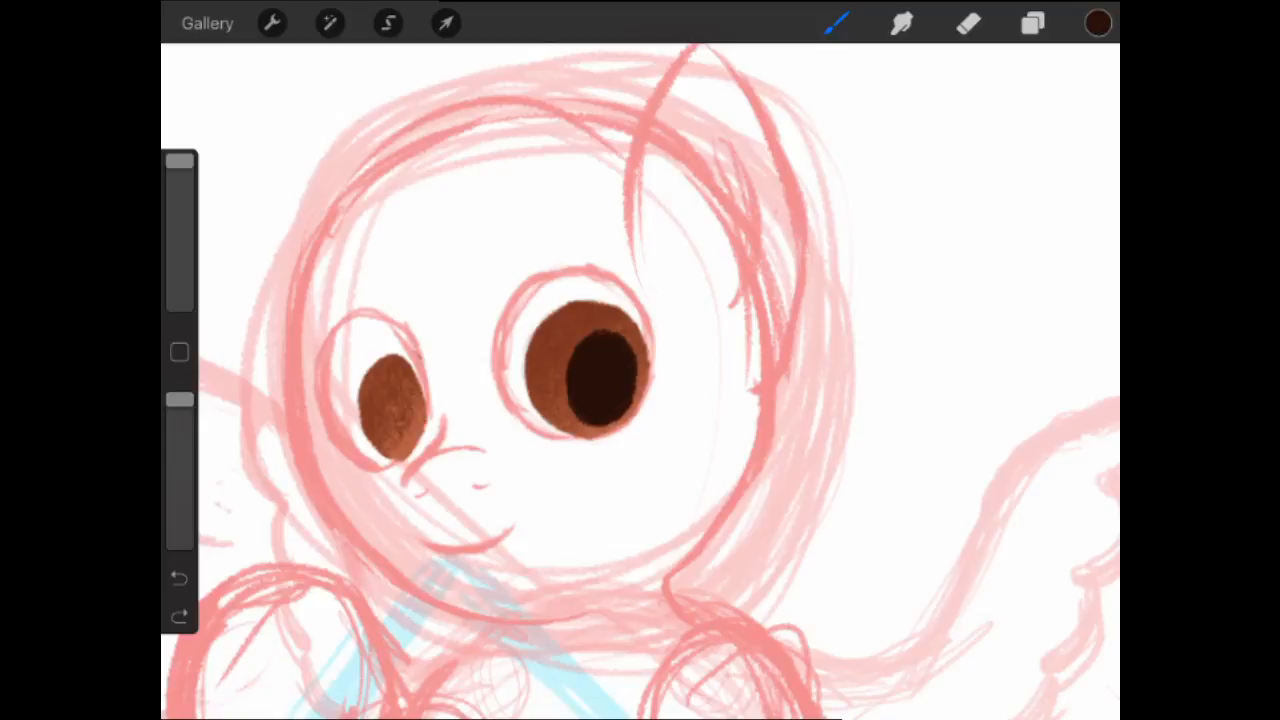
- Reposition the dark pupil and outline the smaller eye before returning to painting
click(444, 24)
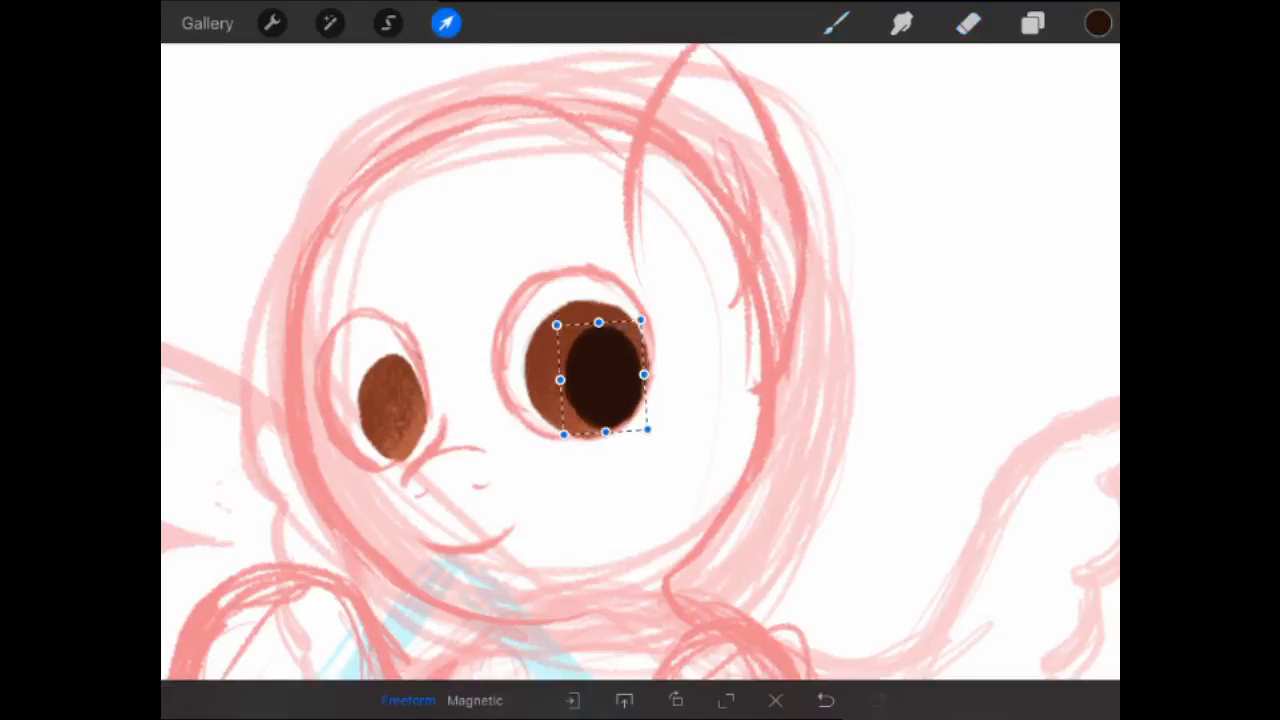
click(968, 24)
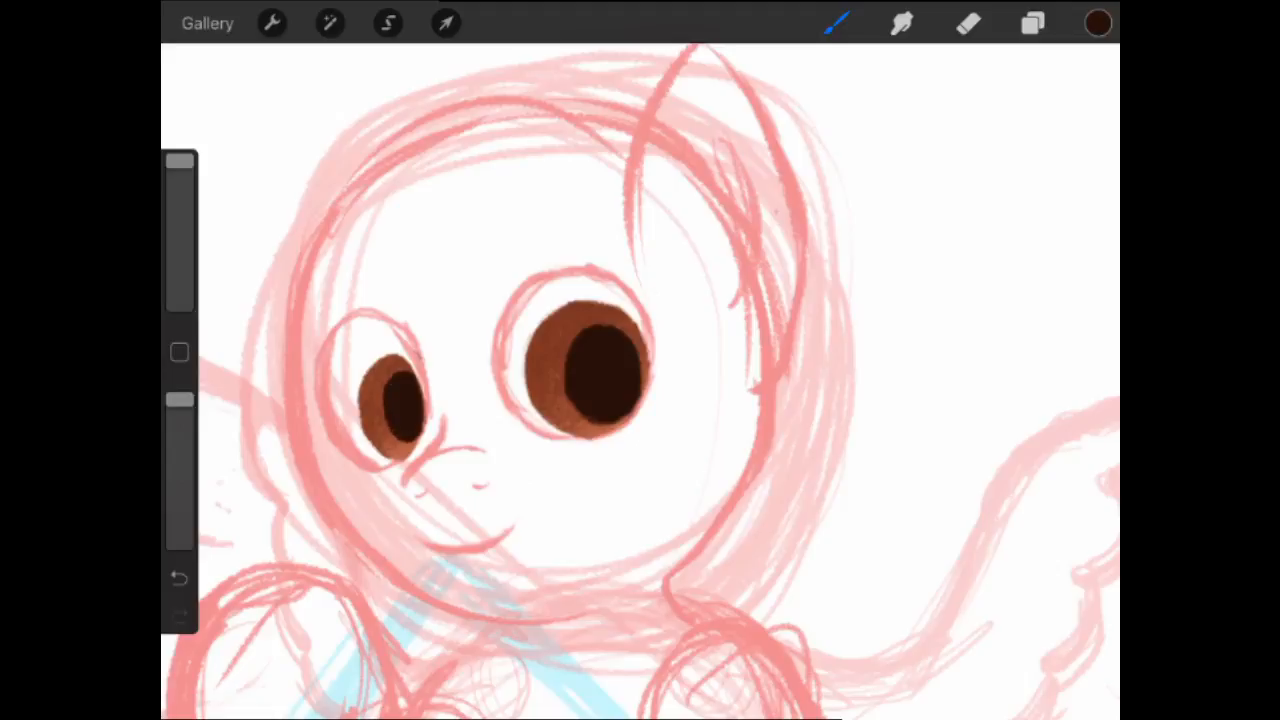
click(388, 24)
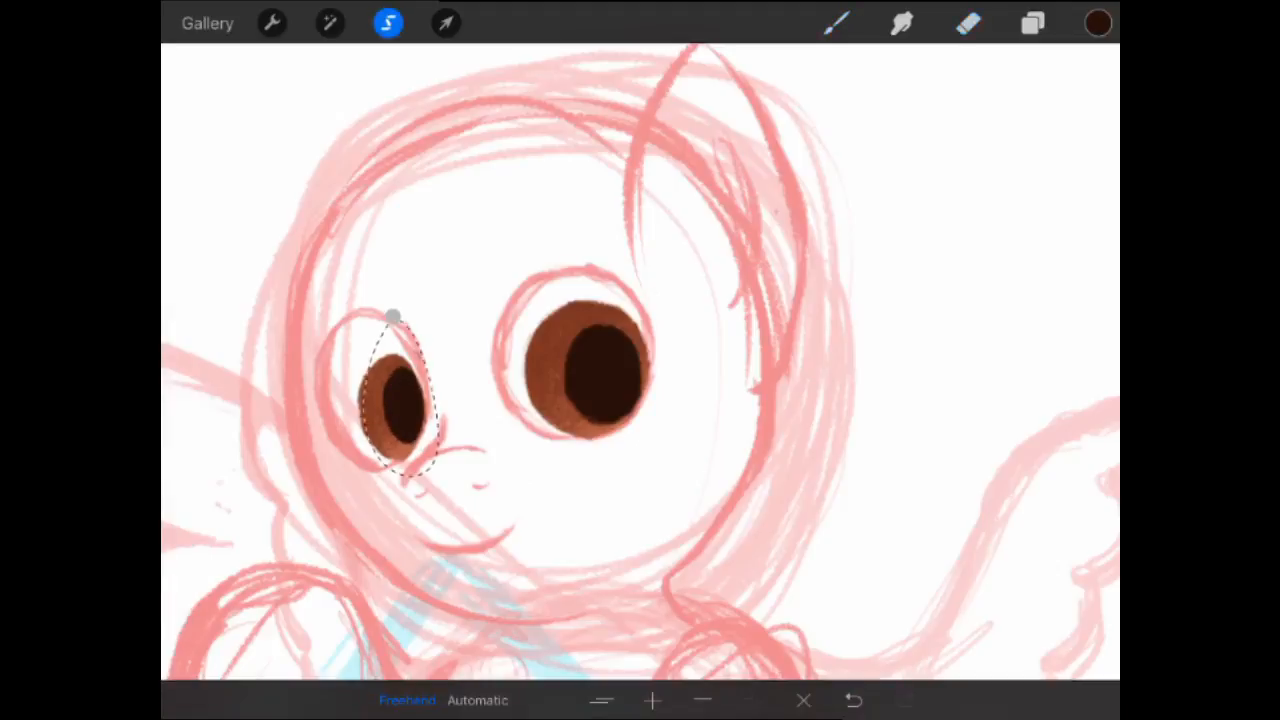
click(446, 24)
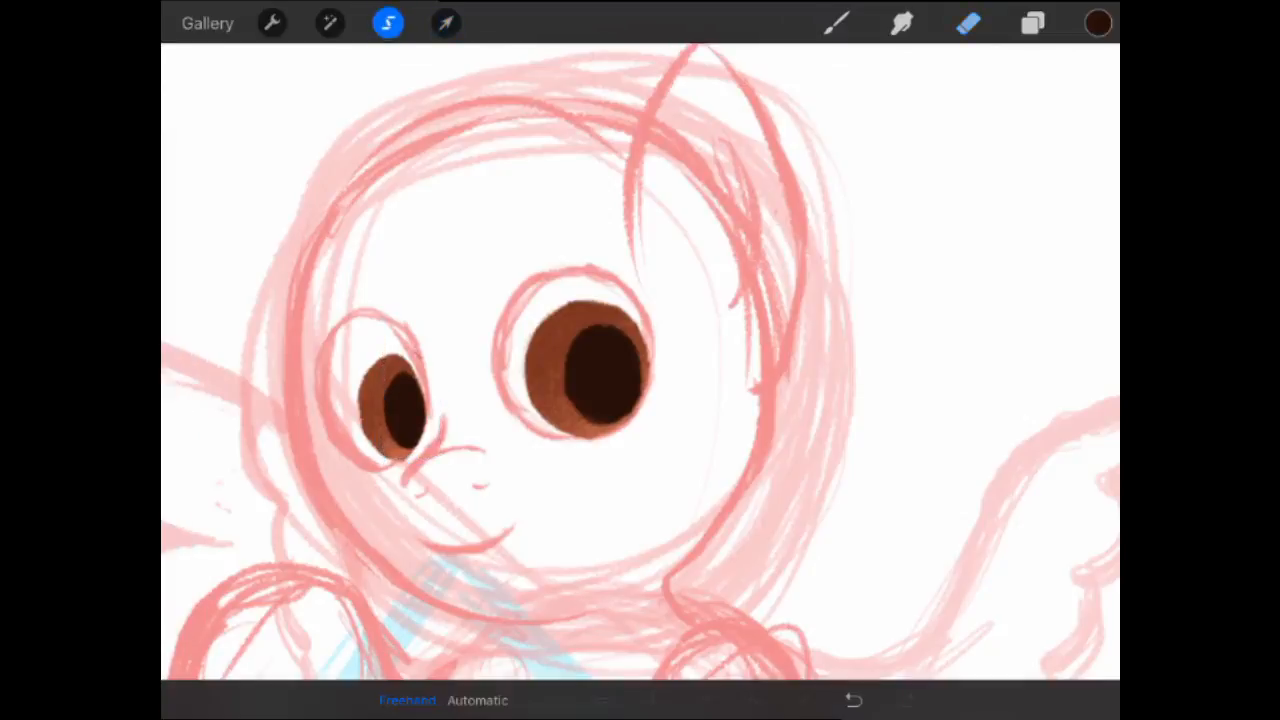
click(444, 24)
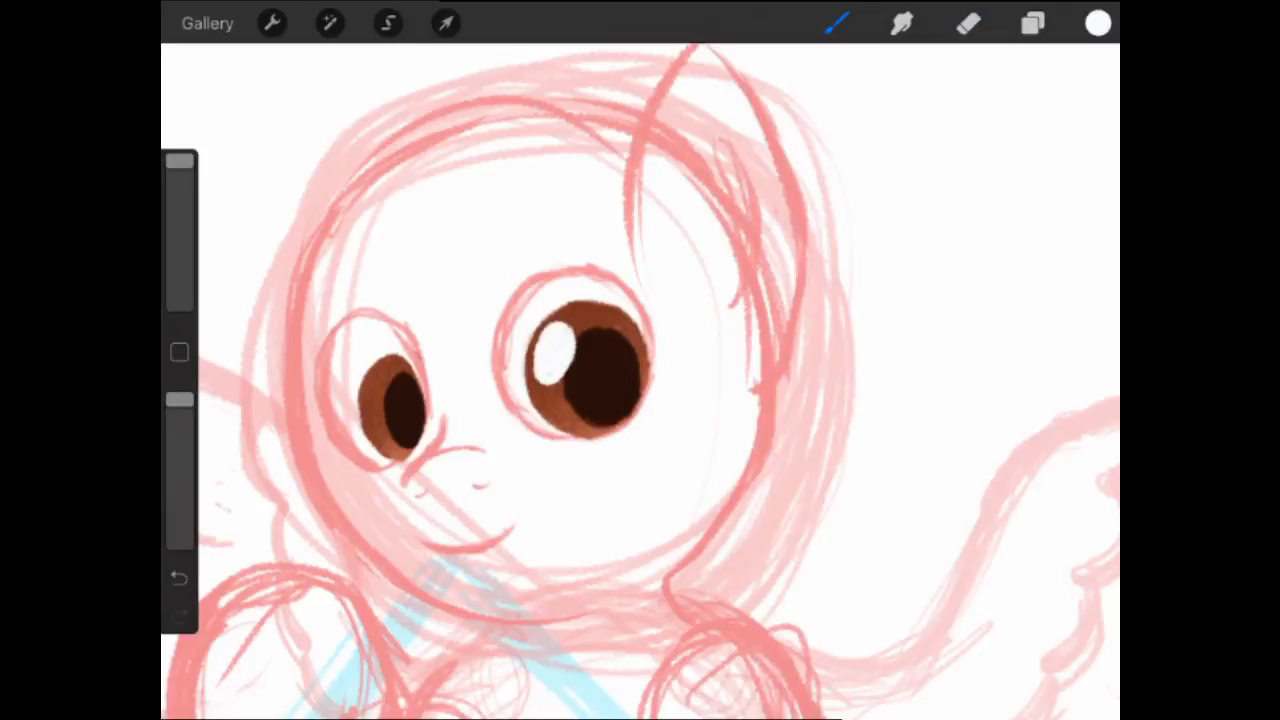
- Dab white shine spots in both eyes, then draw dark brown lashes and brows above them
click(1096, 24)
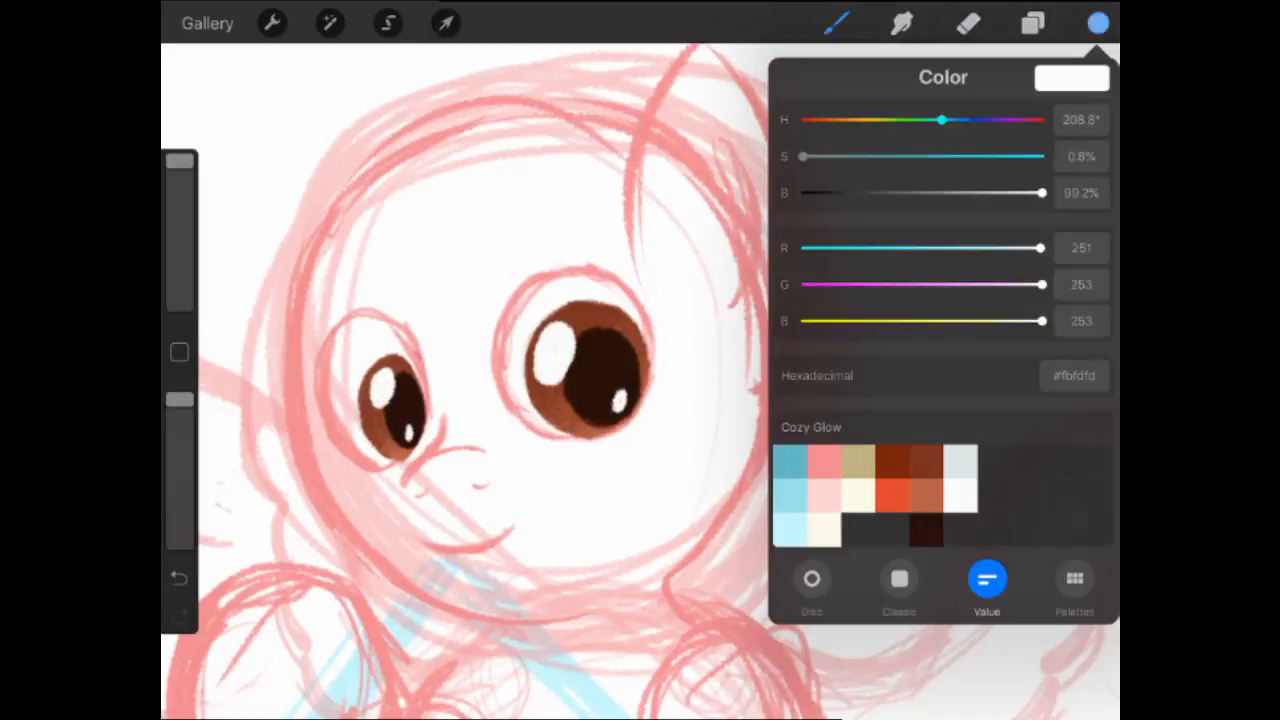
click(1096, 24)
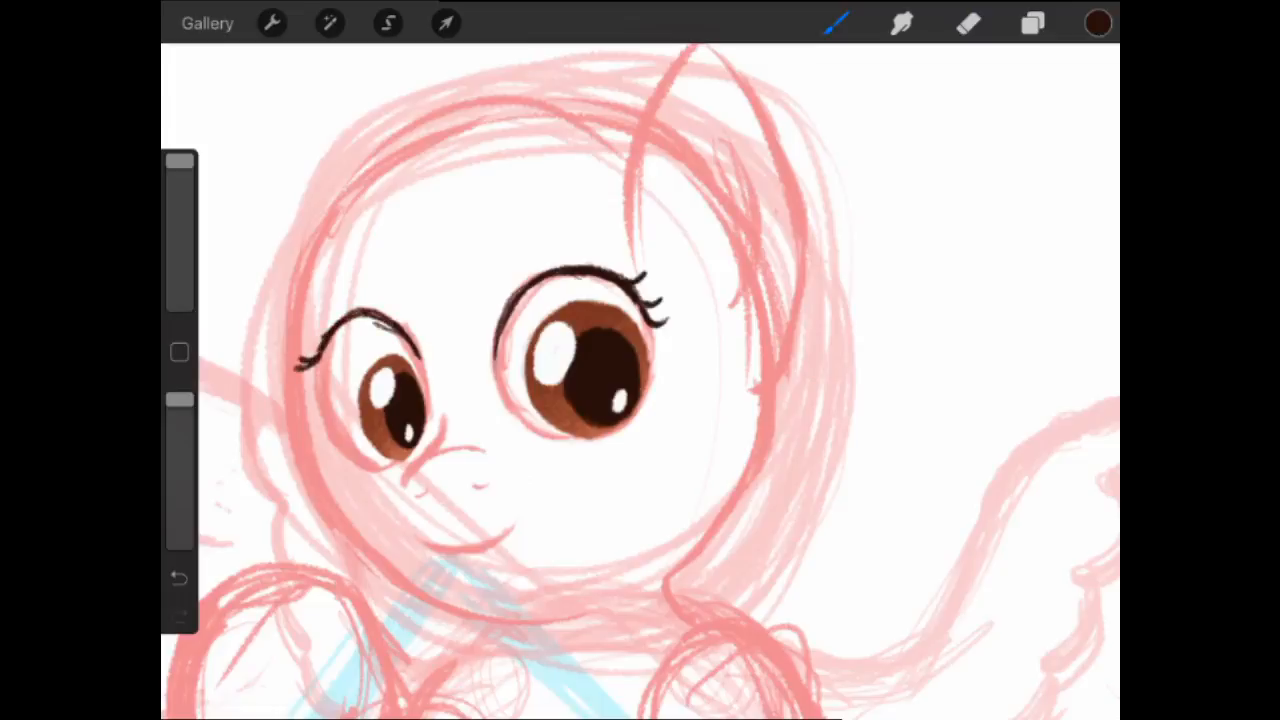
click(968, 24)
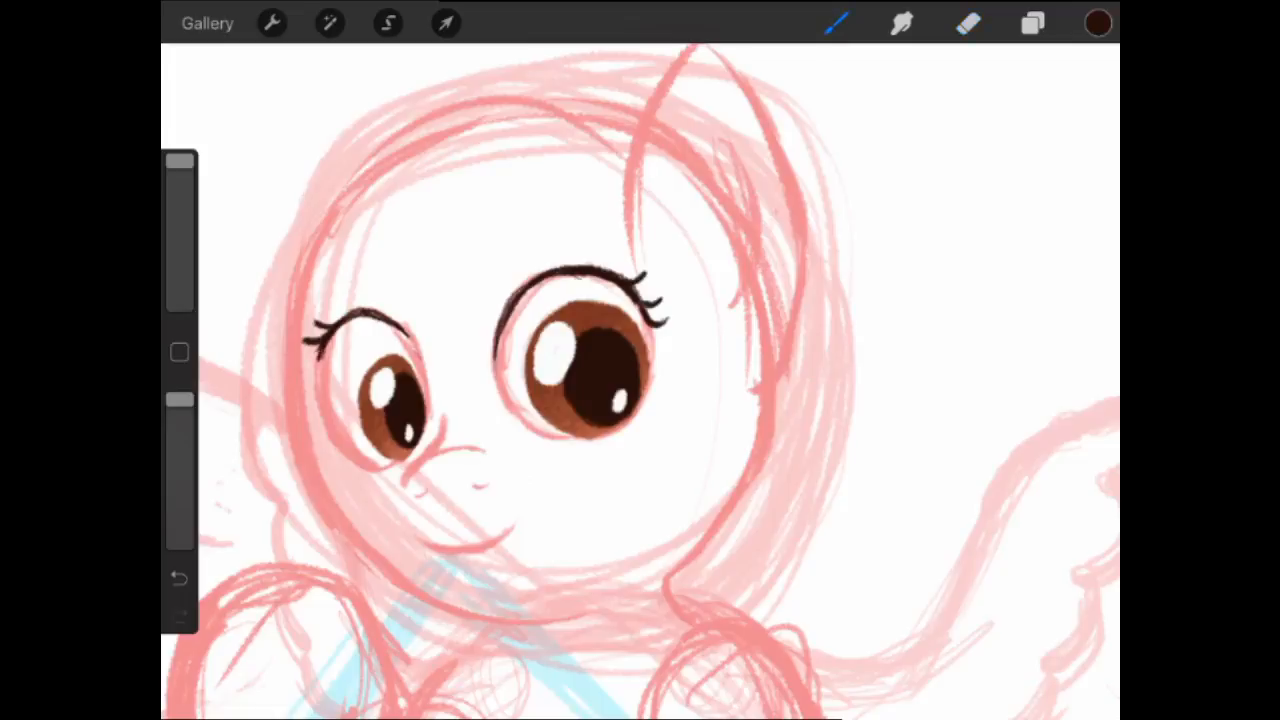
click(968, 24)
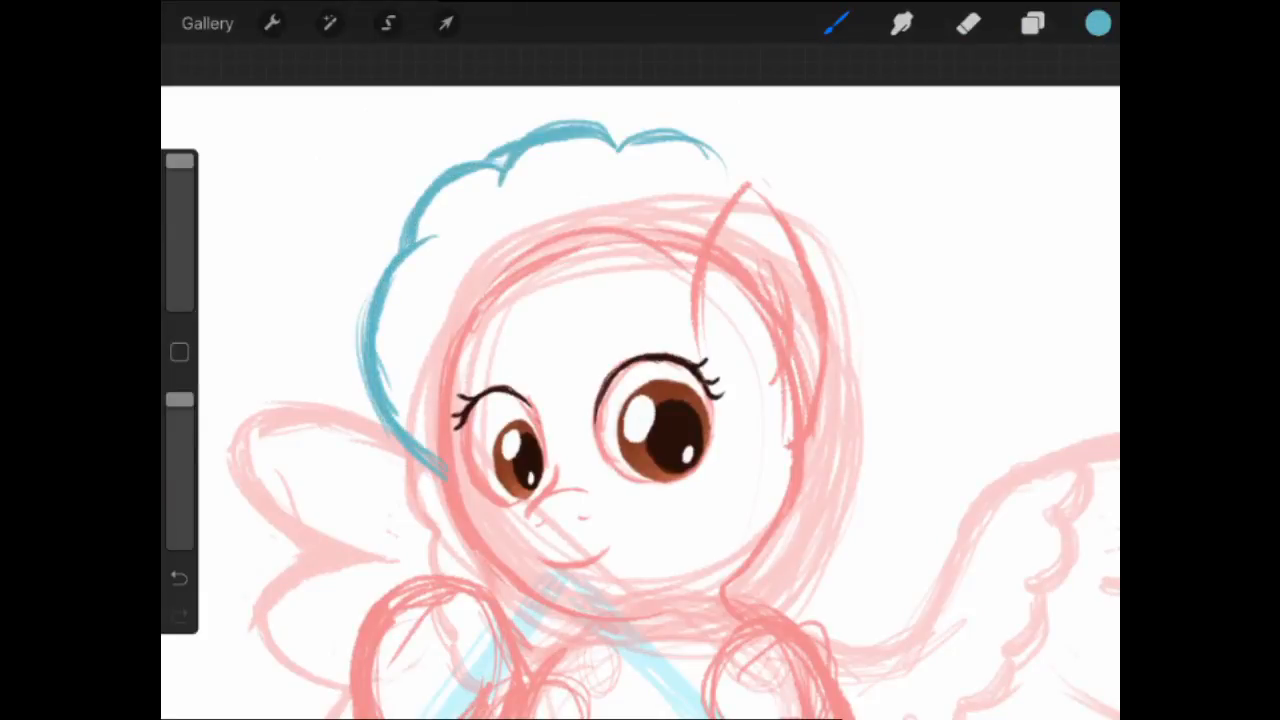
- Sketch the curly blue mane above the head and down the pony's right side
drag(760, 180, 810, 230)
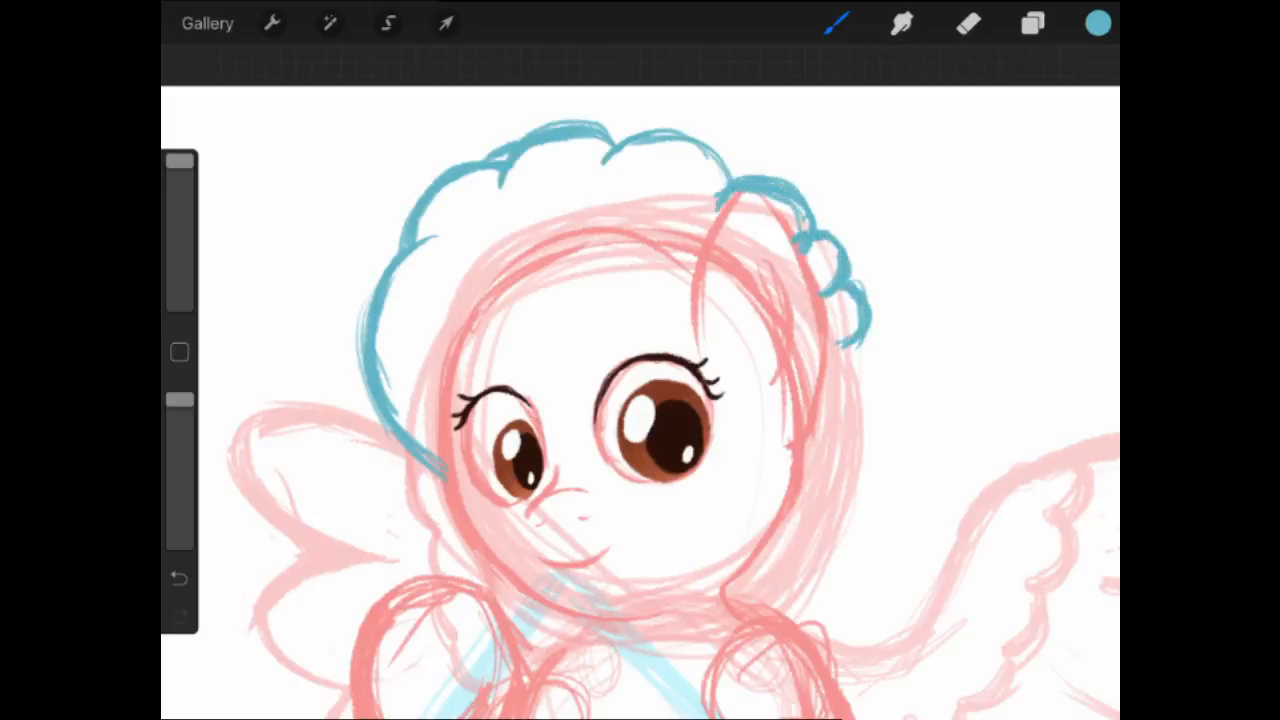
click(968, 24)
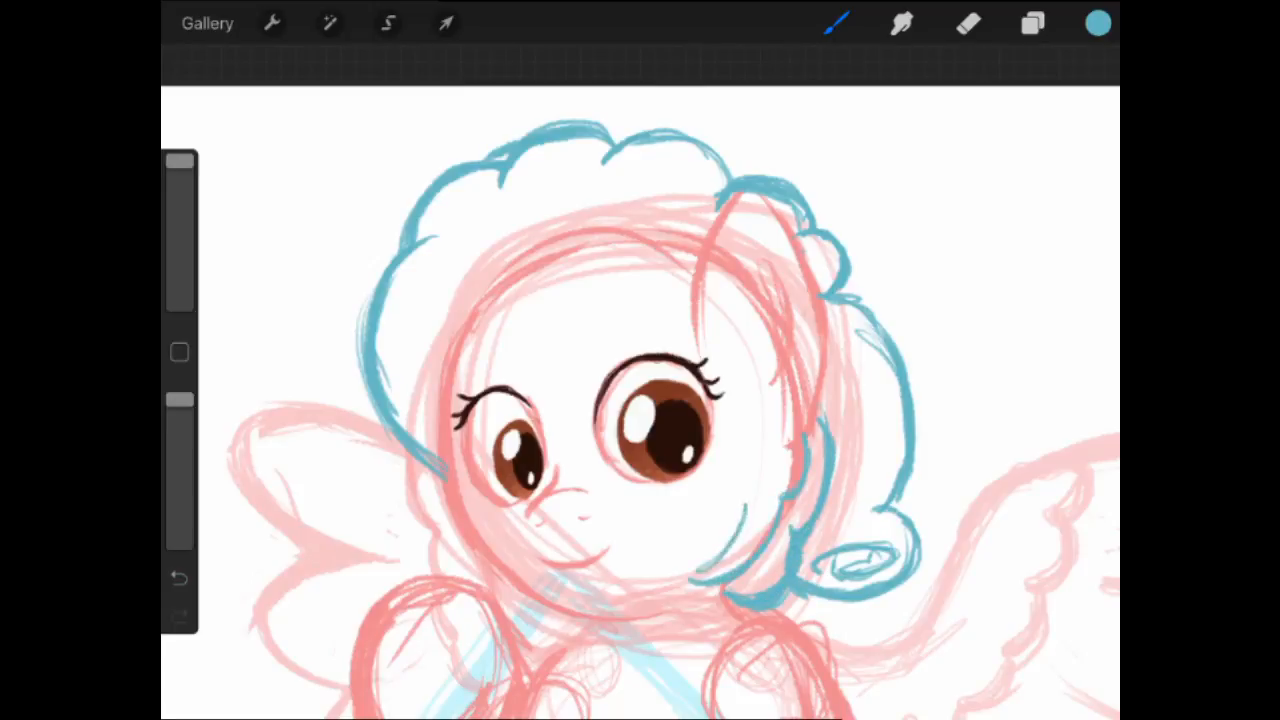
drag(790, 440, 720, 590)
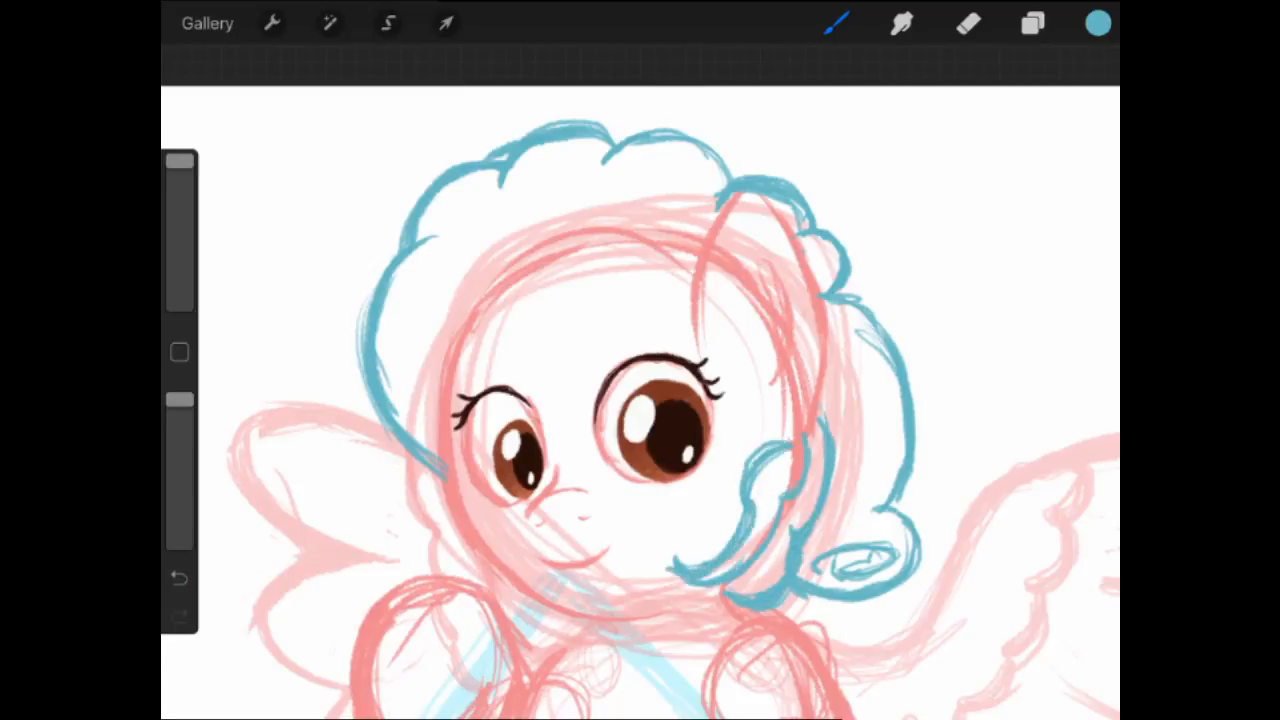
- Lasso the right-side mane curls and reposition them with Transform
click(446, 24)
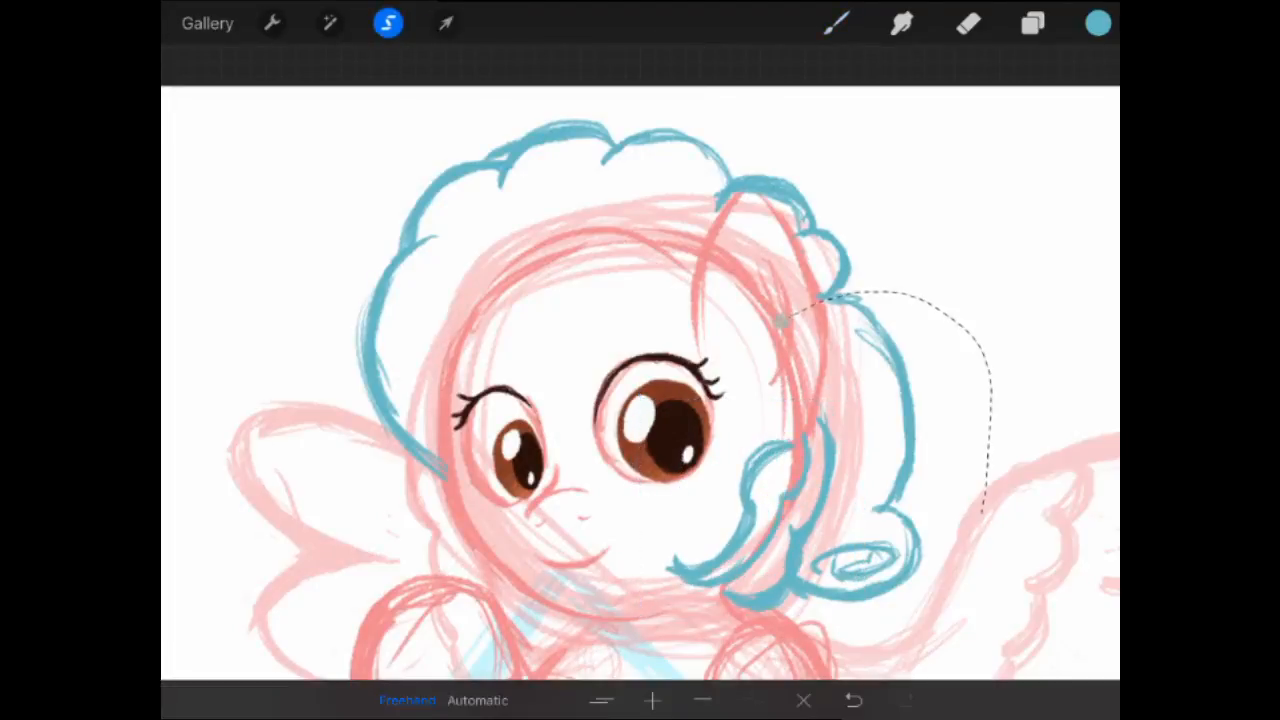
click(446, 24)
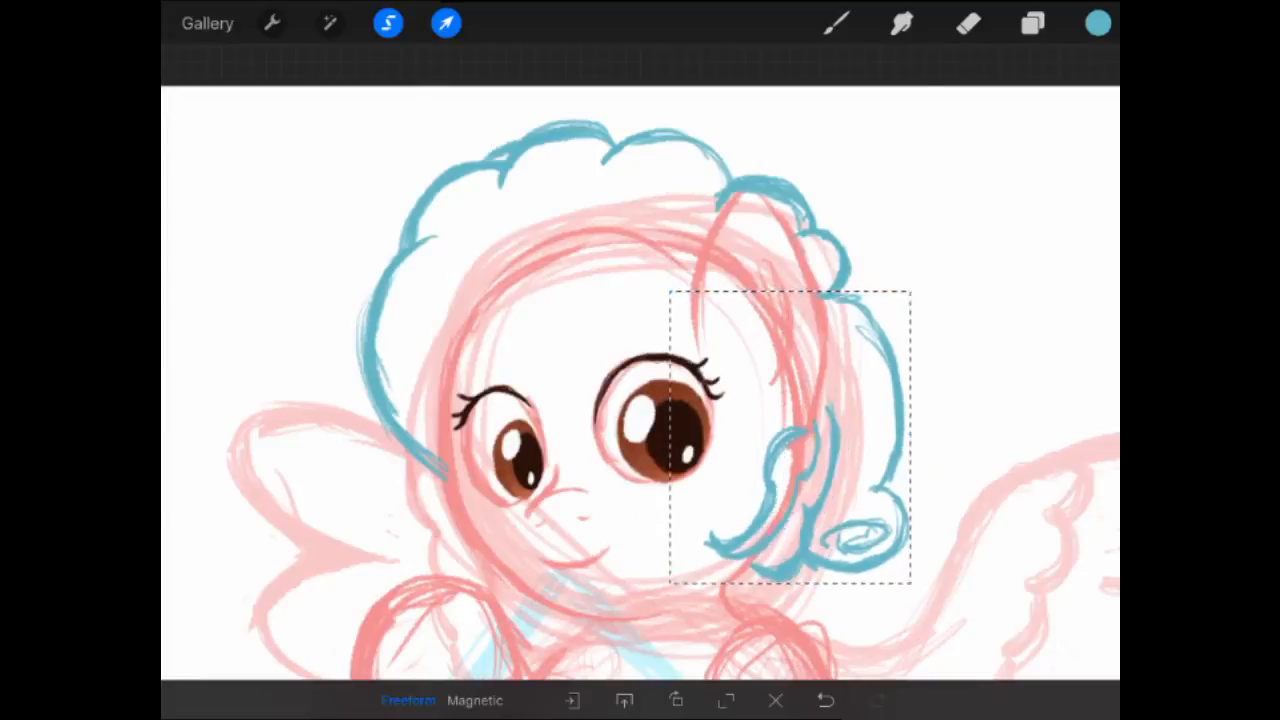
click(836, 24)
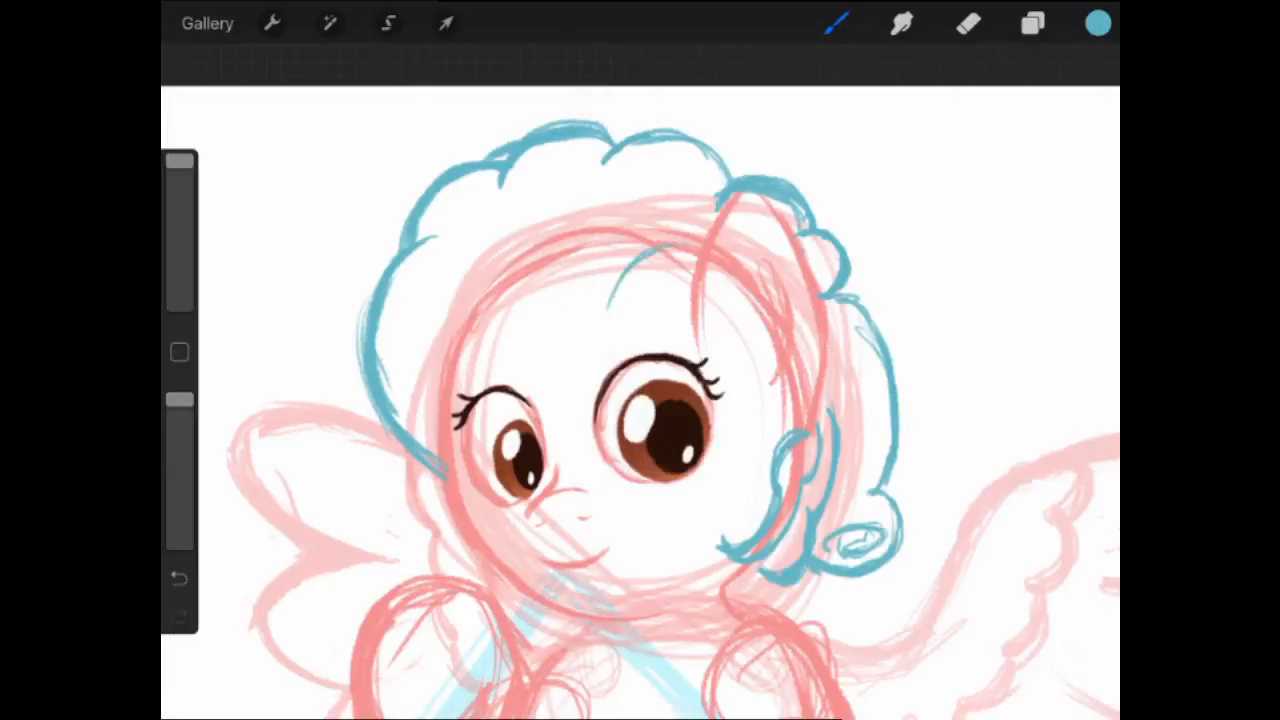
click(446, 24)
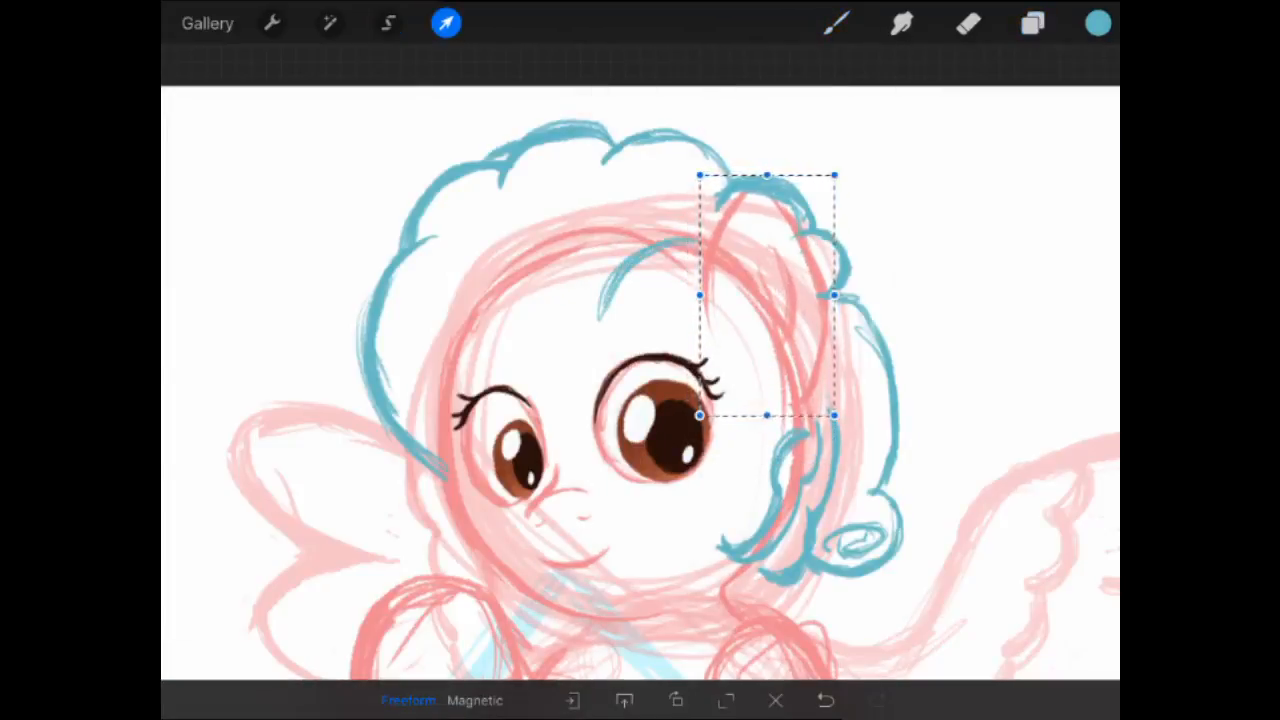
click(1032, 24)
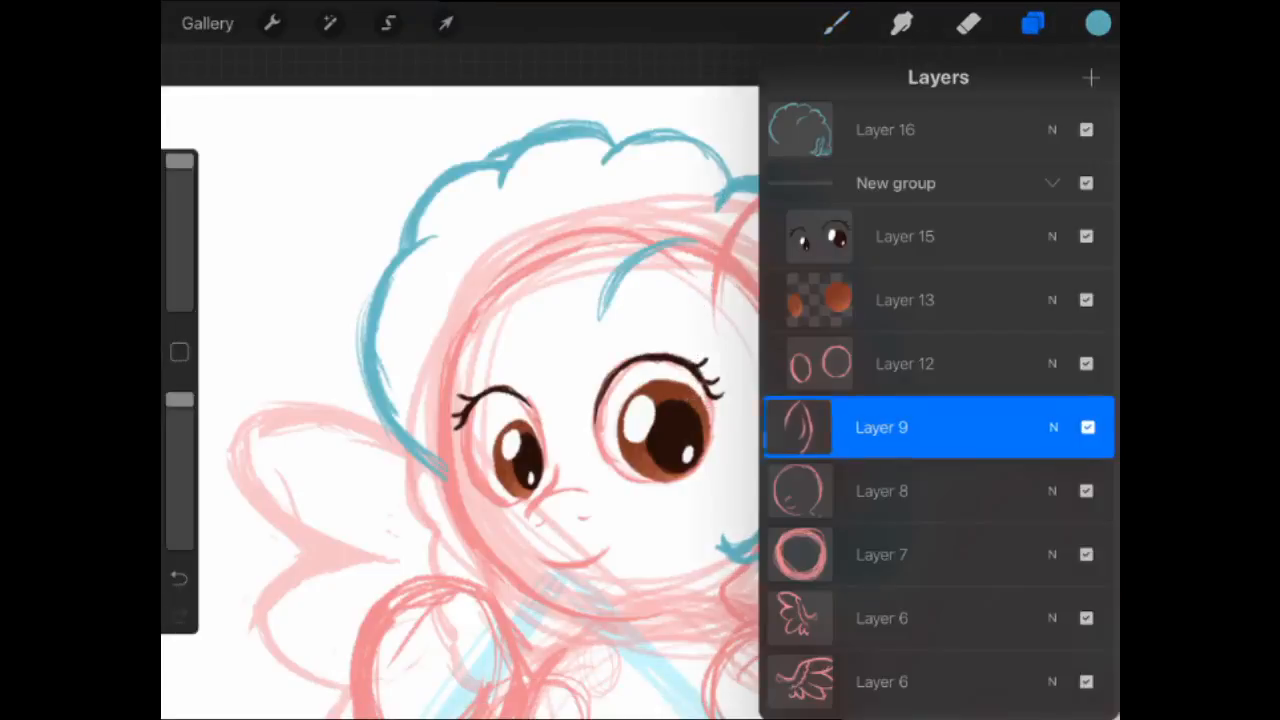
- Add more blue mane curls and scale the whole head up
click(1032, 24)
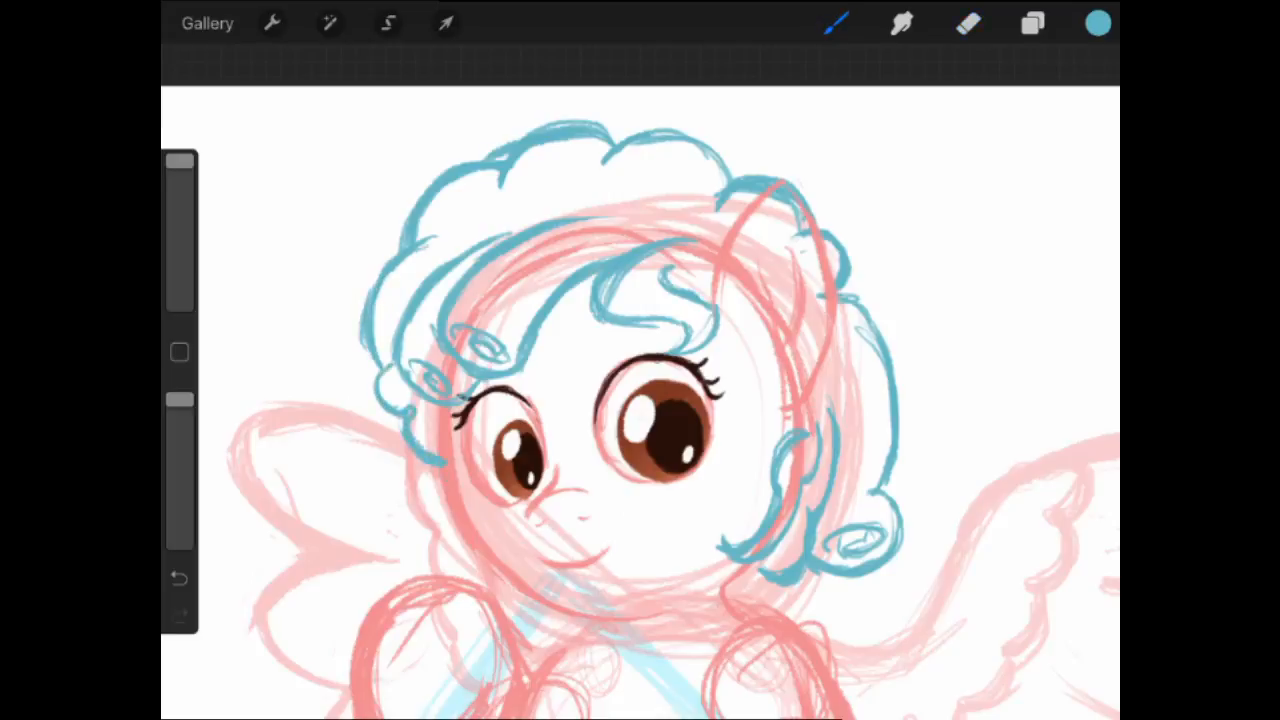
click(444, 24)
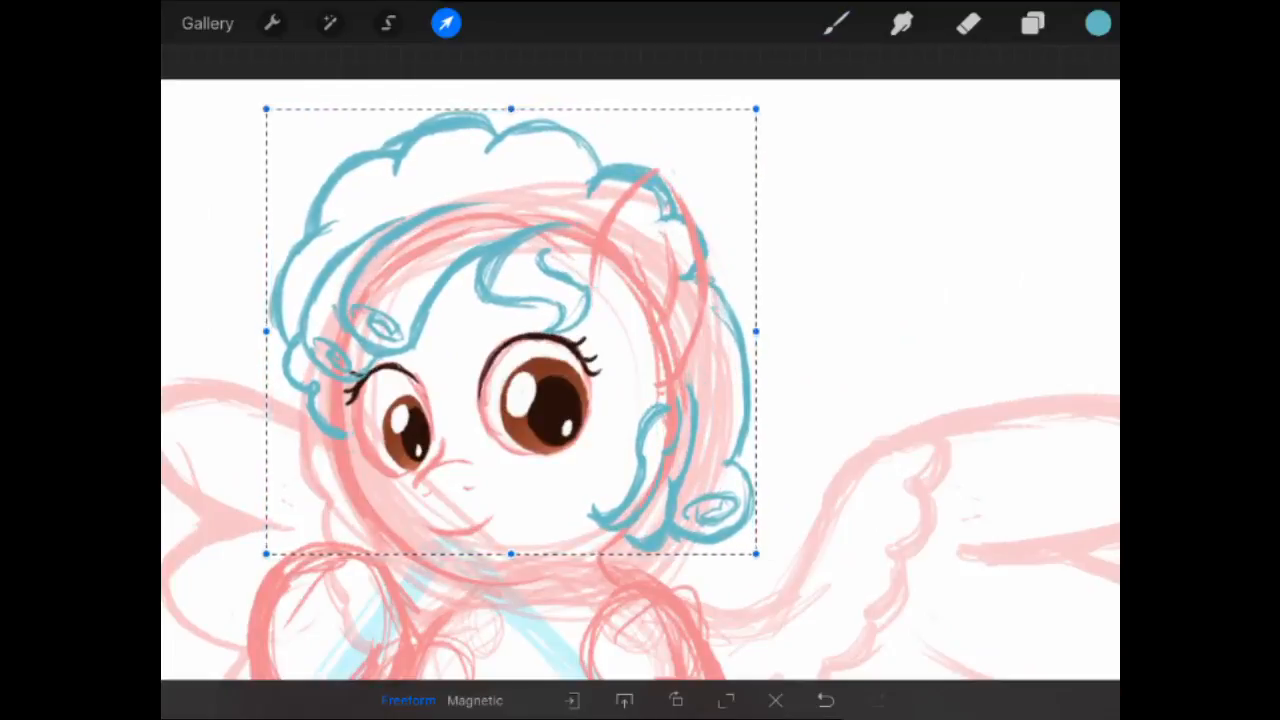
click(1096, 24)
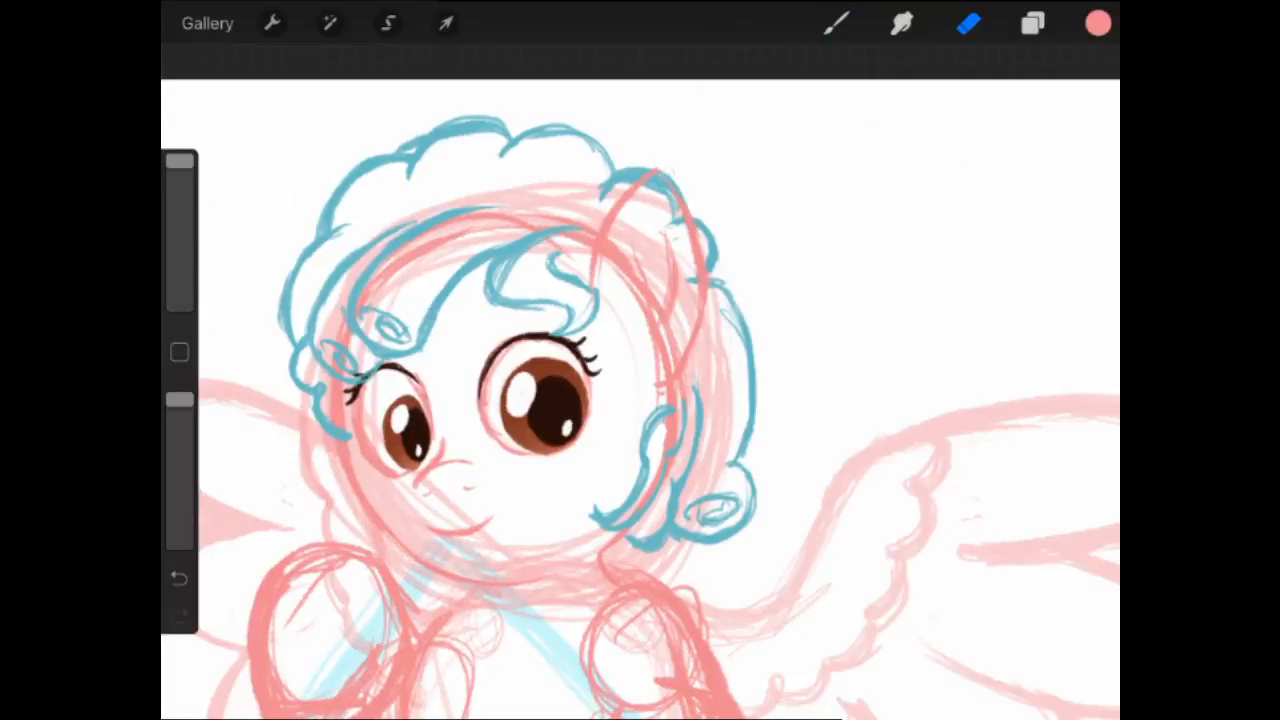
click(836, 24)
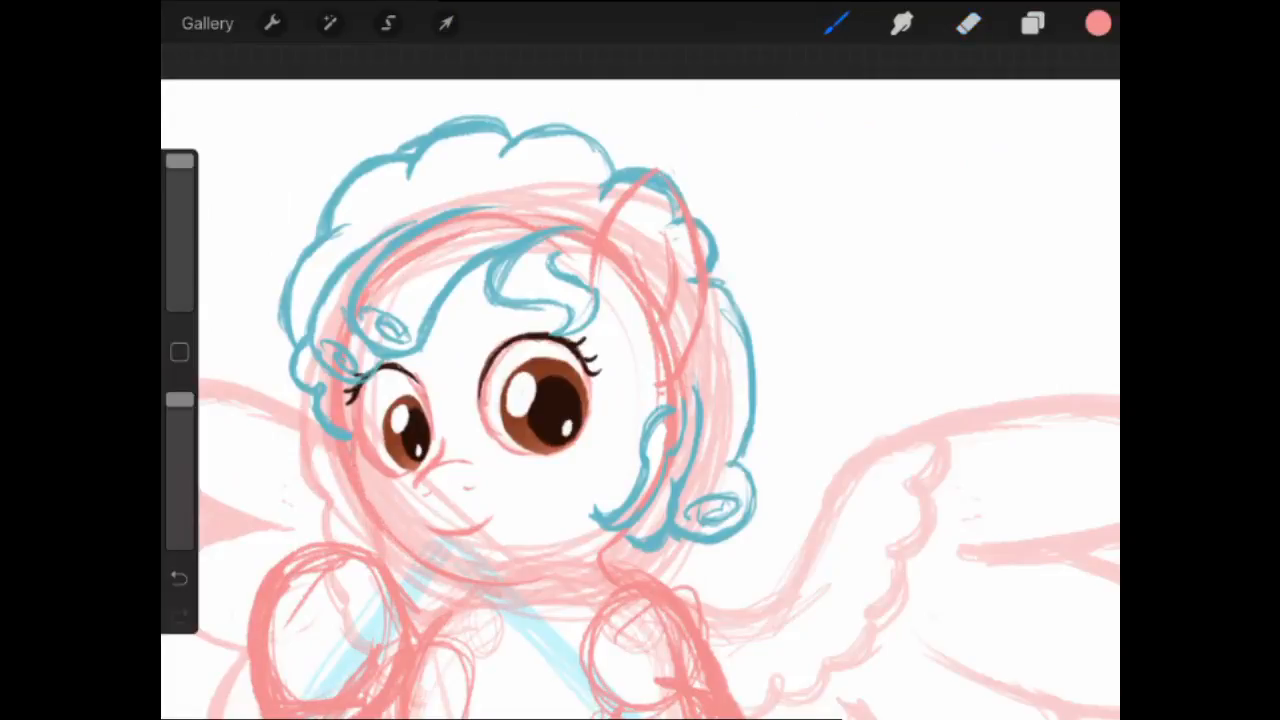
click(968, 24)
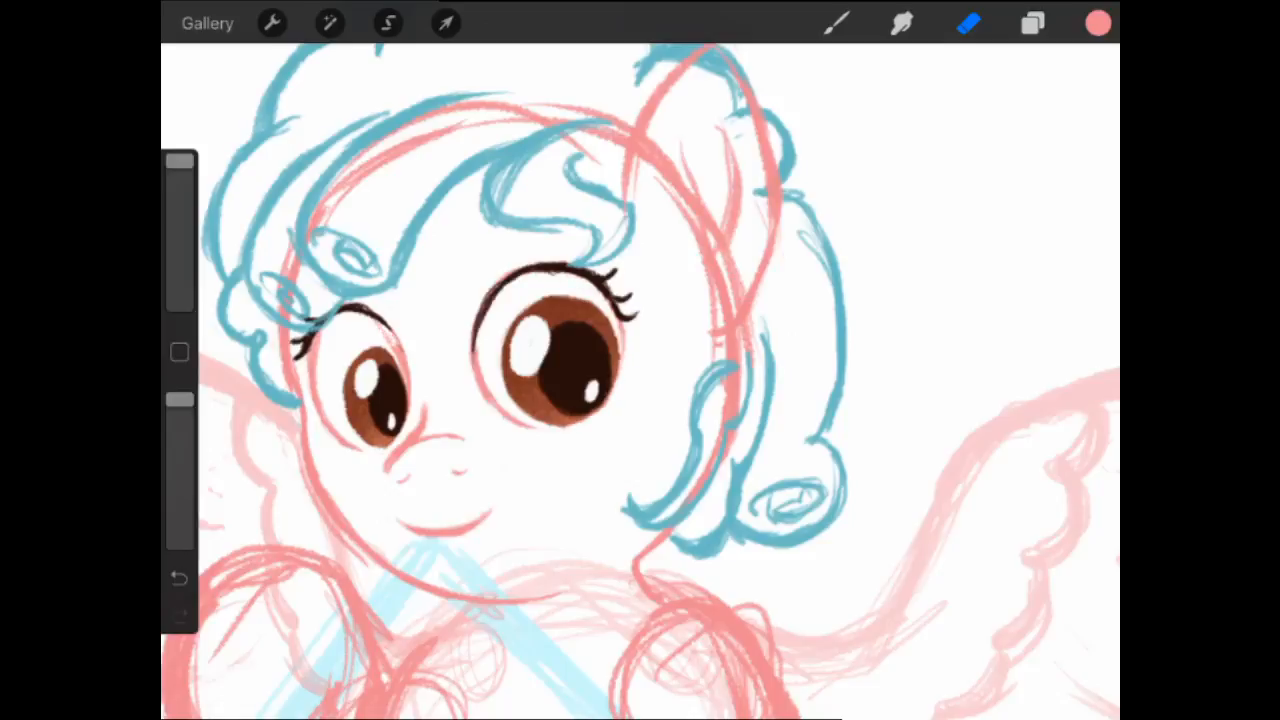
- Erase the rough red sketch lines from the face, lassoing the muzzle to clean inside it
click(446, 24)
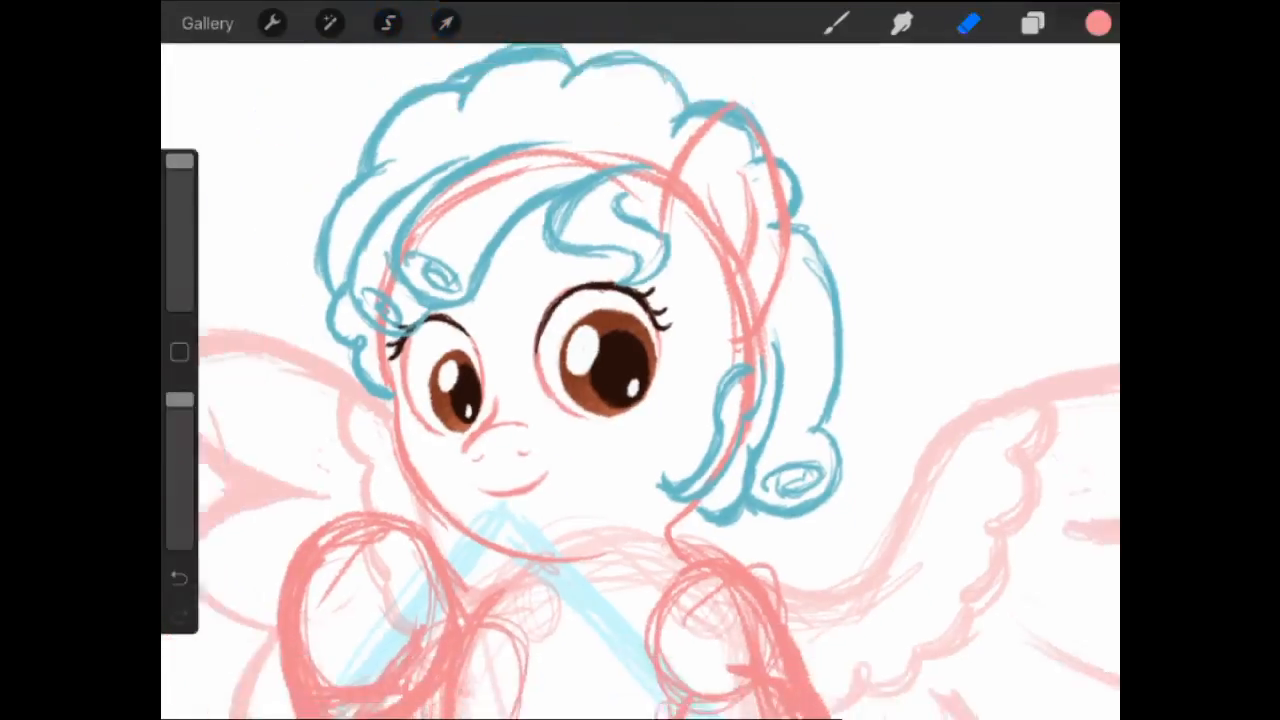
click(388, 24)
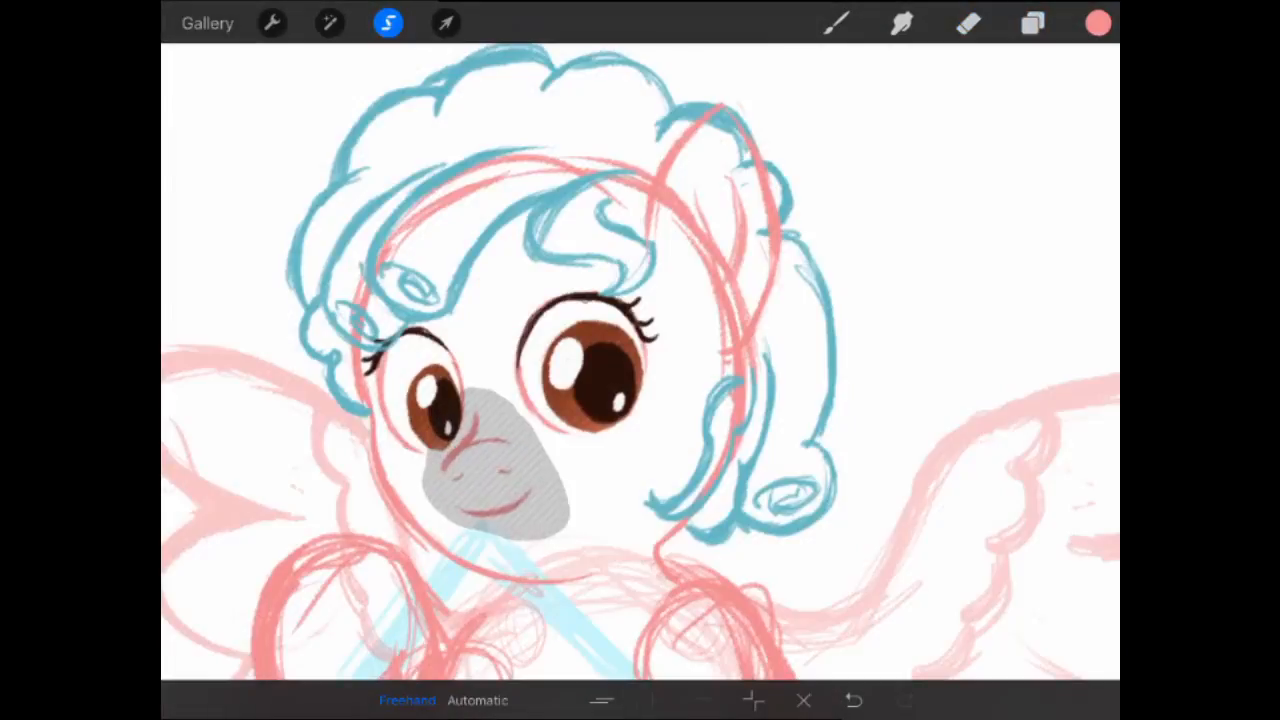
click(446, 24)
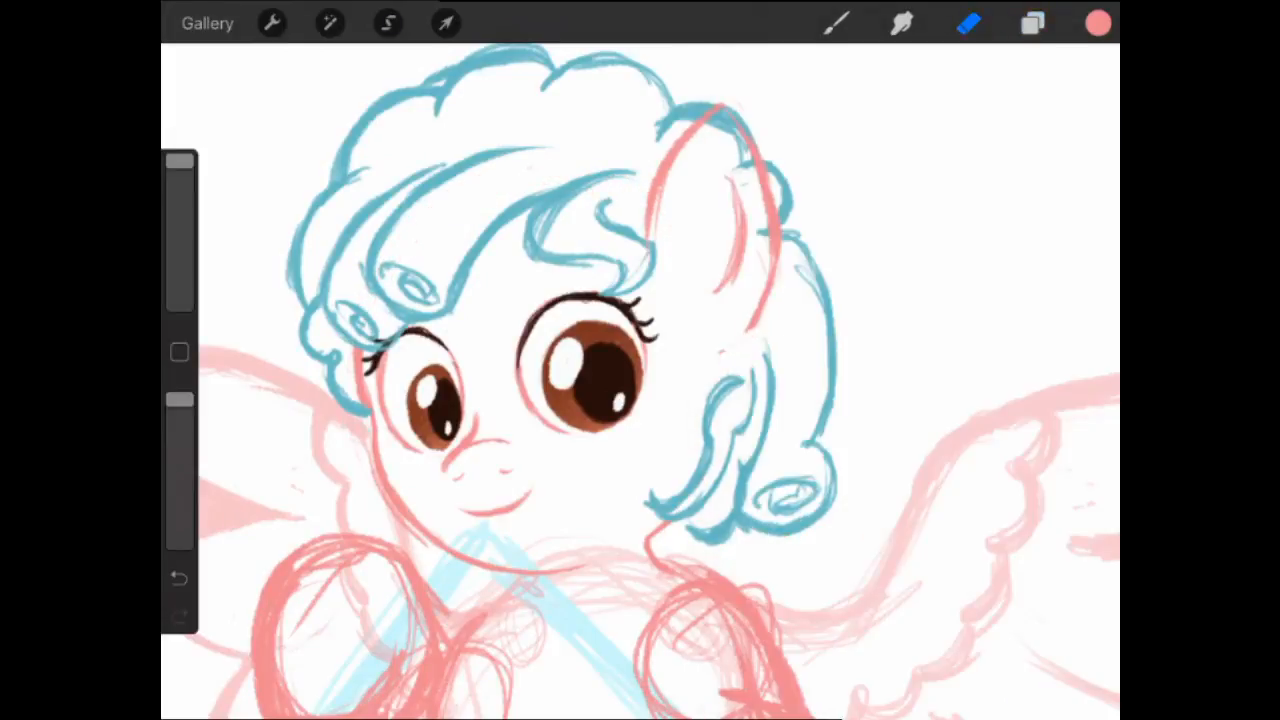
click(446, 24)
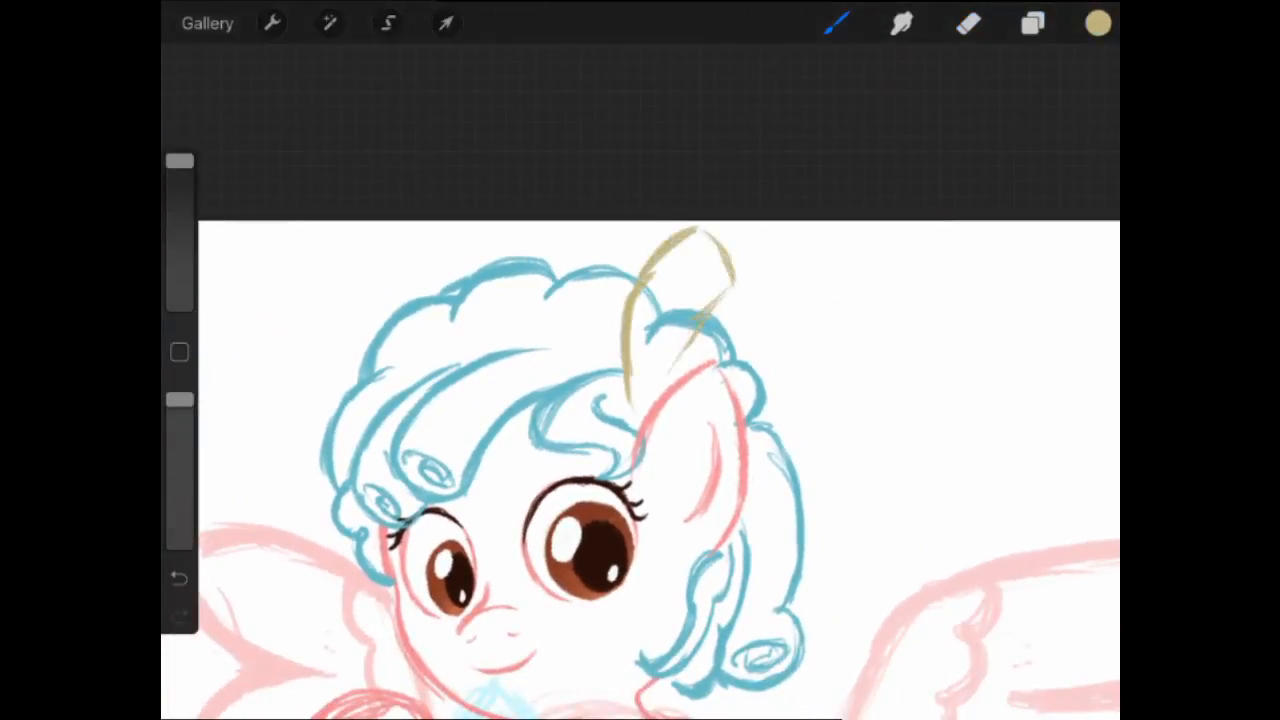
- Draw gold bow loops sprouting from the top of the blue mane
click(968, 24)
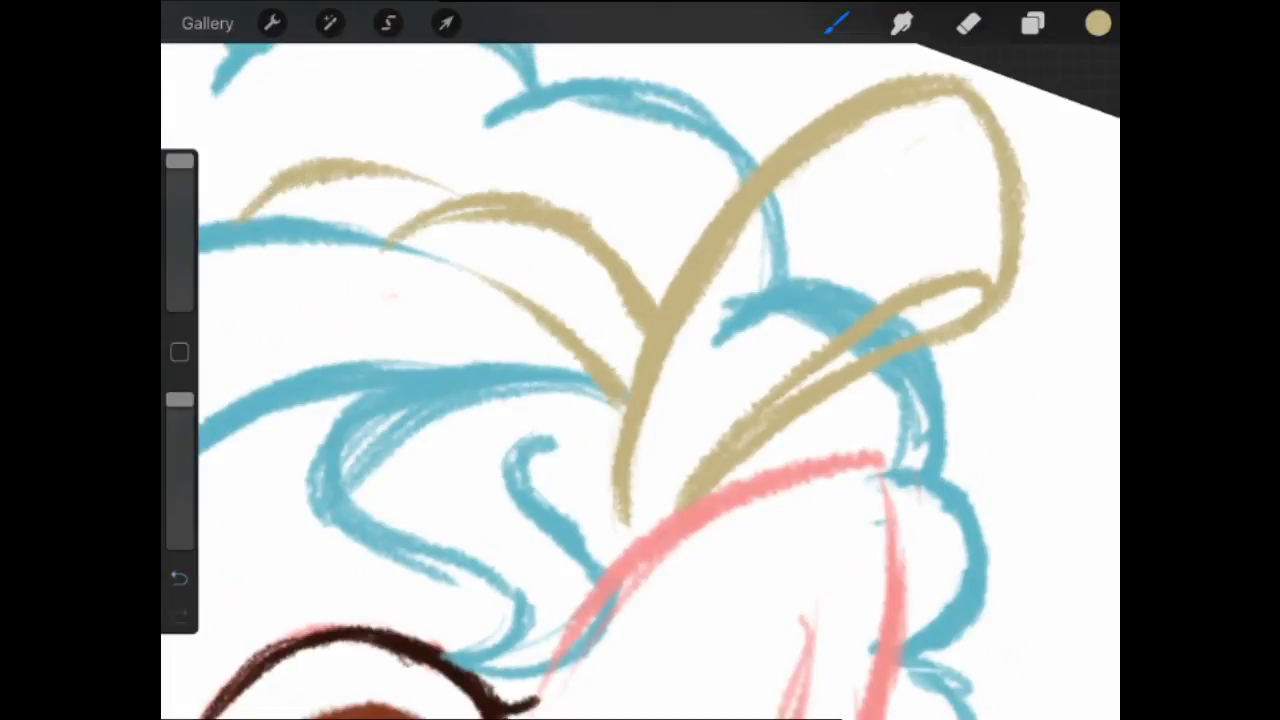
click(966, 24)
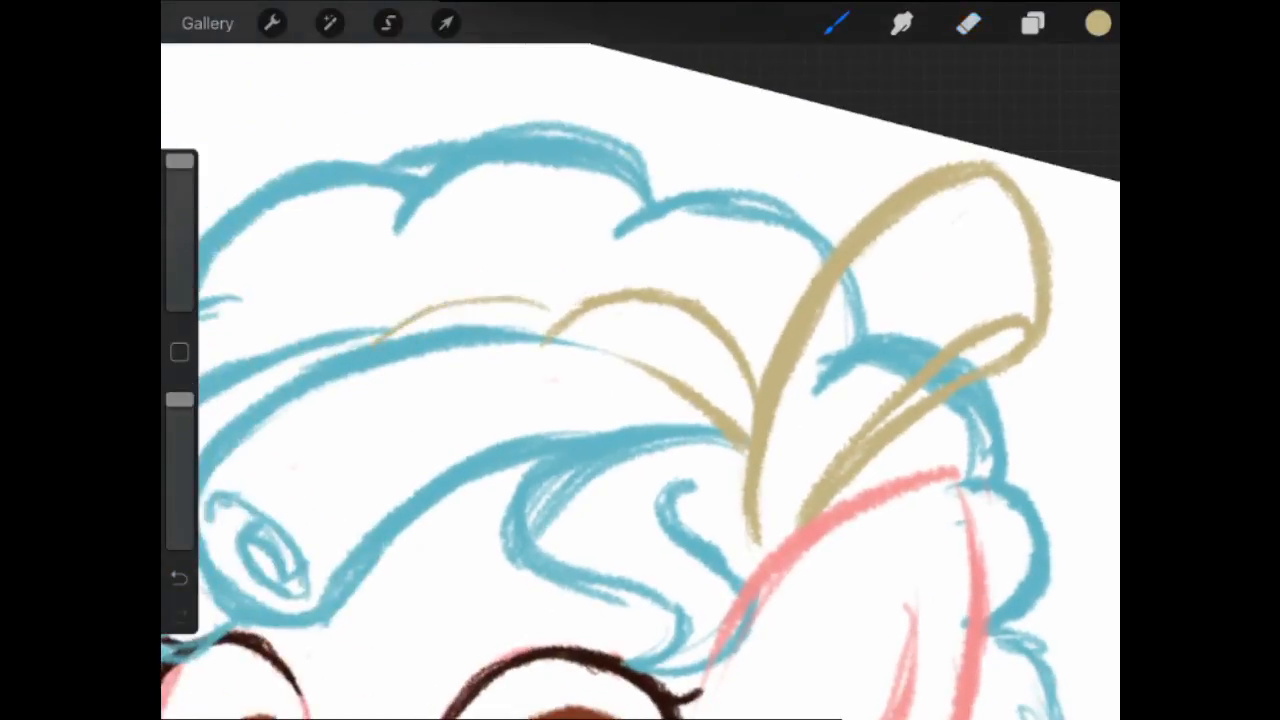
click(1032, 24)
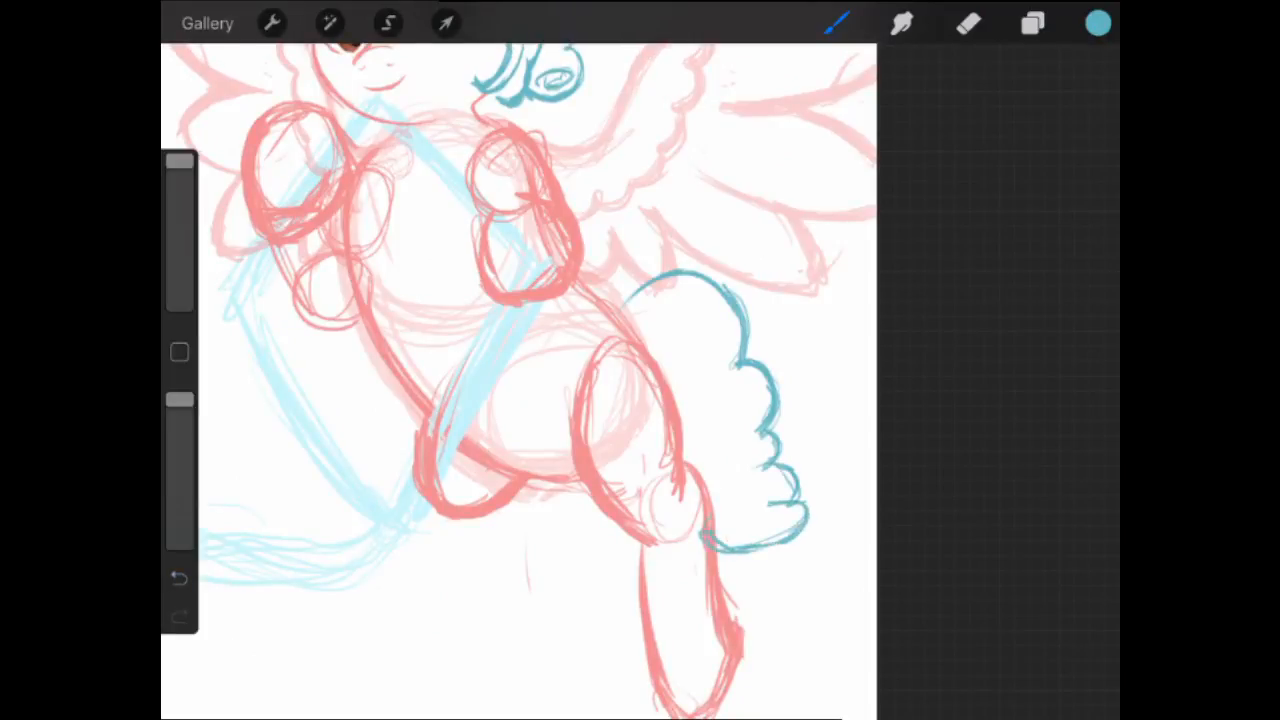
- Draw the long curly blue tail outline behind the hindquarters, ending in a curl
click(968, 24)
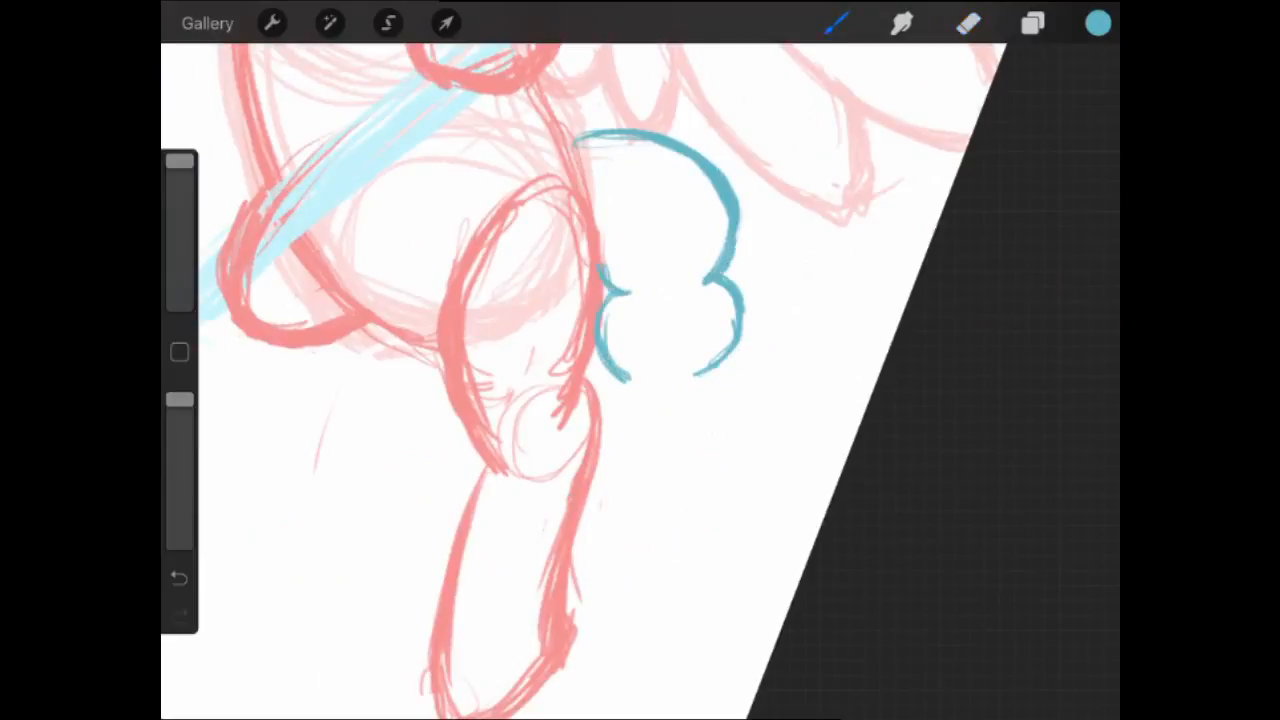
click(968, 24)
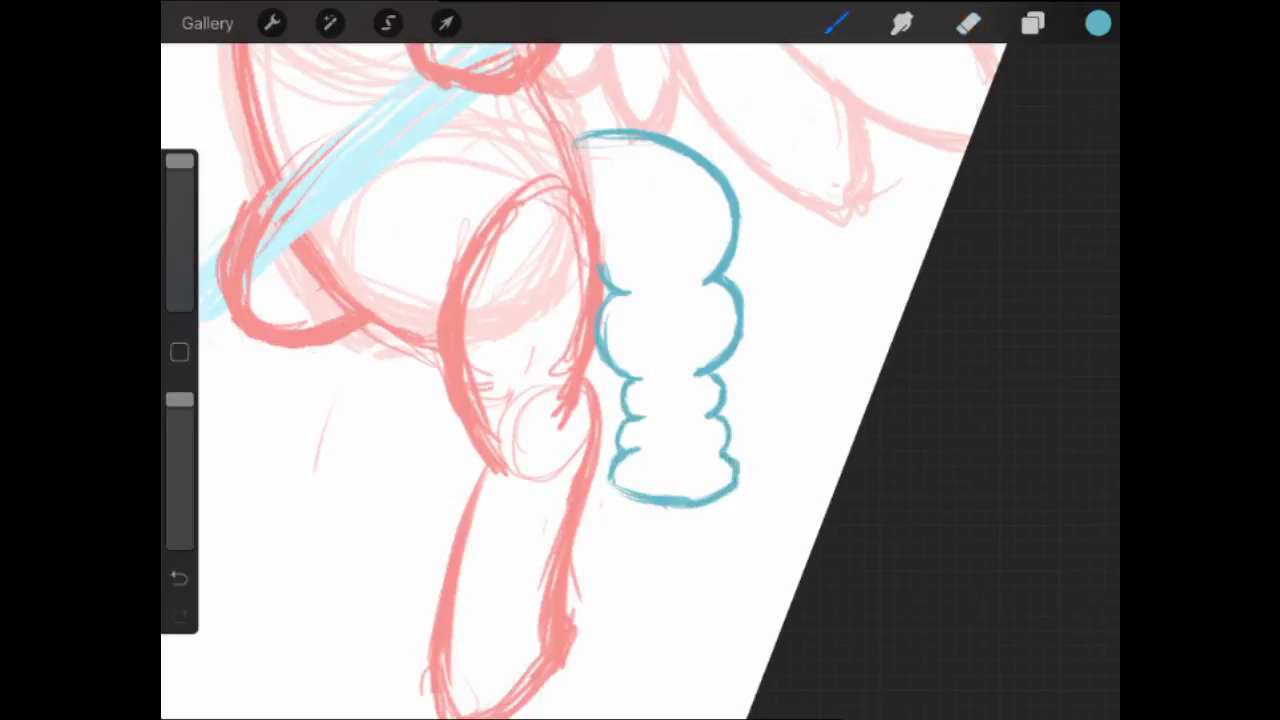
click(968, 24)
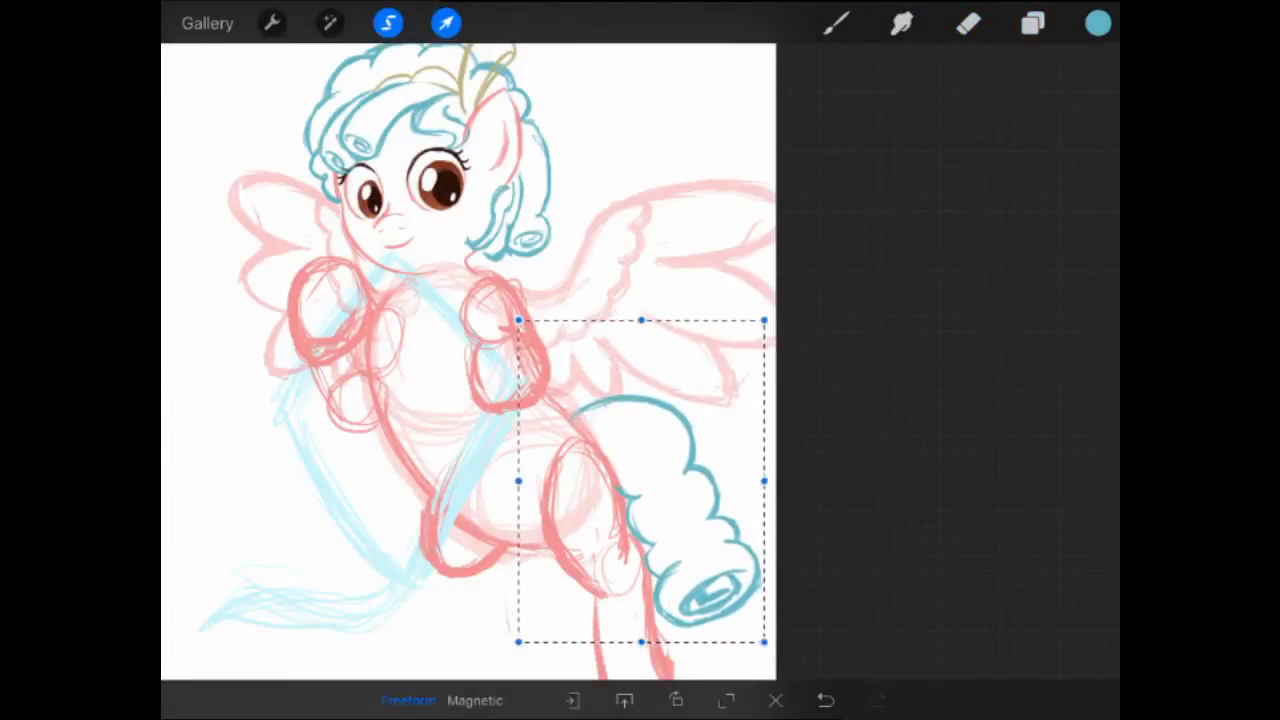
- Confirm the tail's size, then lasso the curled tip and gold tie and rework them into place
click(1032, 24)
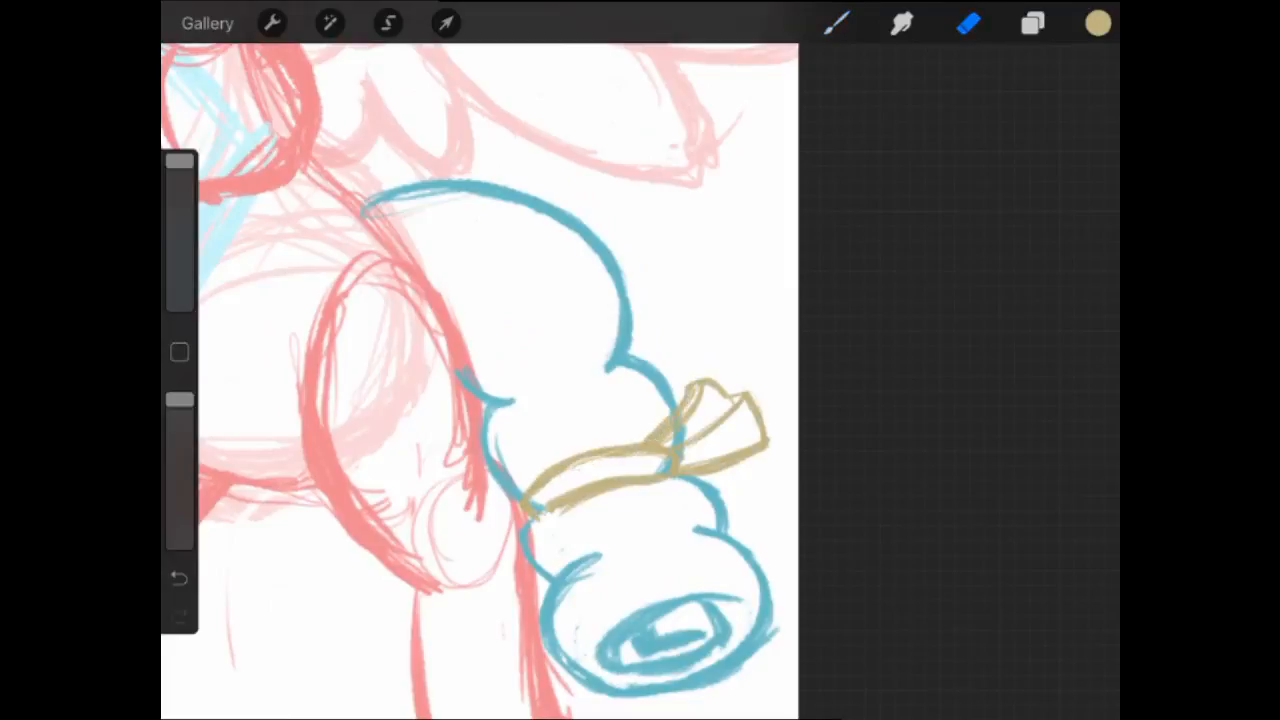
click(388, 24)
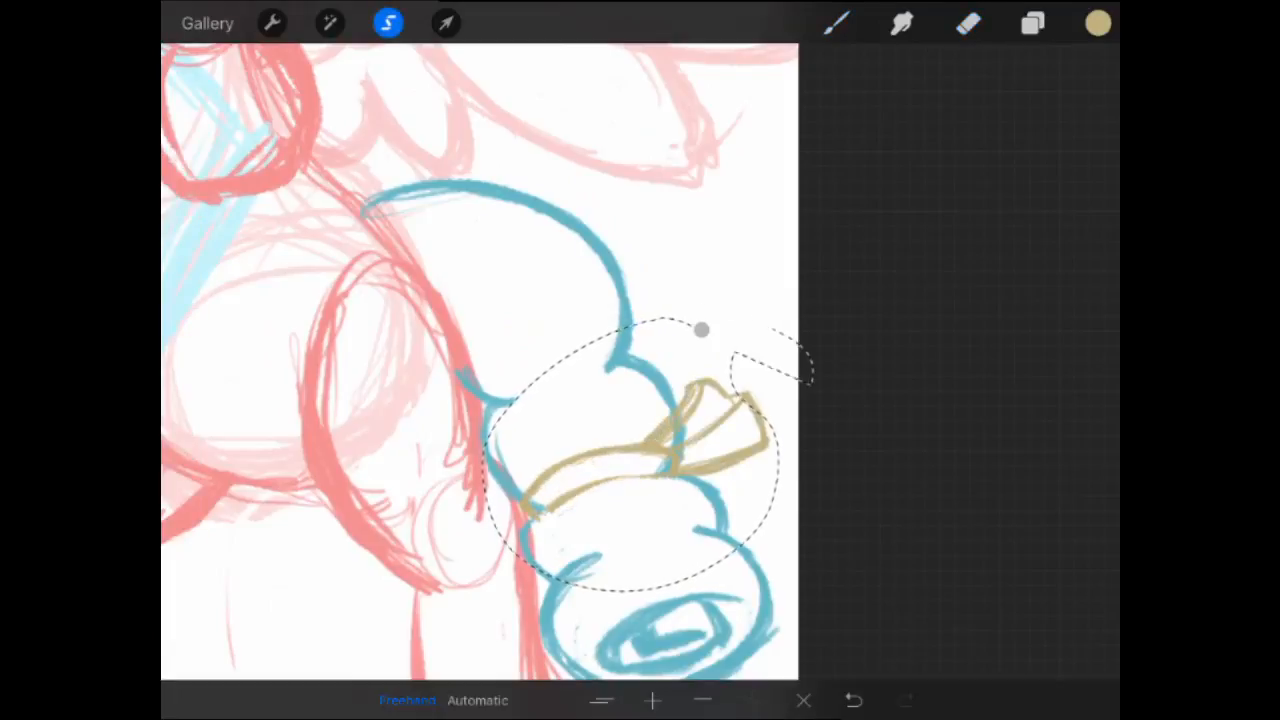
click(446, 24)
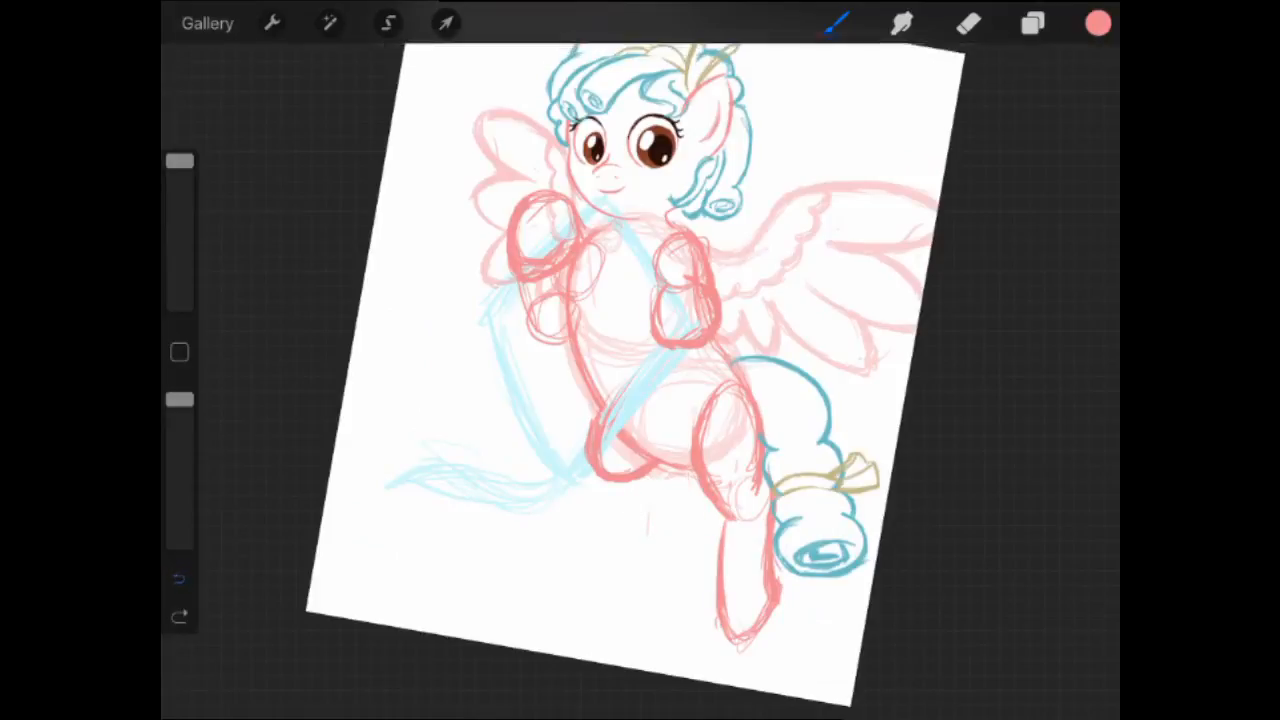
- Sketch the light-blue kite outline and select the head and upper body region
click(968, 24)
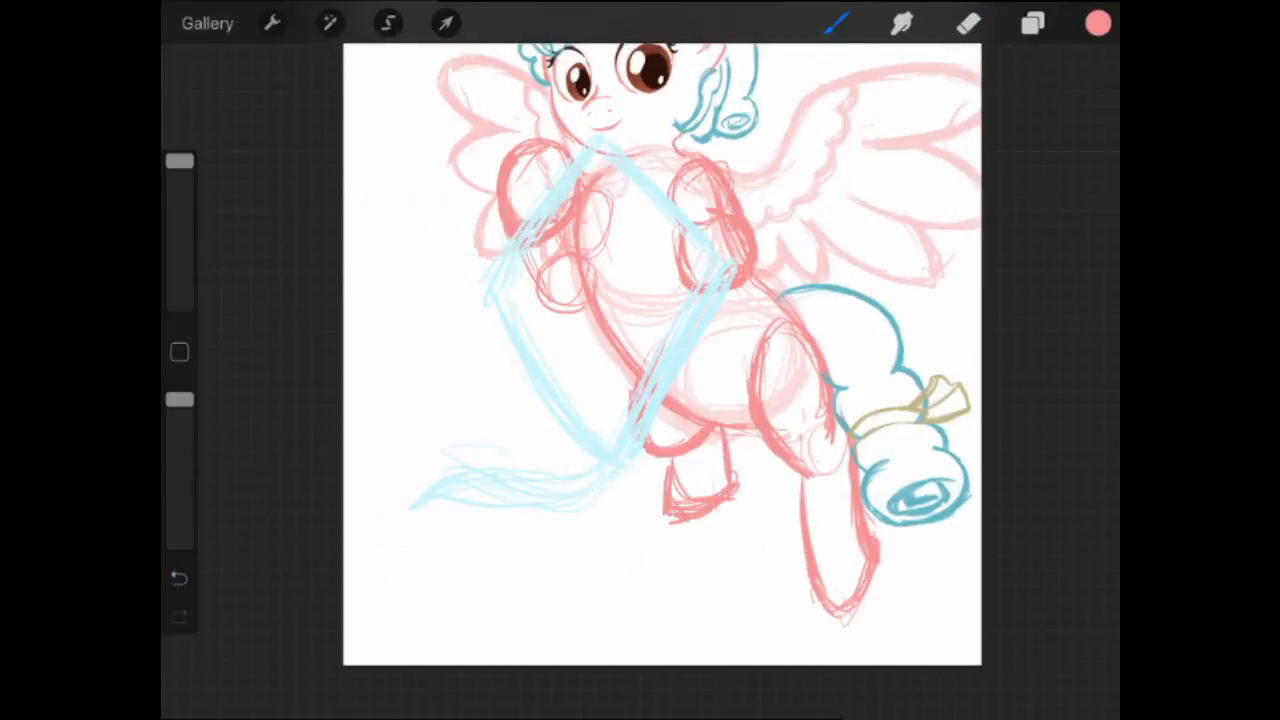
click(180, 578)
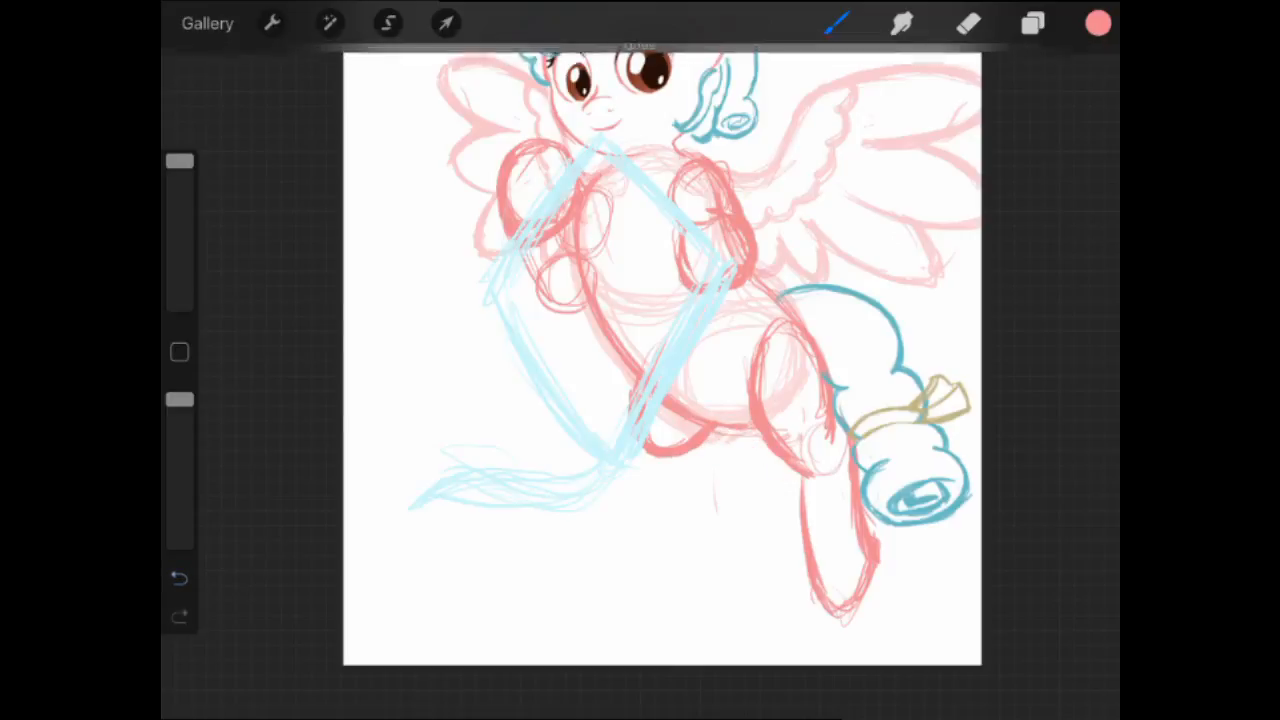
click(388, 24)
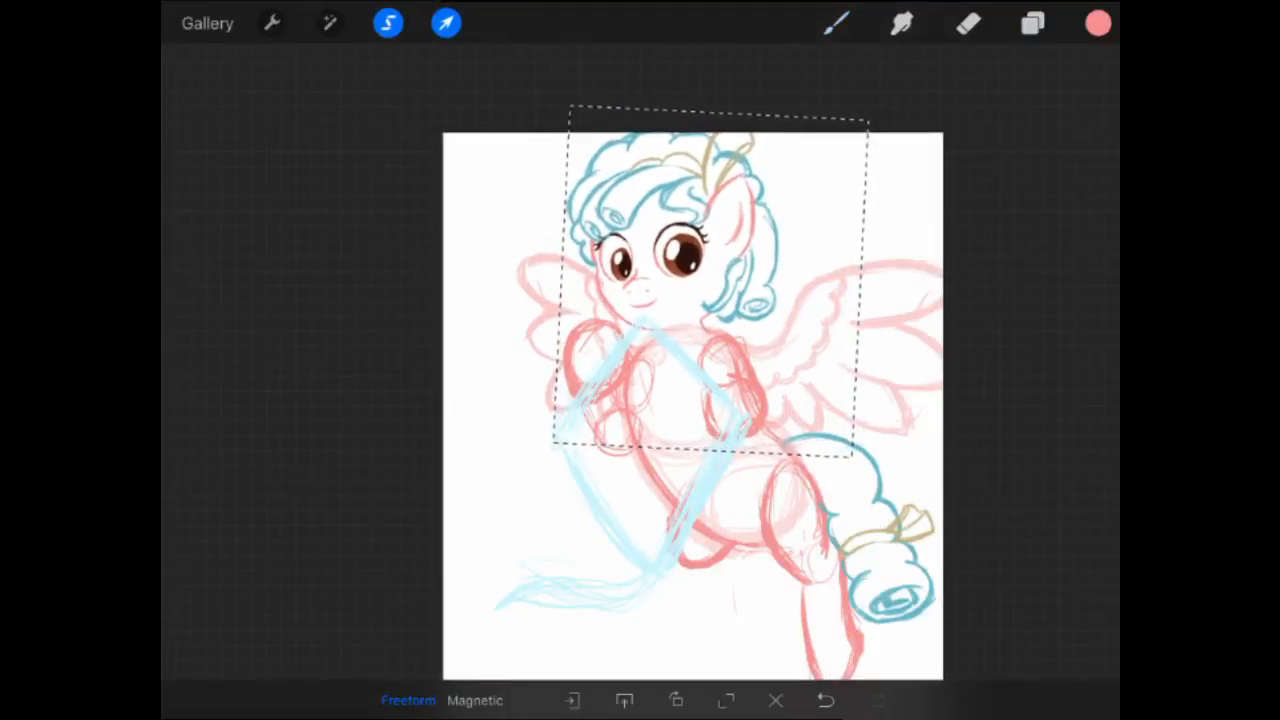
click(1032, 24)
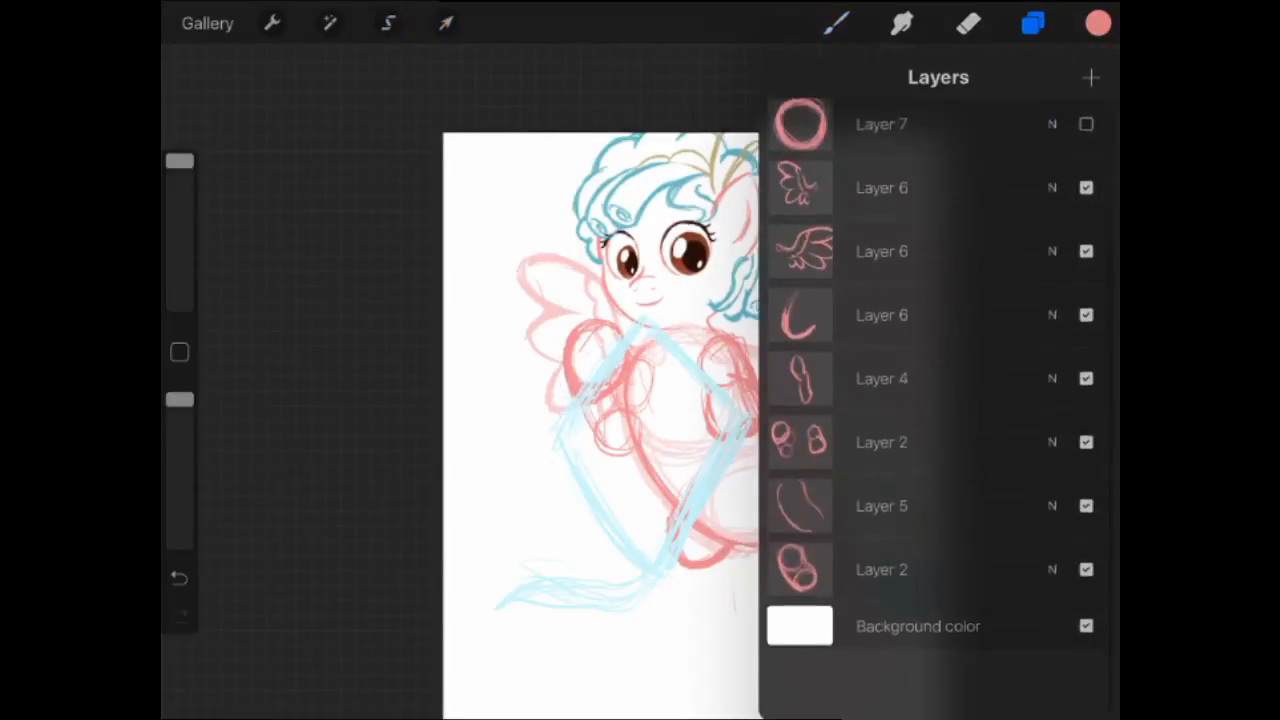
click(880, 442)
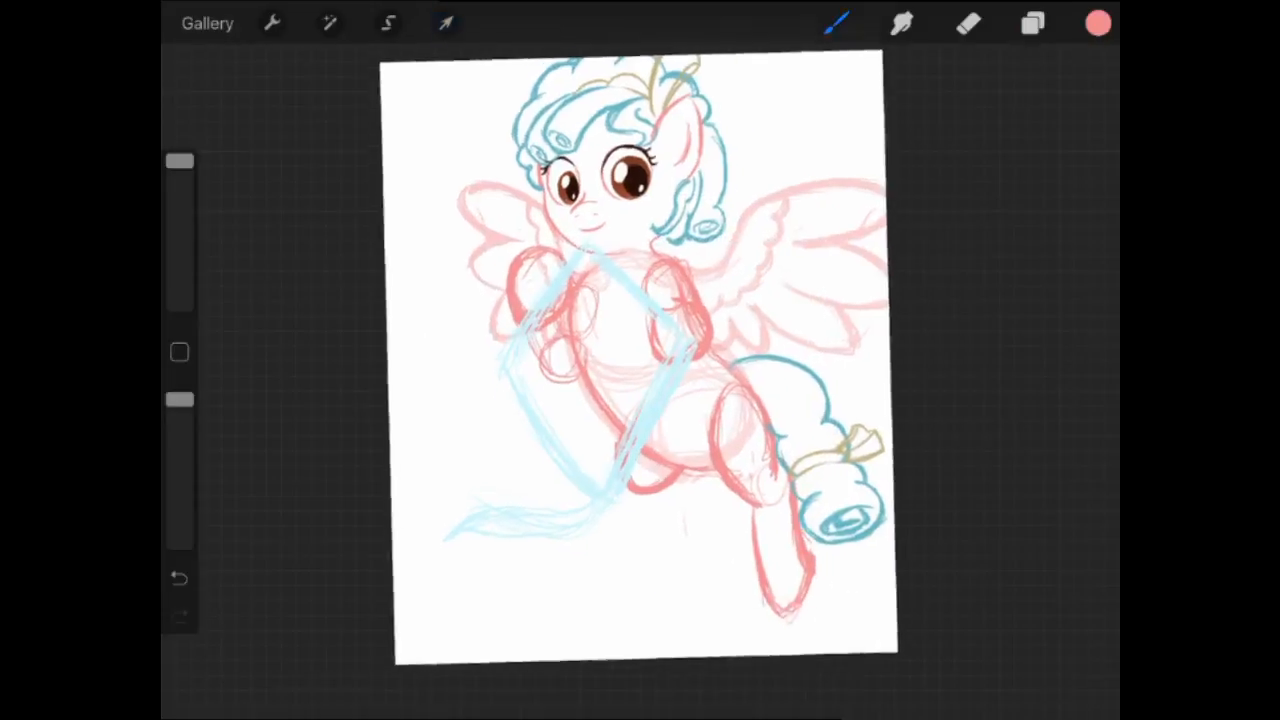
- Shift the selected head and mane into a new position with Transform
click(446, 24)
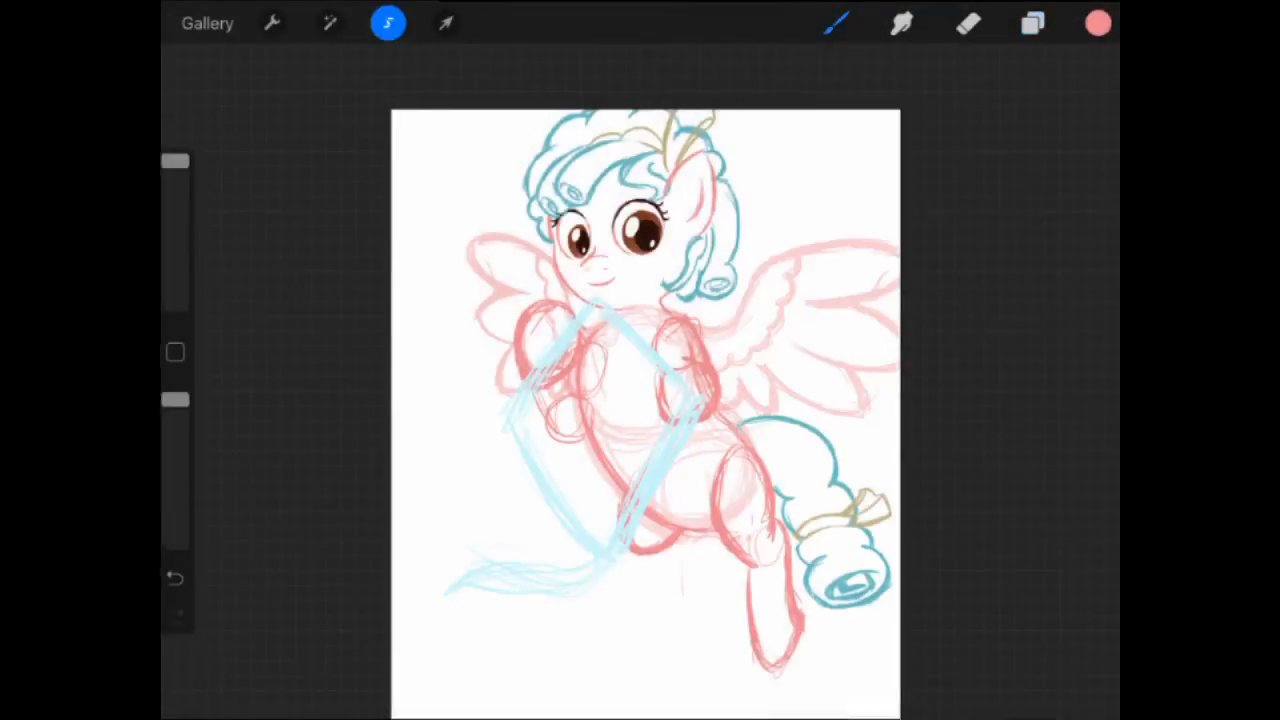
click(446, 24)
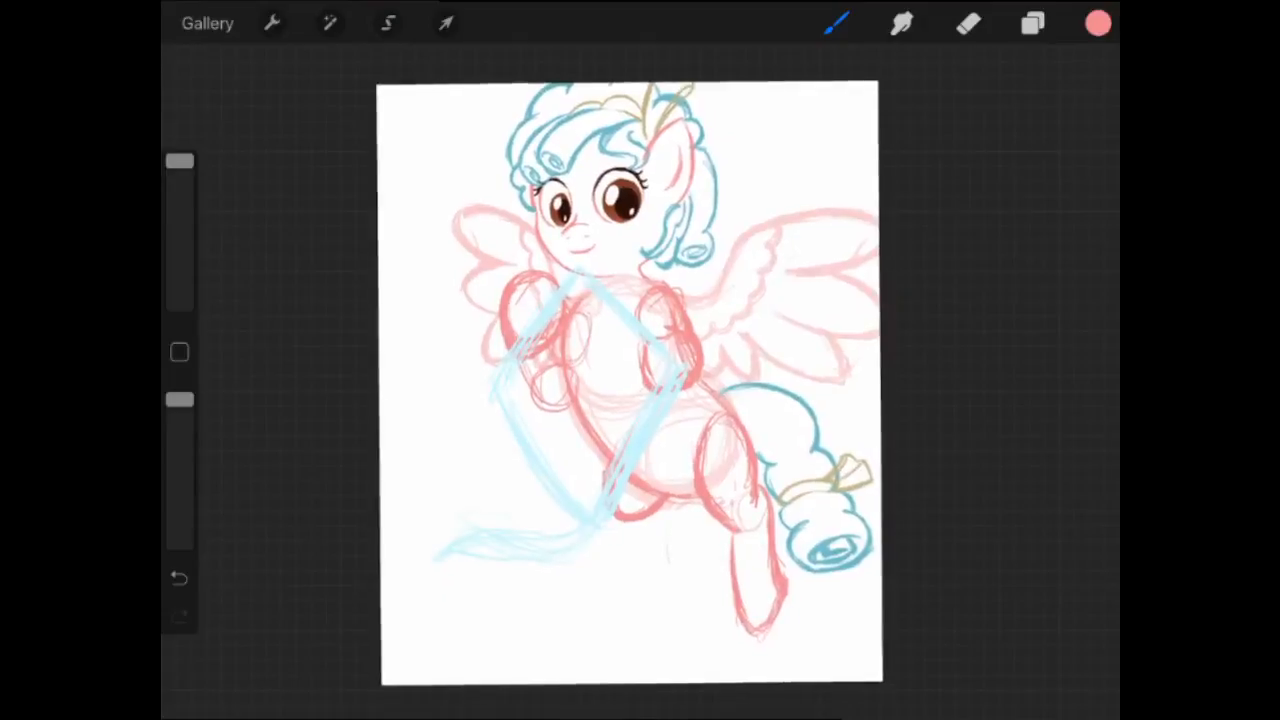
click(1096, 24)
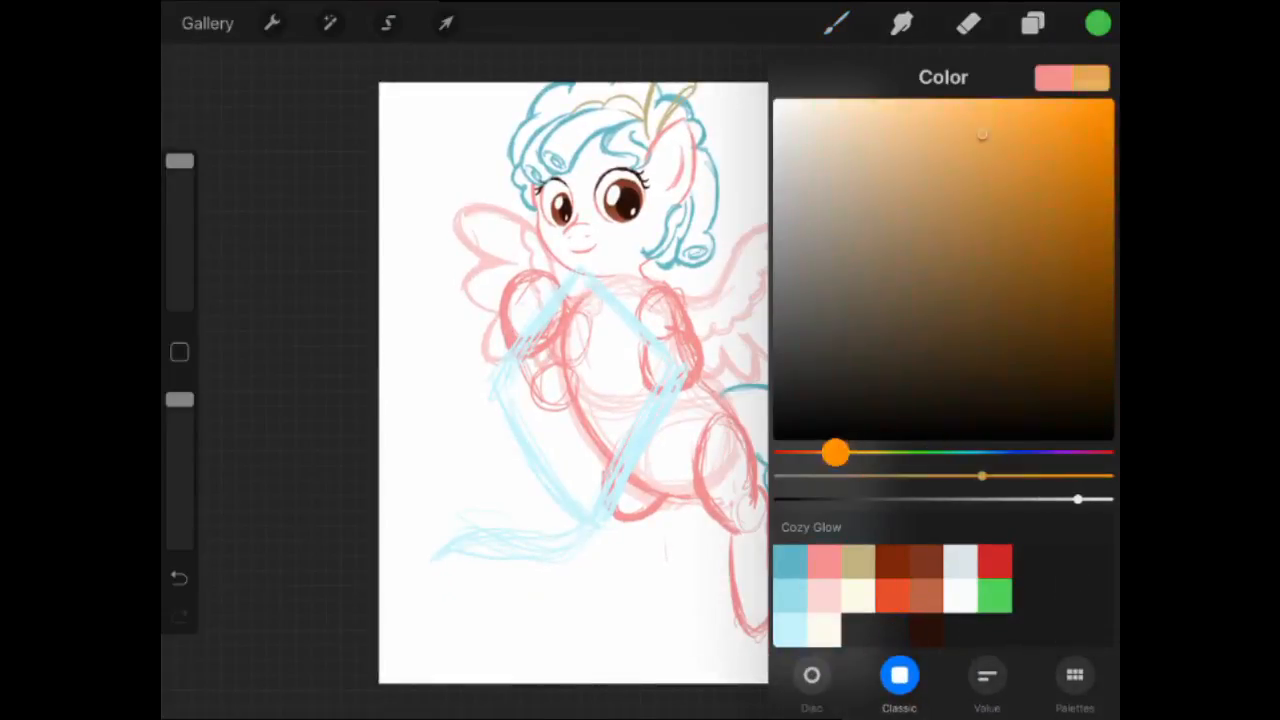
- Paint the kite quarters blue, red, green and orange with a yellow tail and black tips
drag(836, 452, 1010, 452)
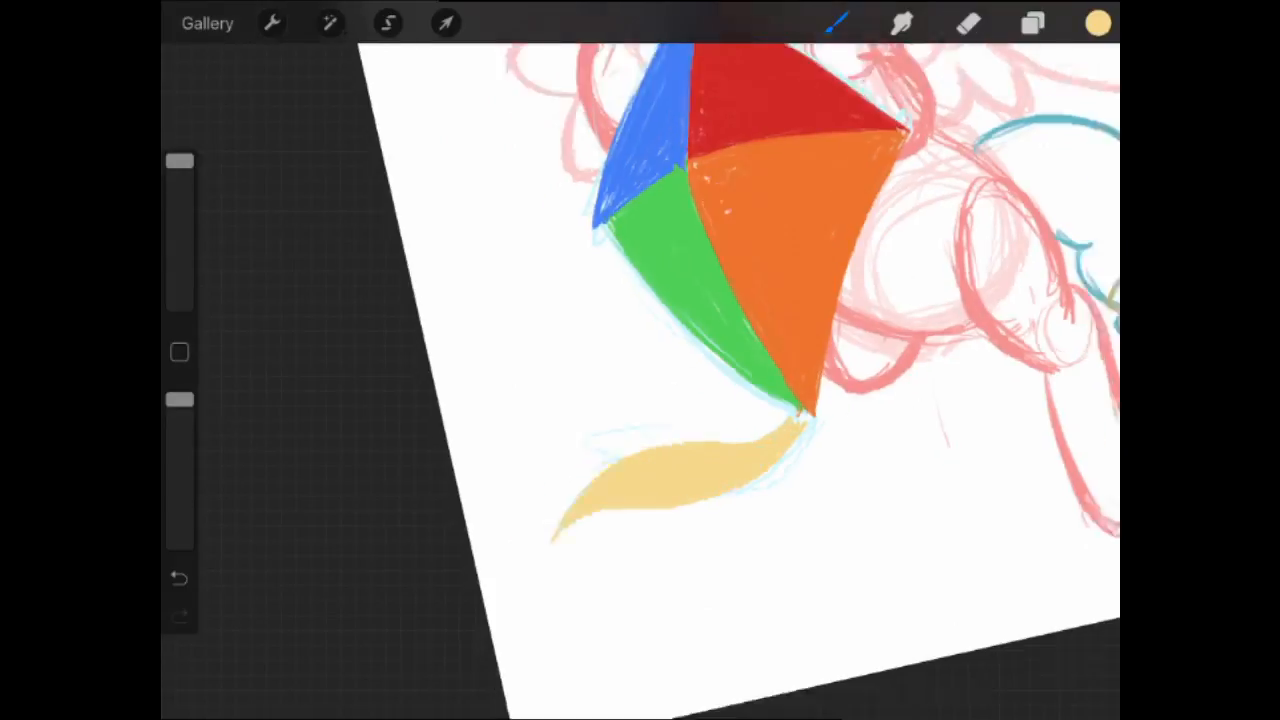
click(1096, 24)
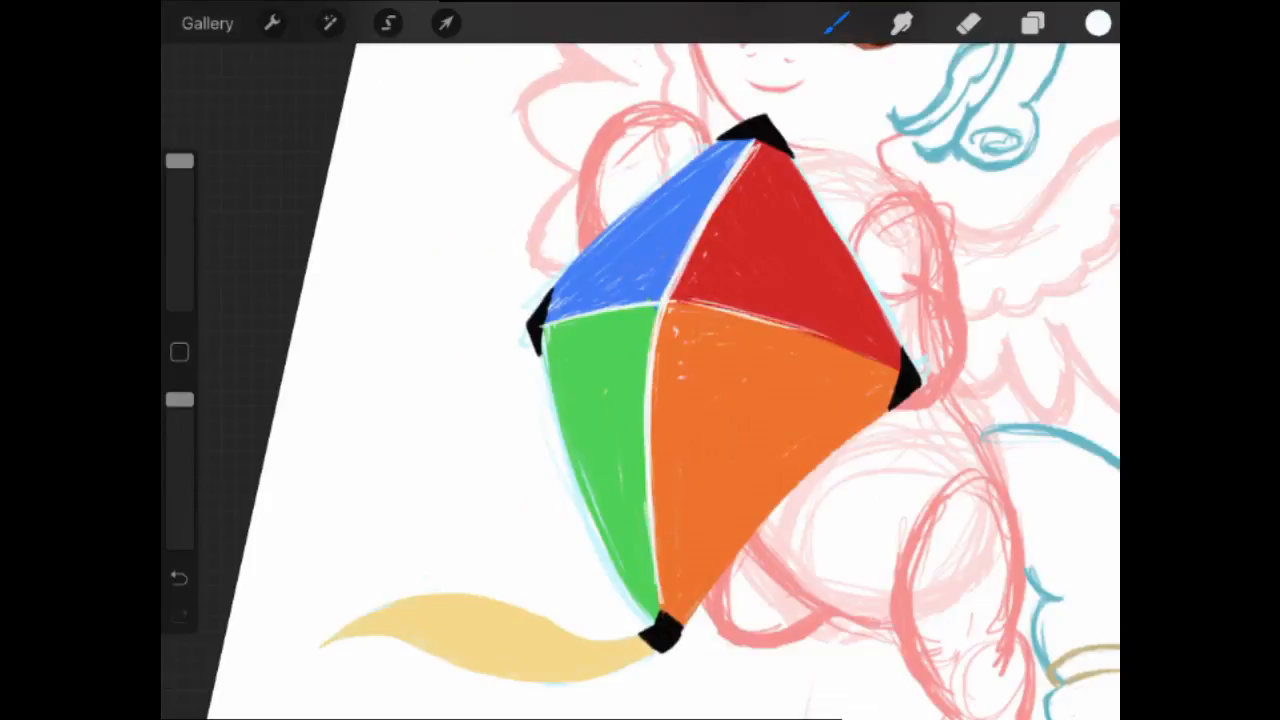
- Add a layer mask to the kite and erase where the front hooves overlap it
click(1032, 24)
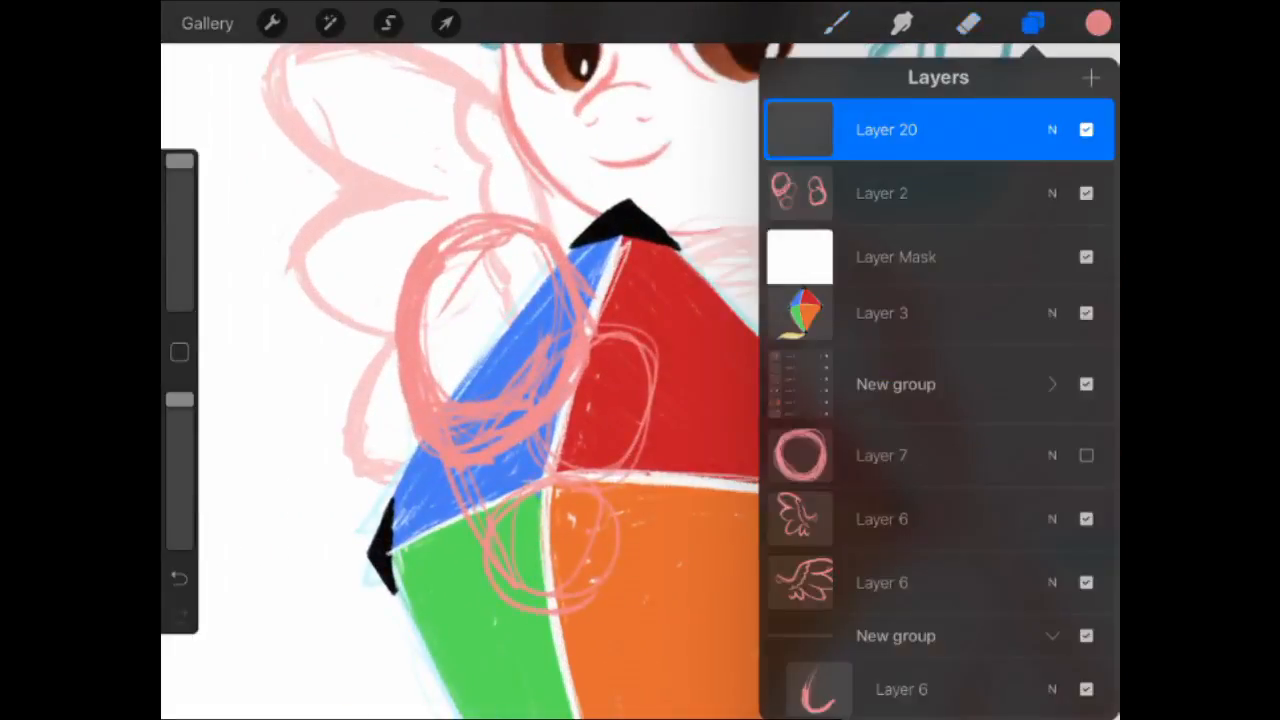
click(1032, 24)
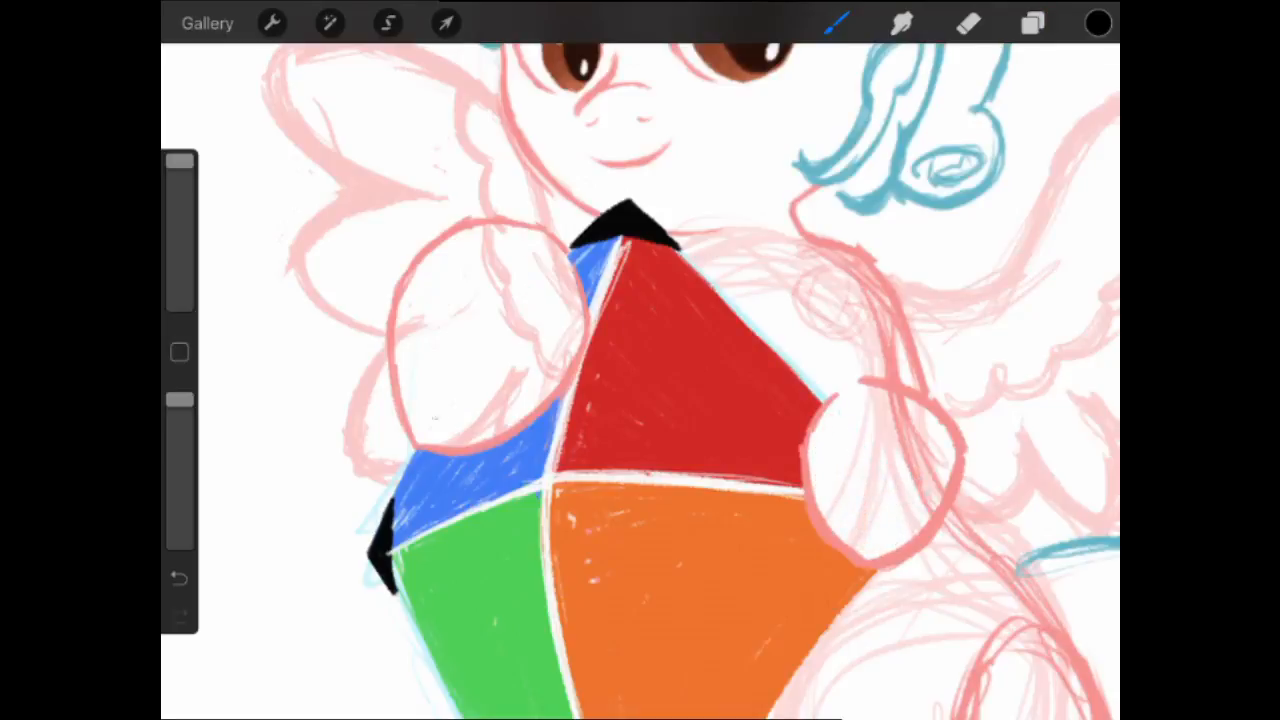
click(1032, 24)
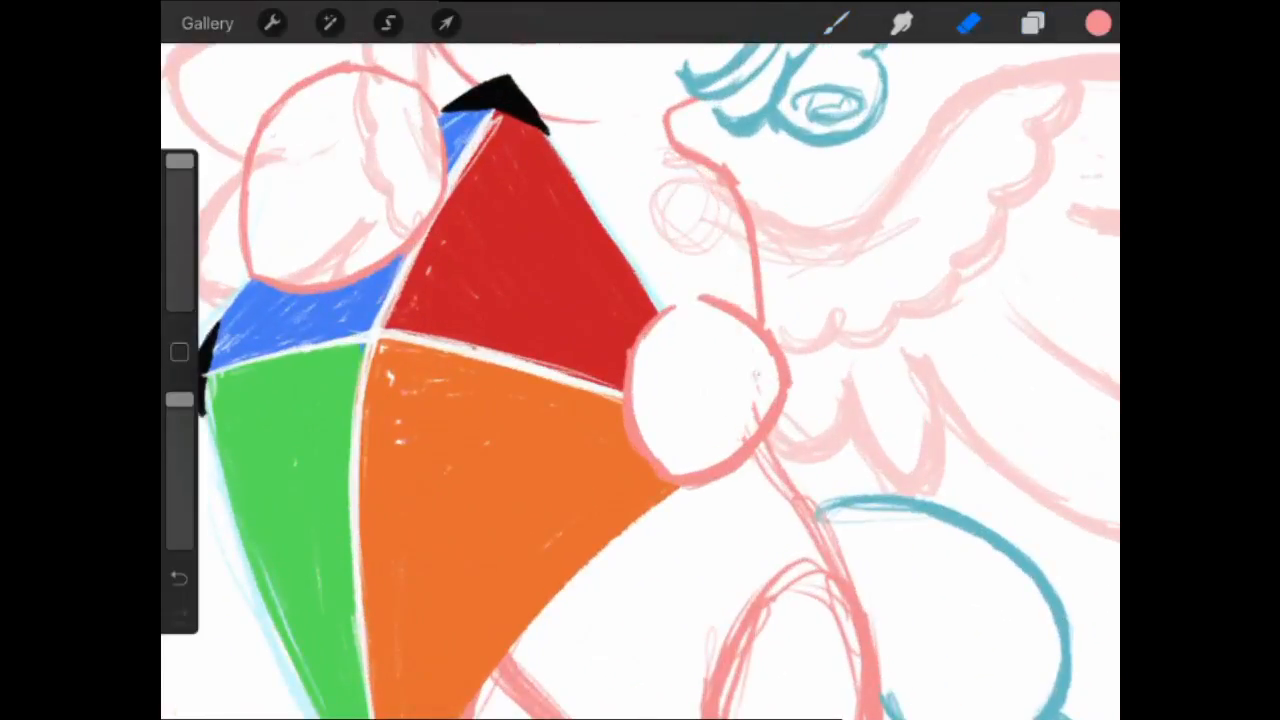
click(1032, 24)
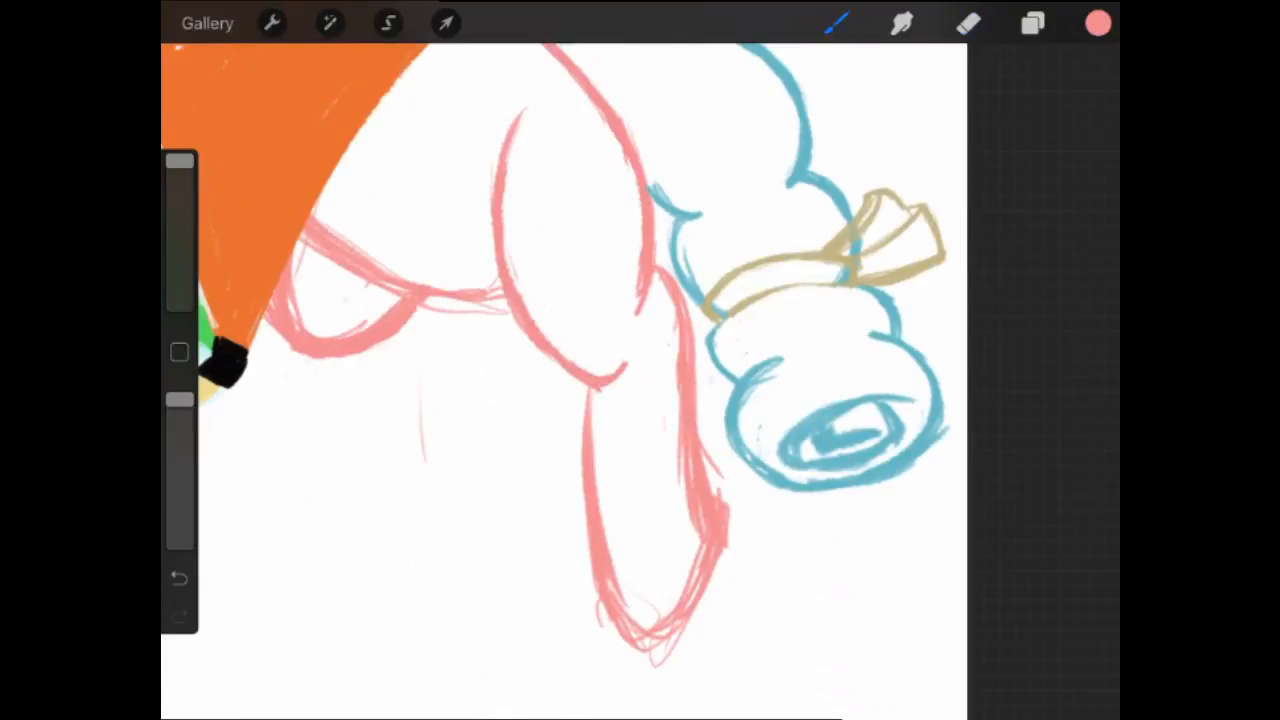
click(968, 24)
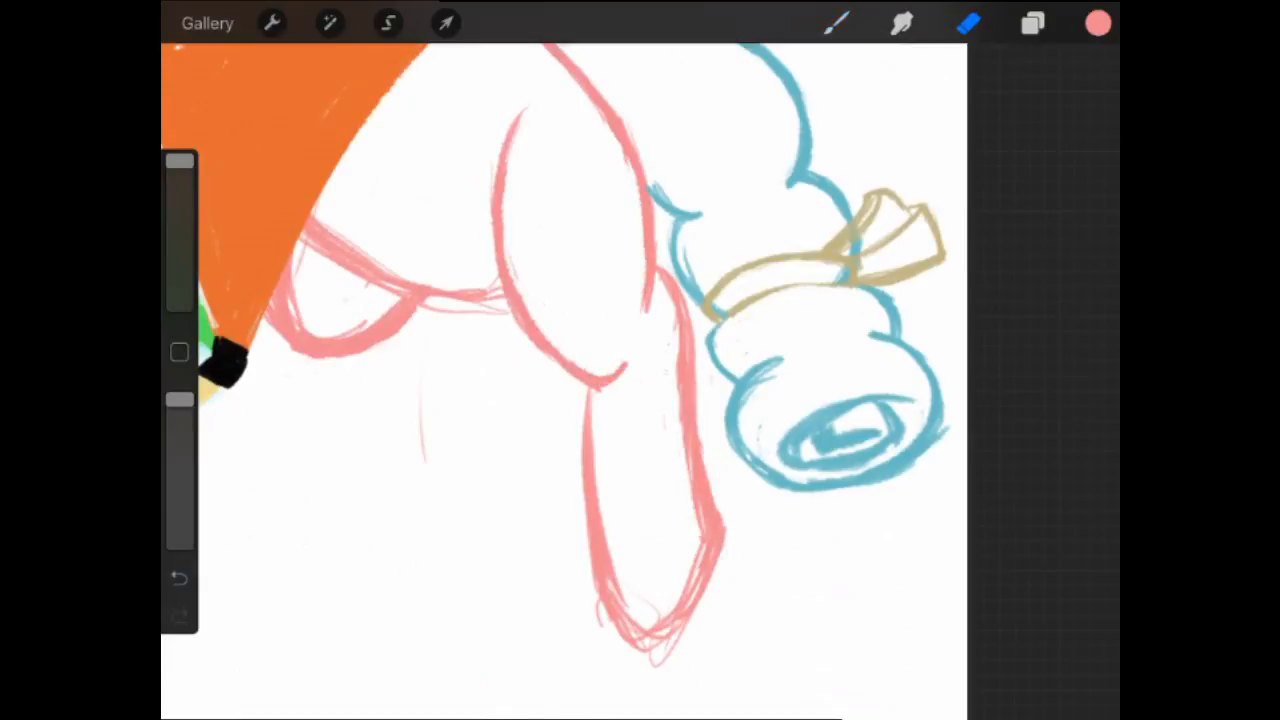
click(180, 578)
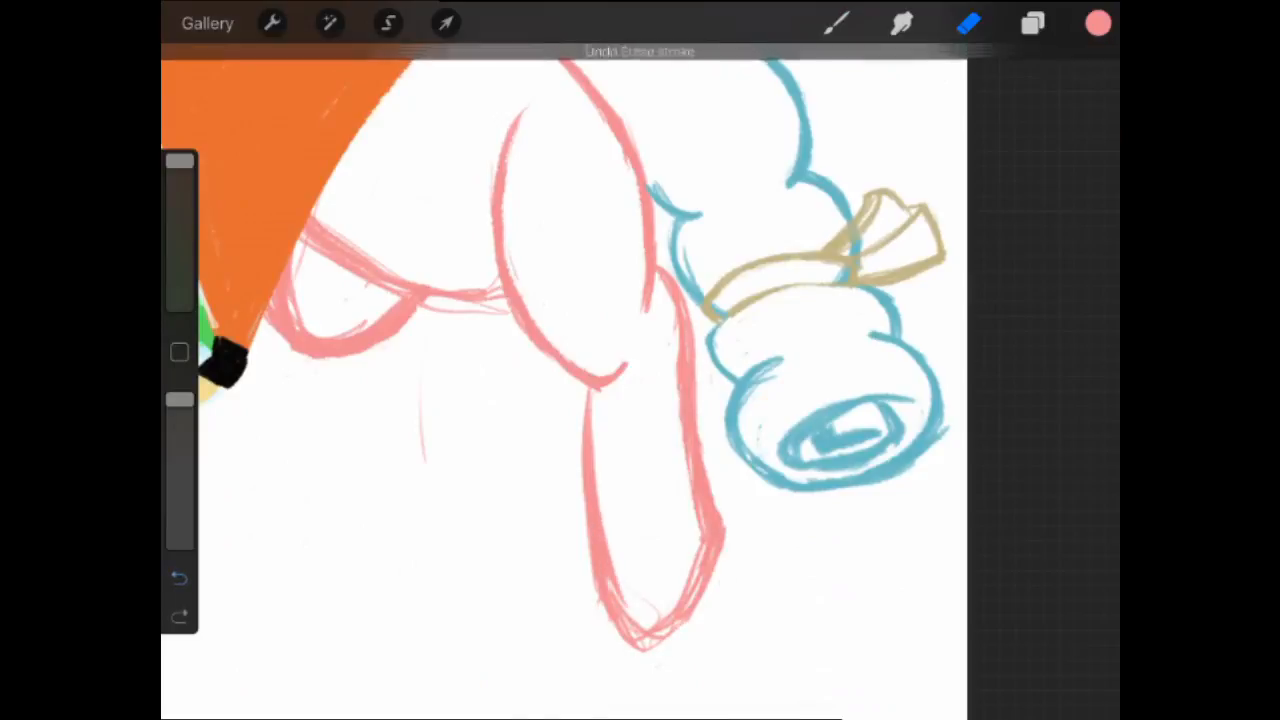
- Paint the mask so the hooves sit in front of the kite, undoing stray strokes
click(444, 24)
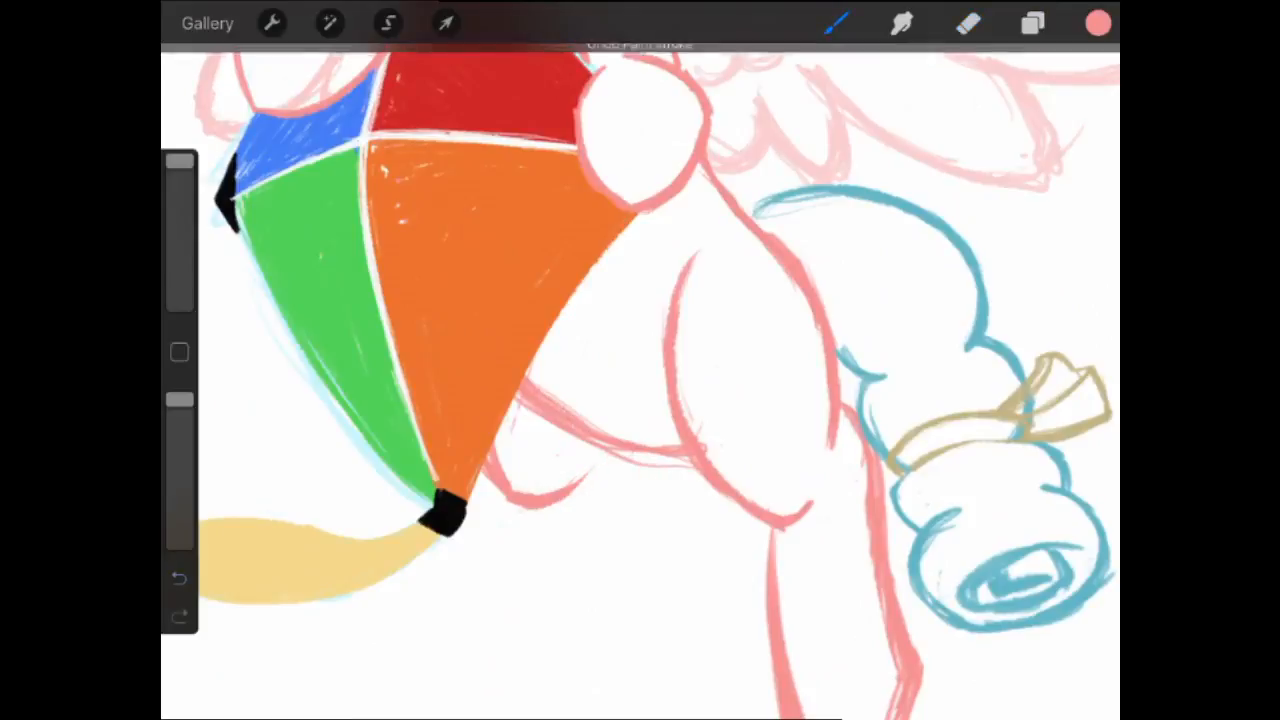
drag(600, 480, 640, 560)
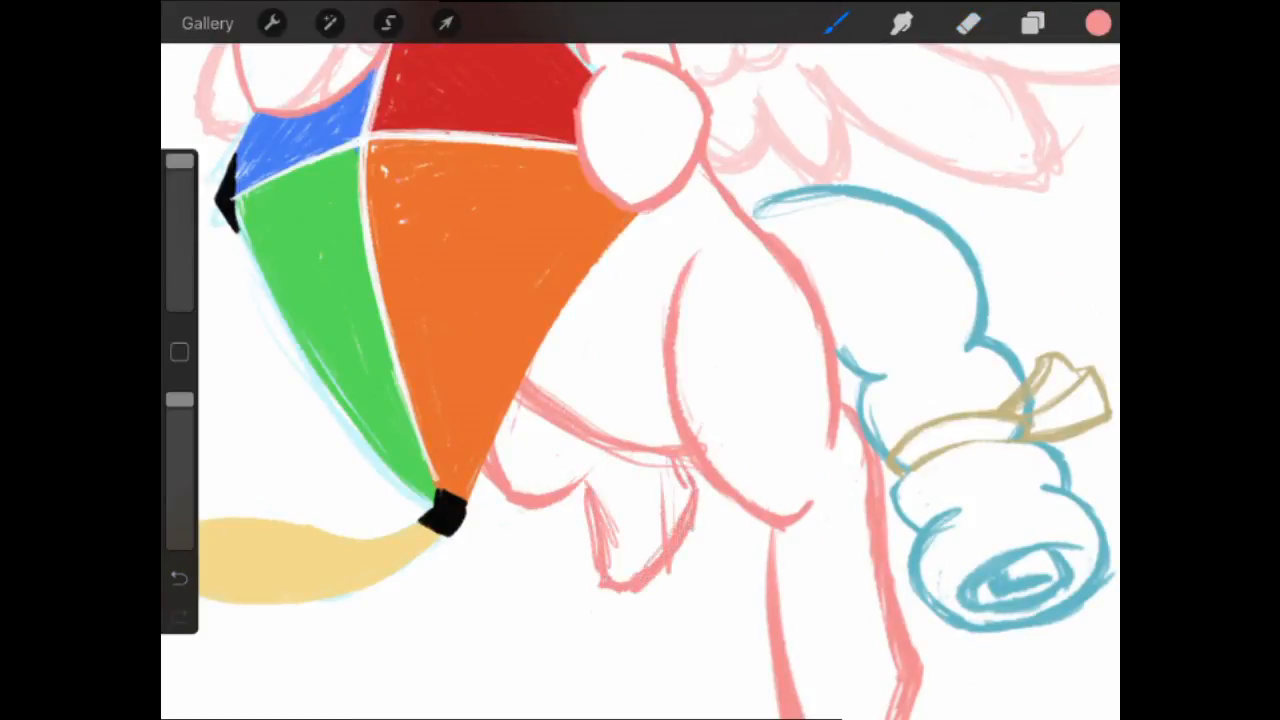
click(180, 578)
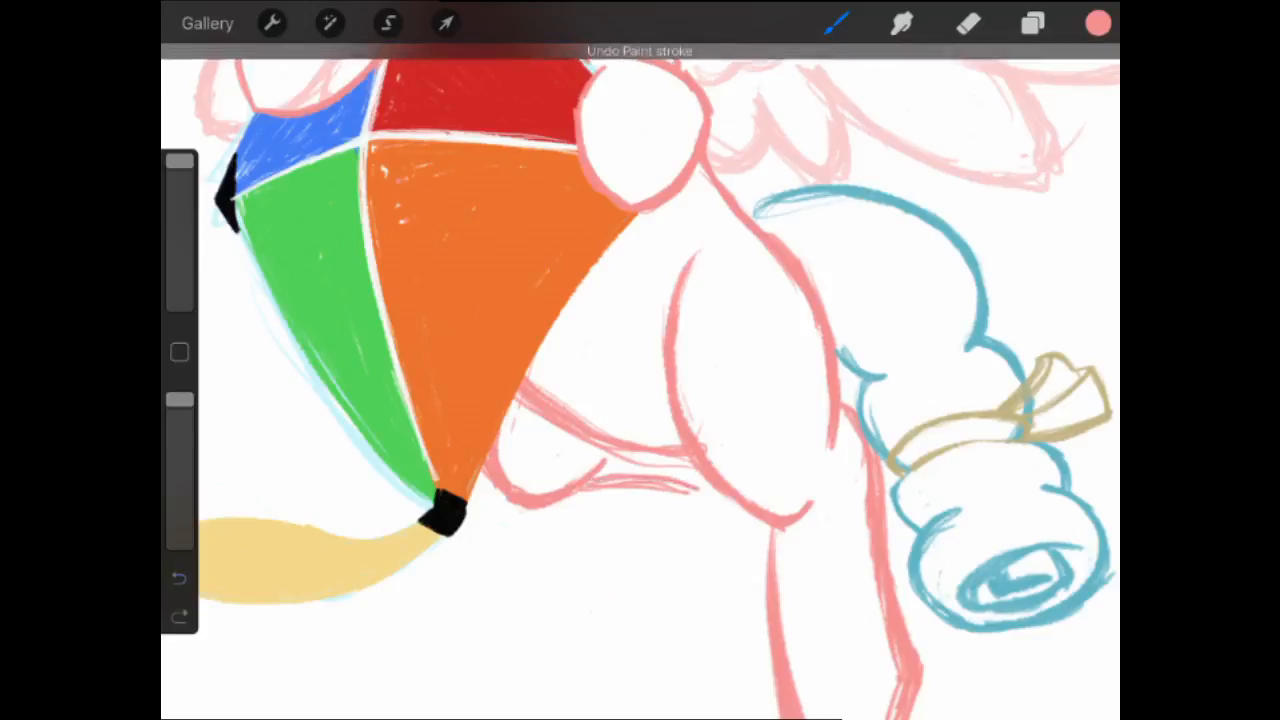
click(1032, 24)
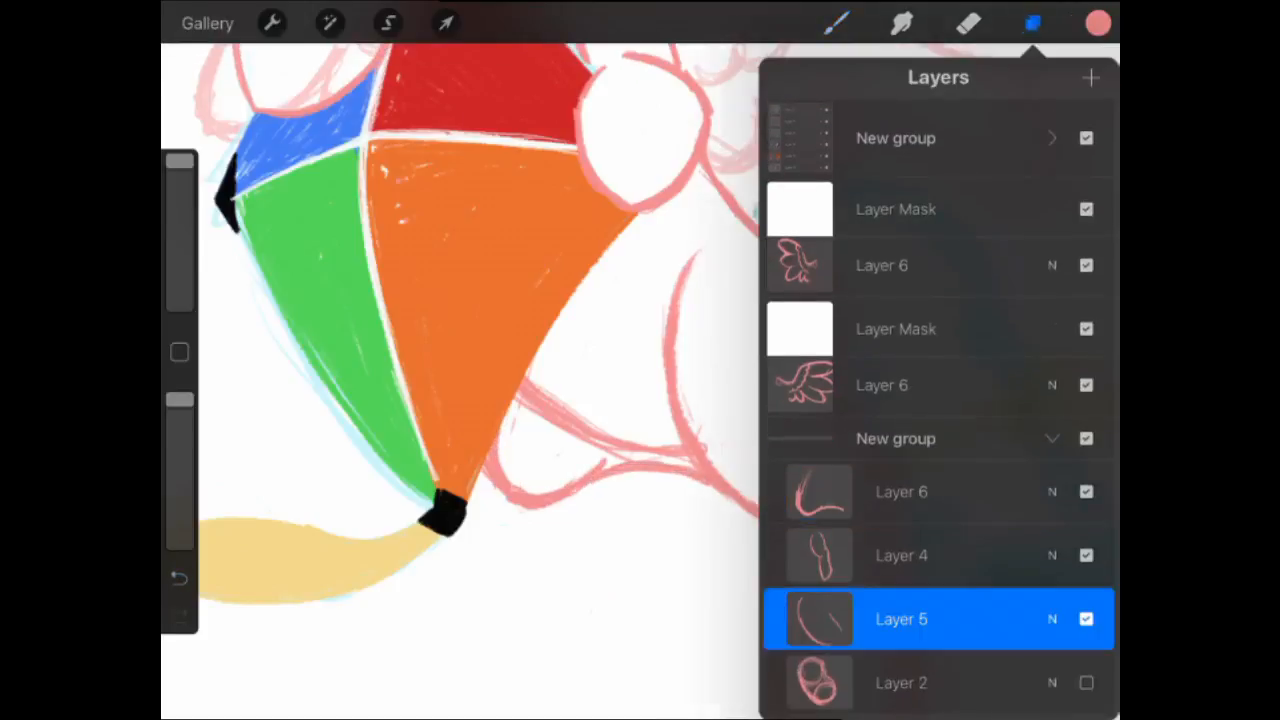
click(1032, 24)
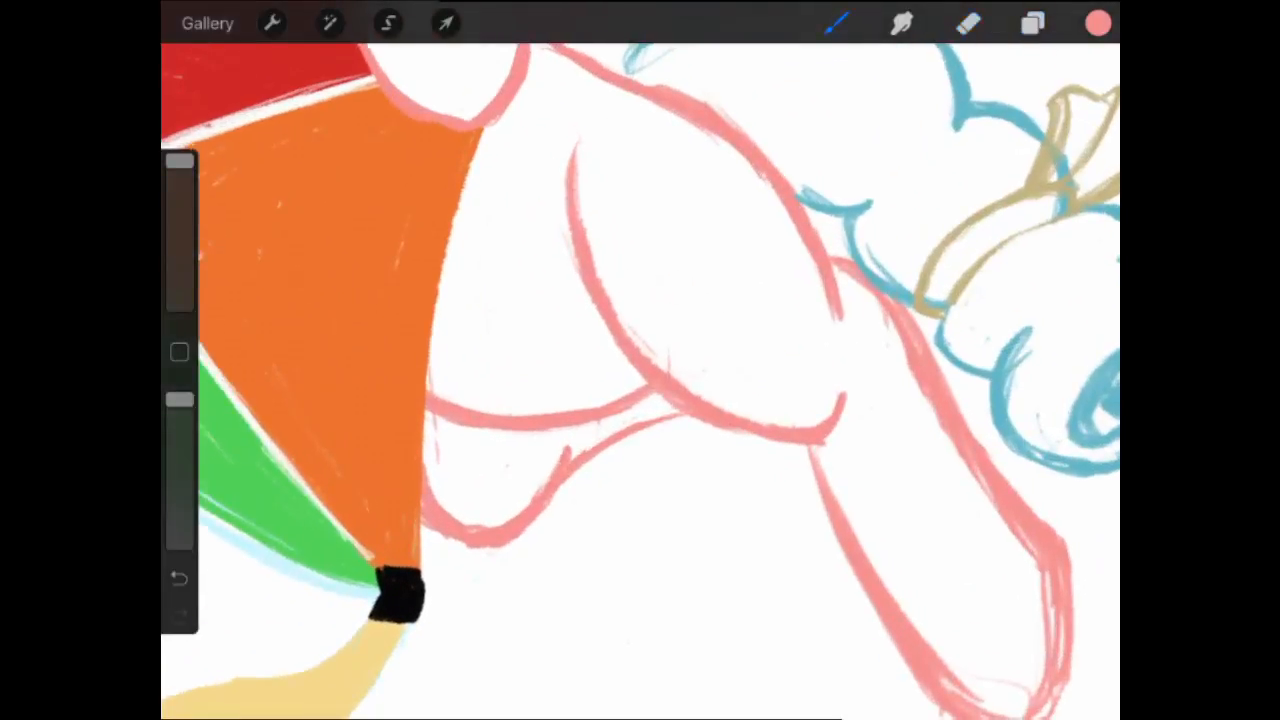
click(444, 24)
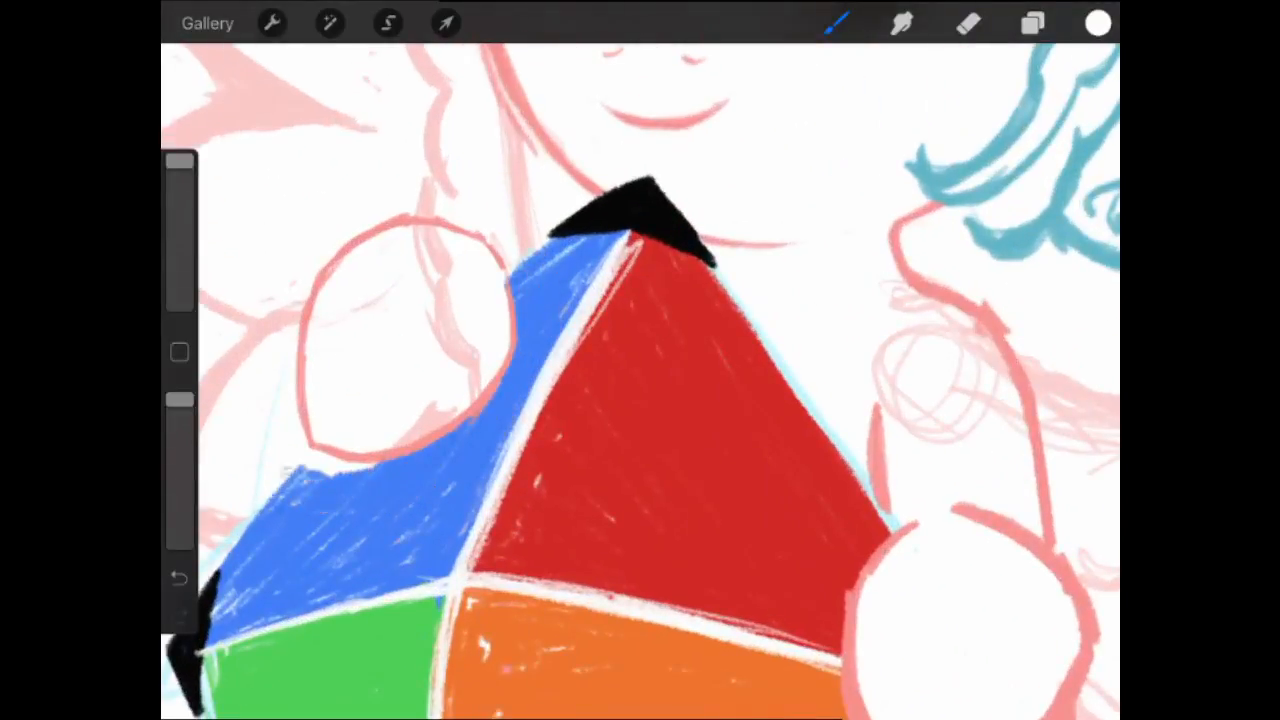
- Adjust the mask layer's blend mode so the sketch lines hide behind the kite
click(1032, 24)
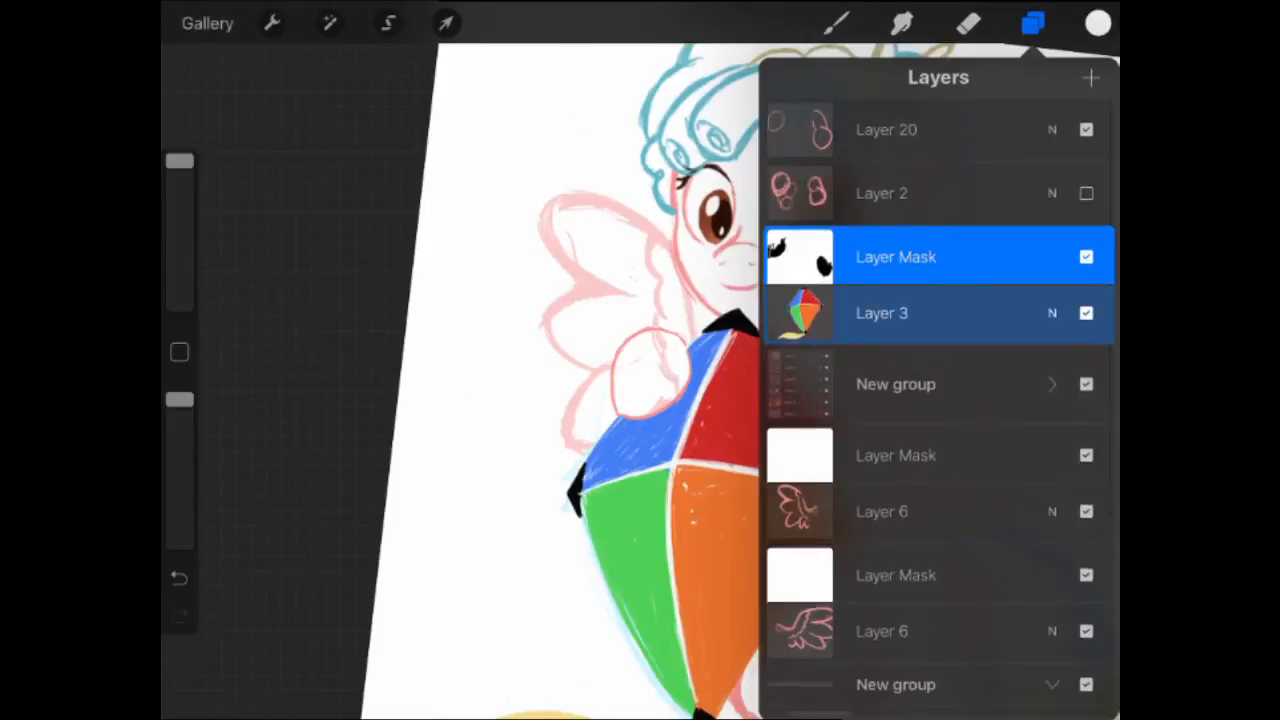
click(1032, 24)
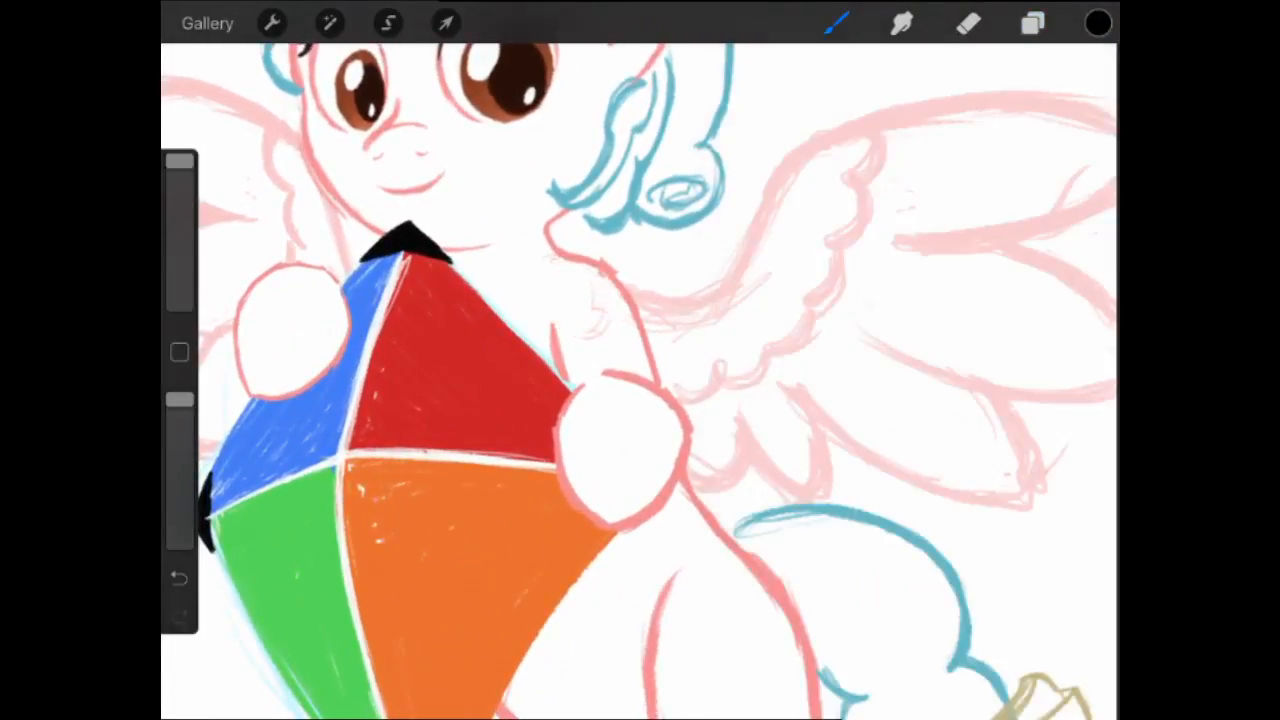
click(1032, 24)
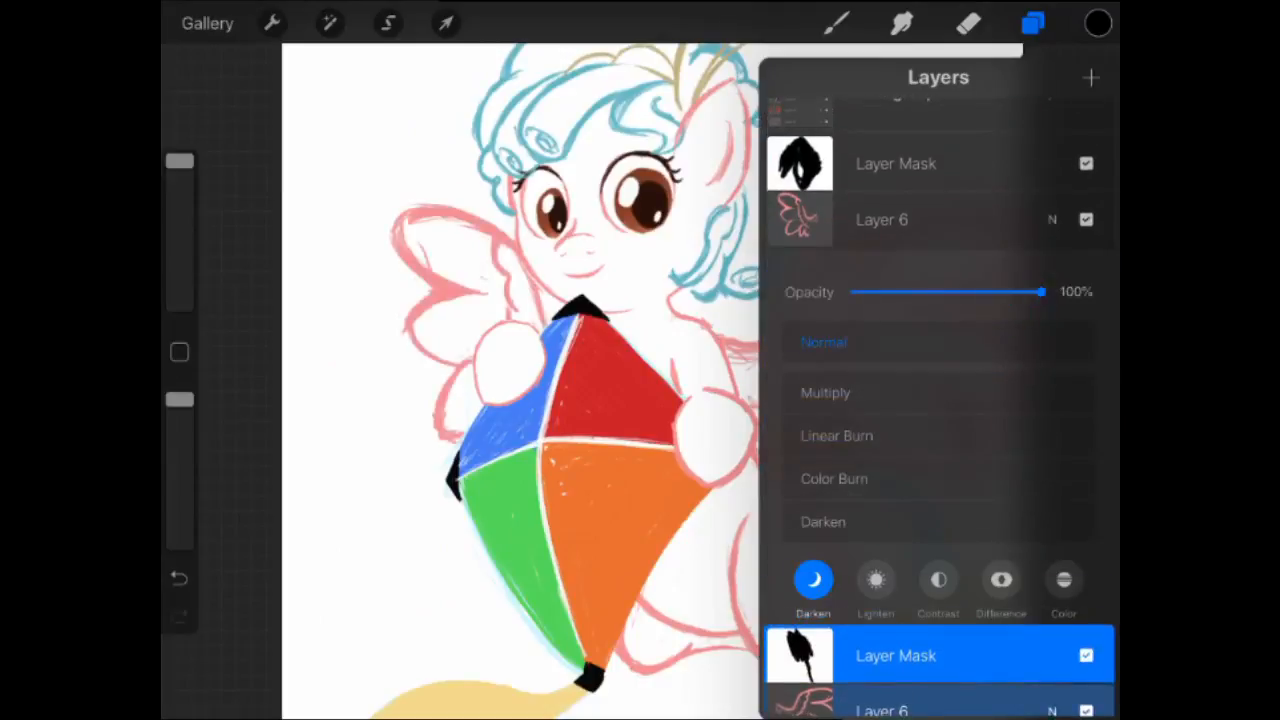
click(1032, 24)
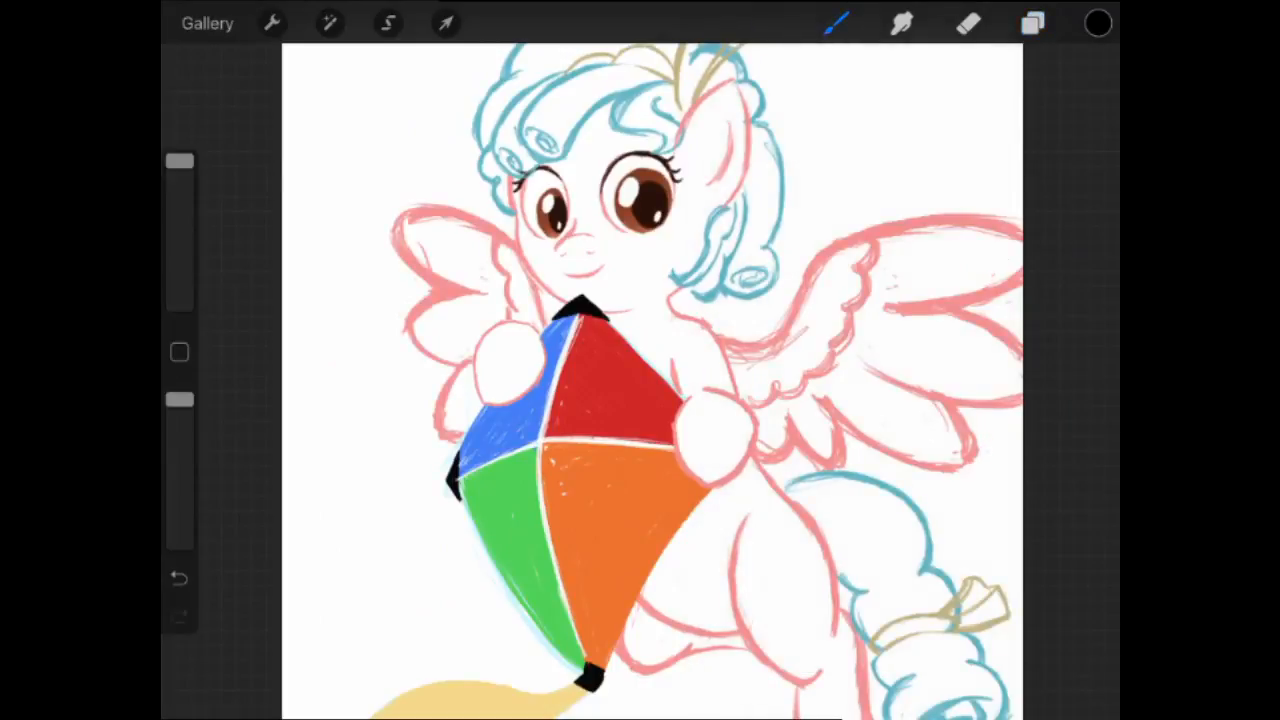